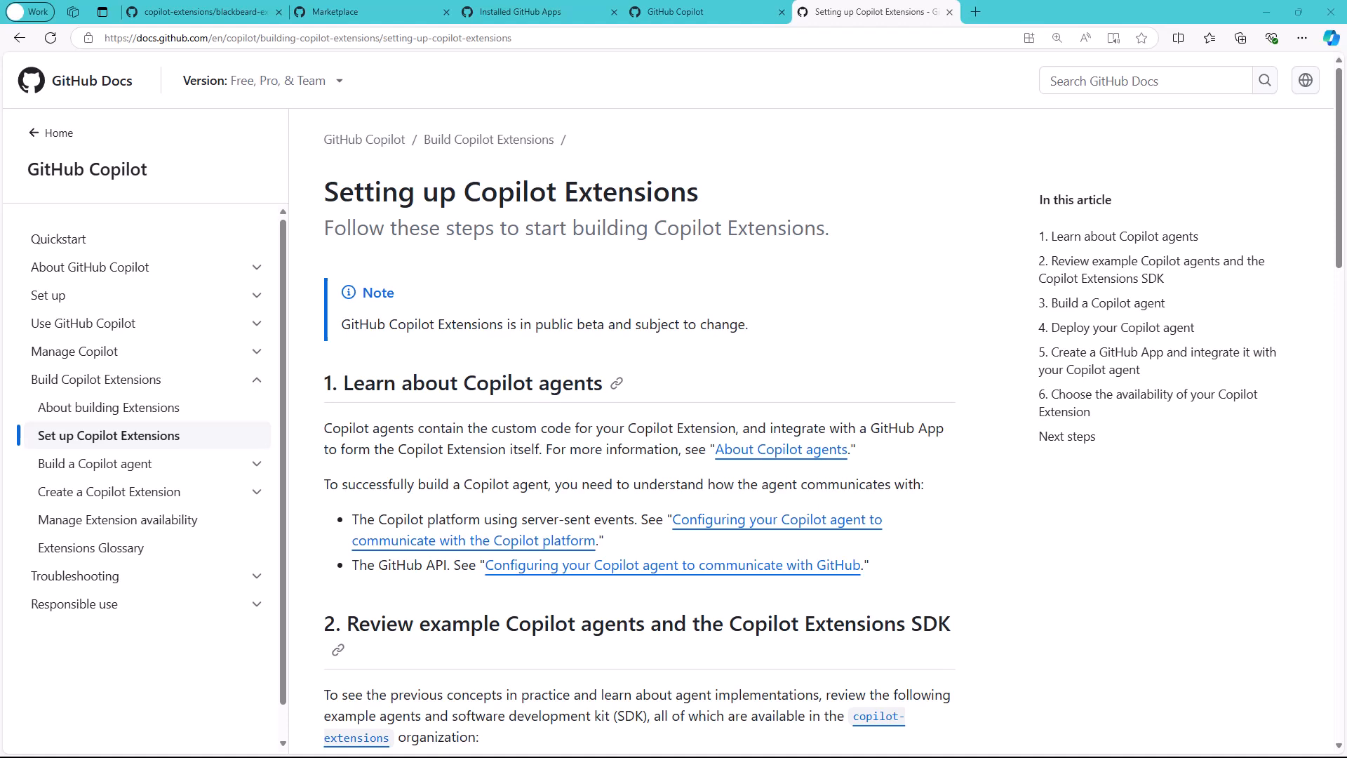
mouse_move(930, 318)
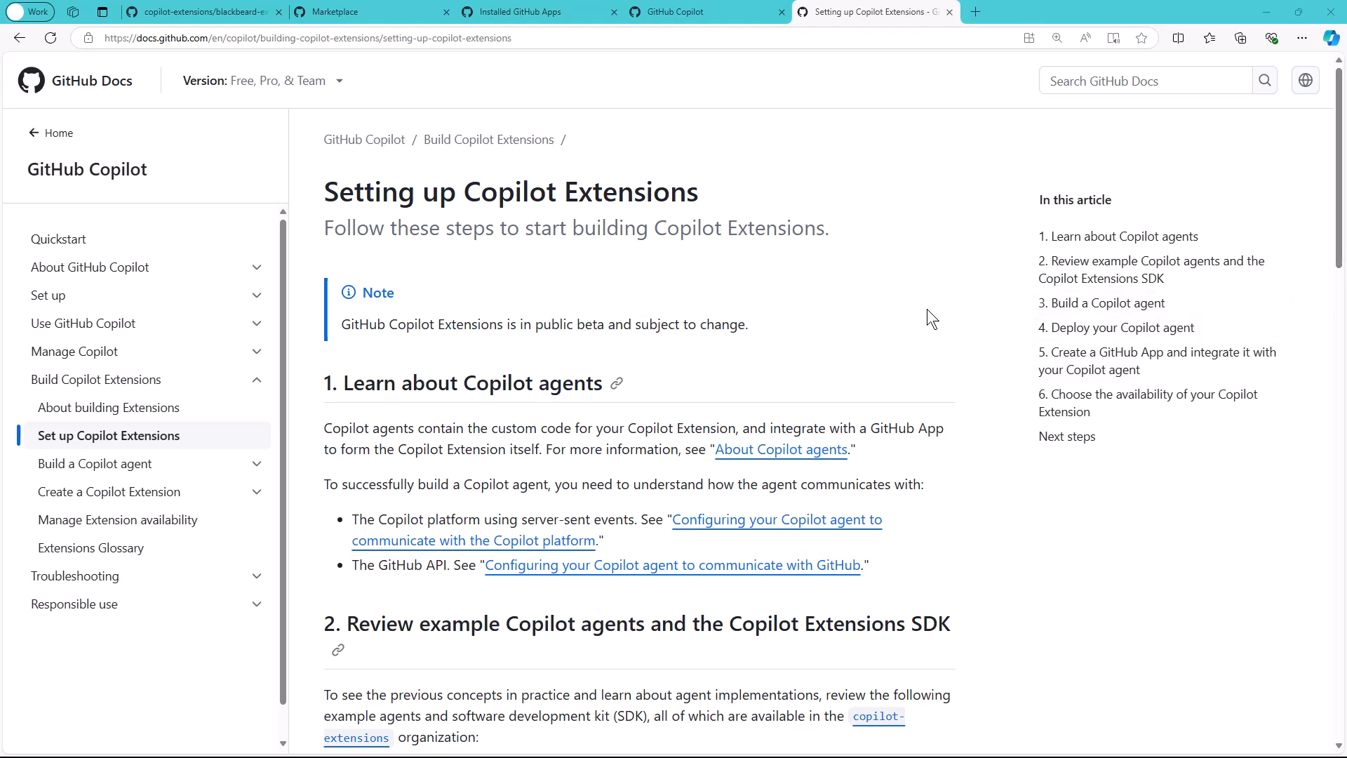
mouse_move(904, 351)
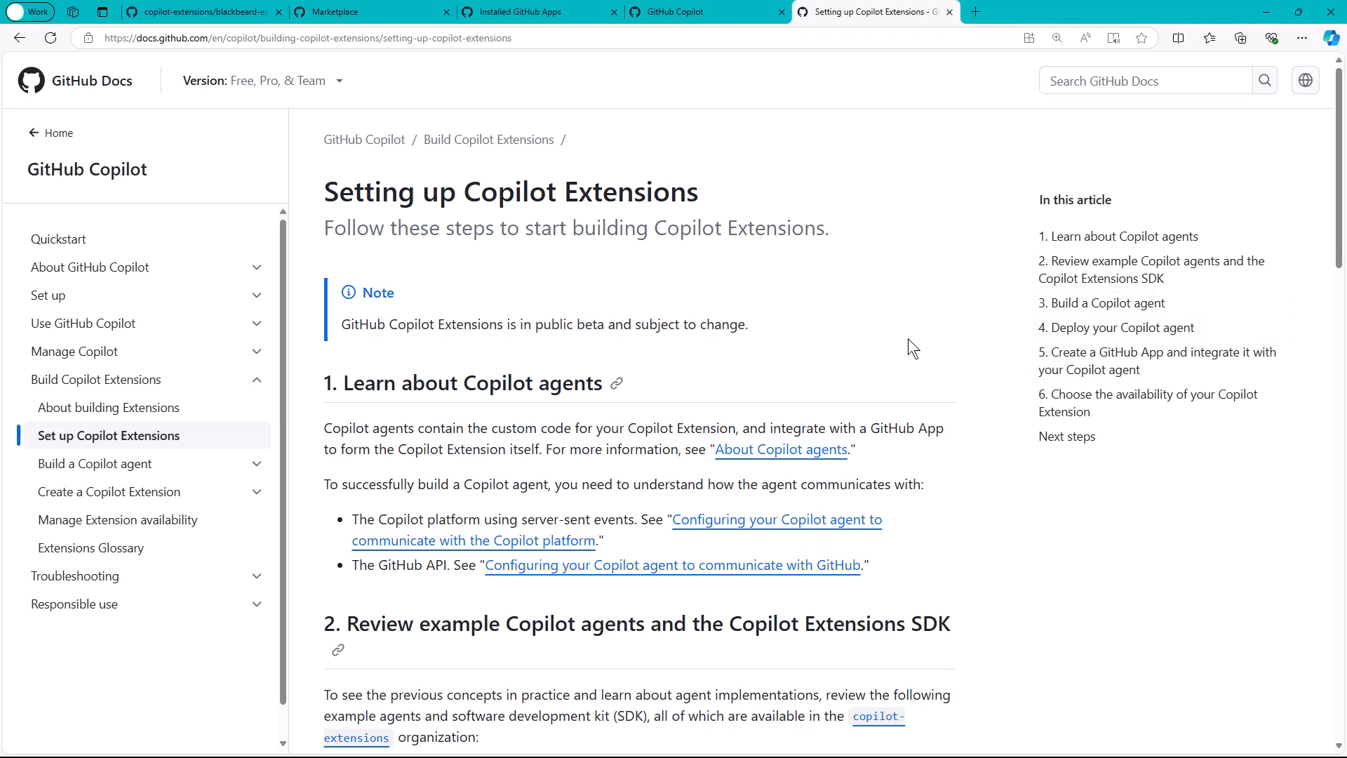
mouse_move(792, 360)
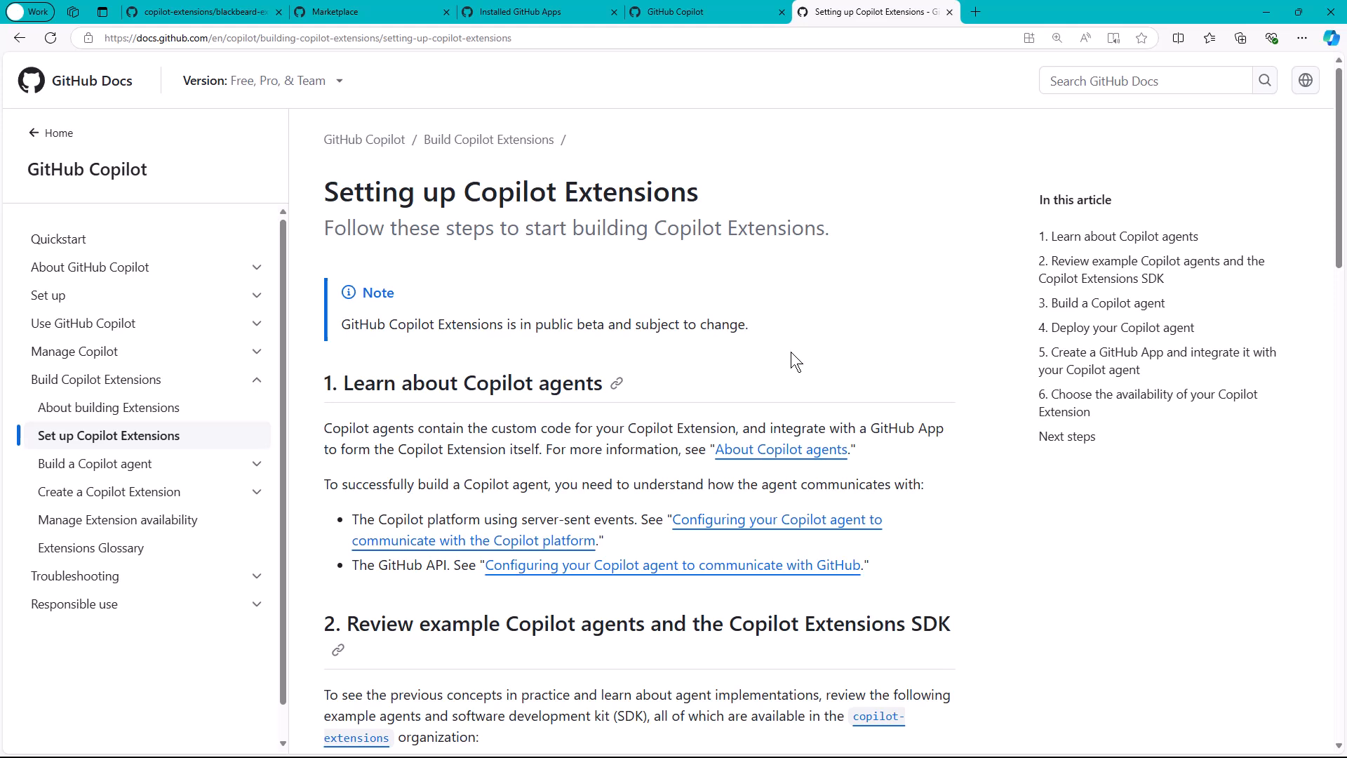
mouse_move(893, 320)
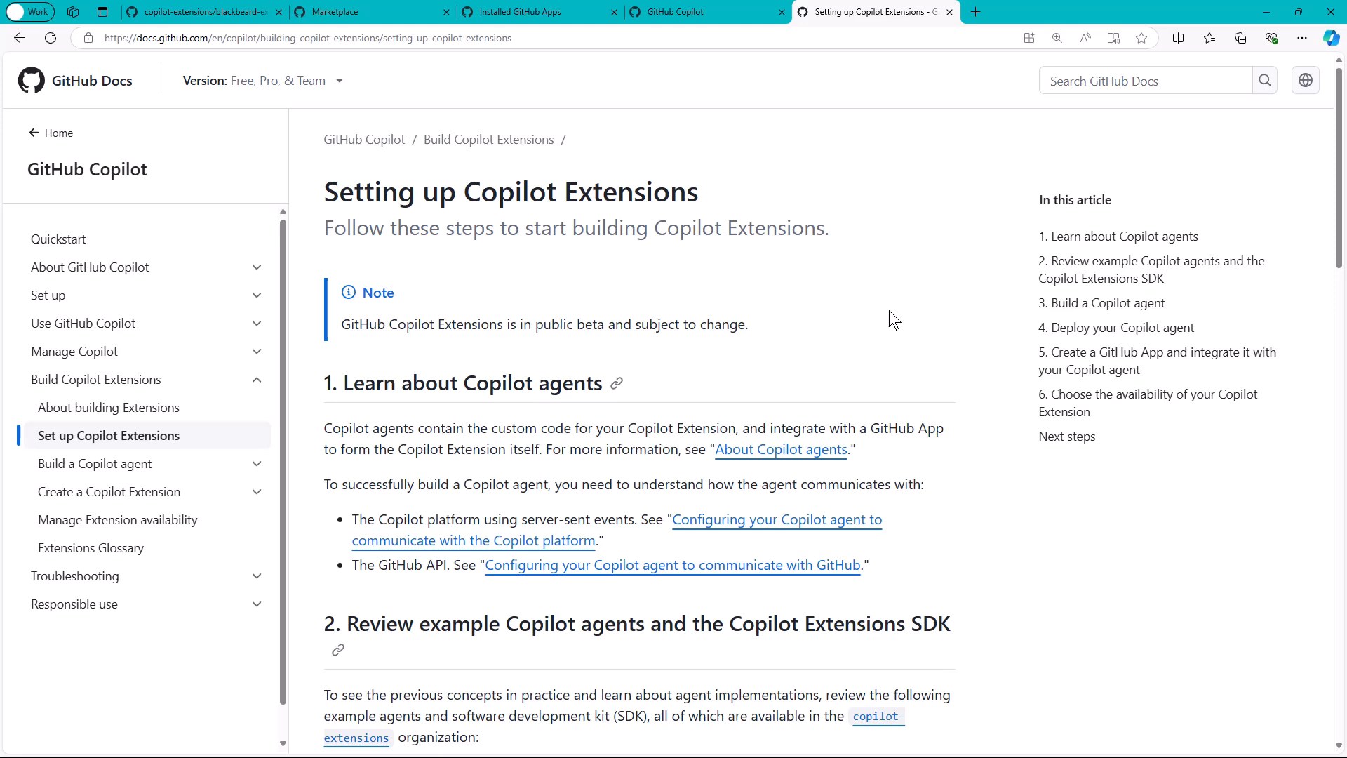
mouse_move(672, 447)
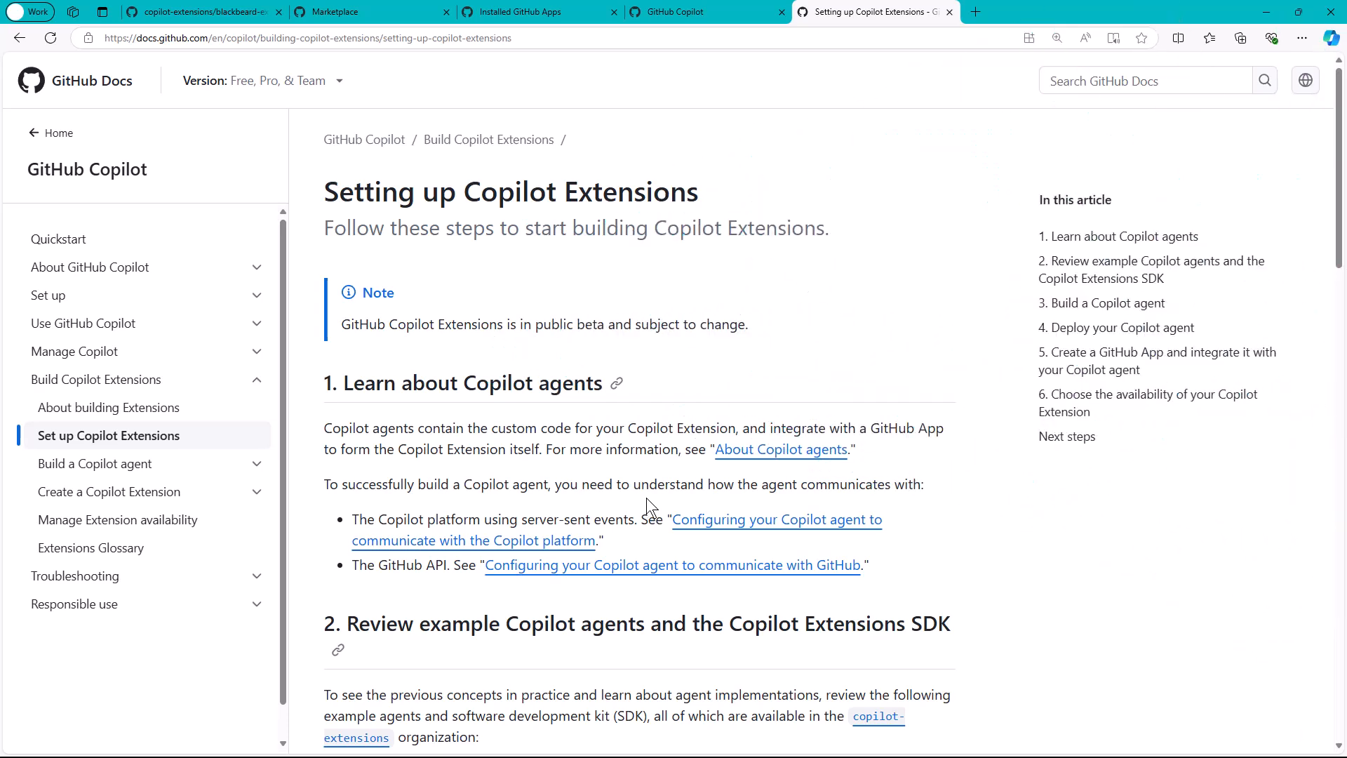
mouse_move(295, 263)
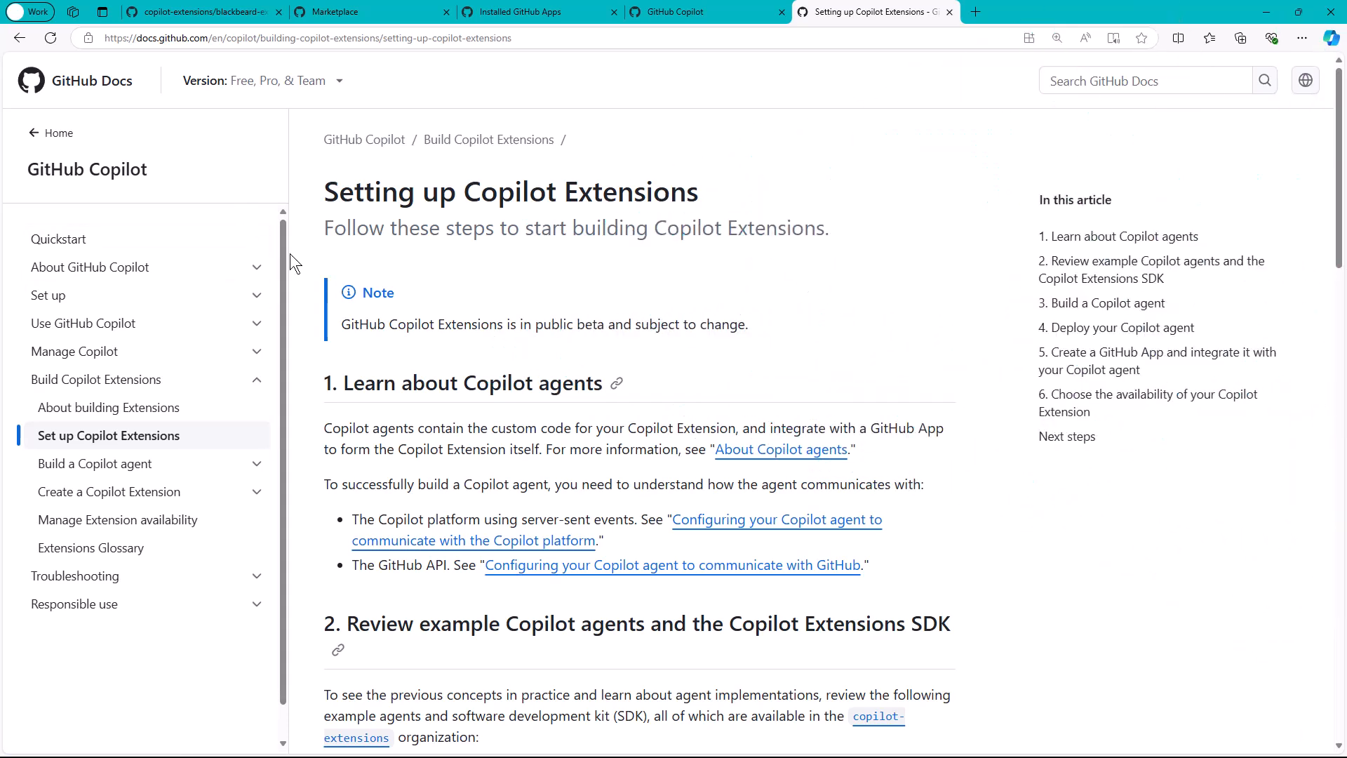
mouse_move(204, 491)
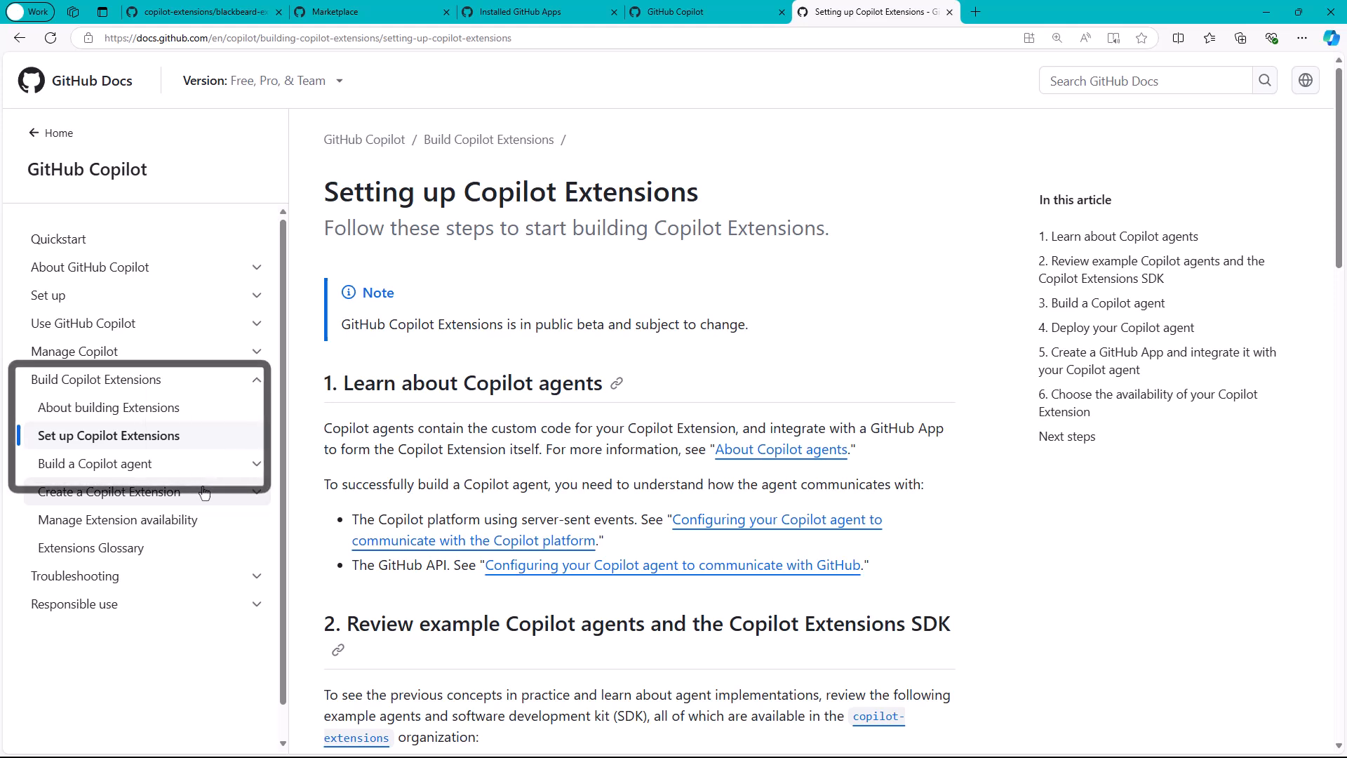
mouse_move(120, 391)
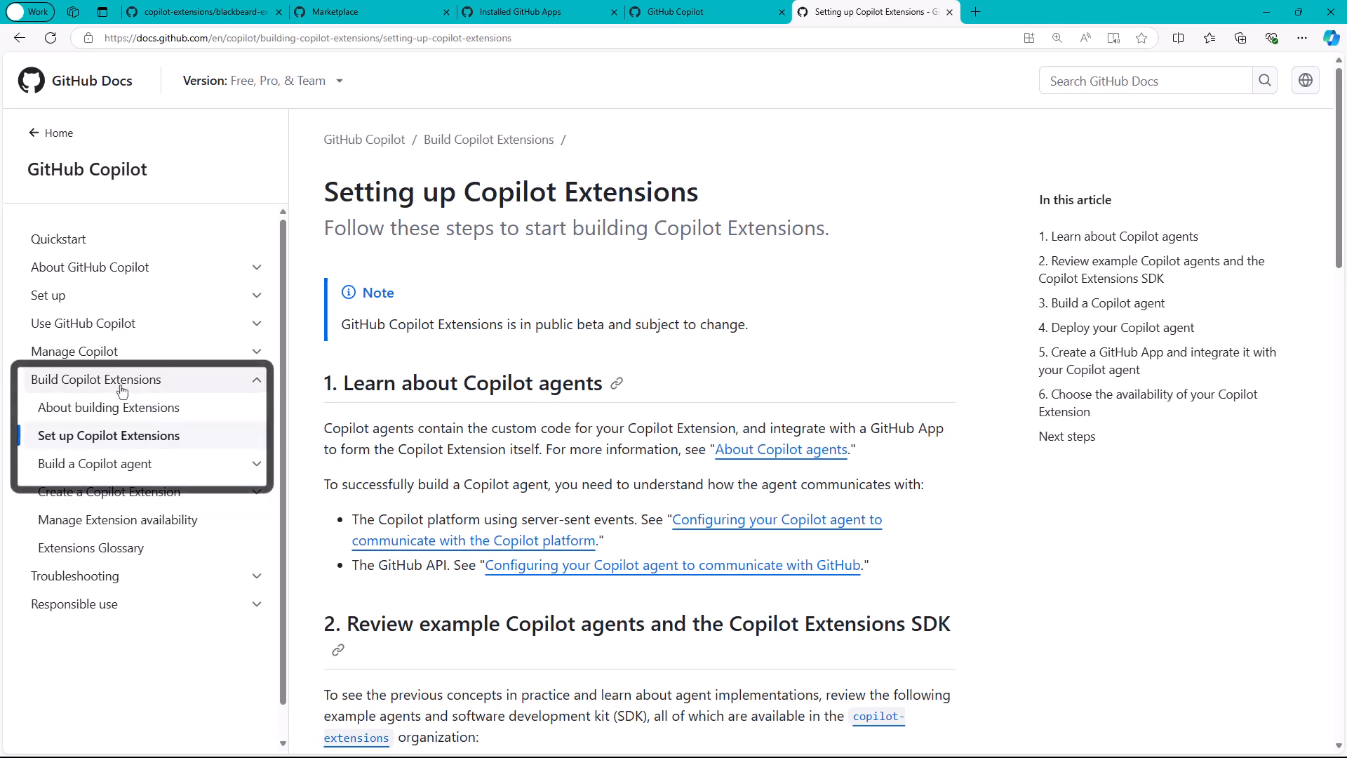
mouse_move(53, 443)
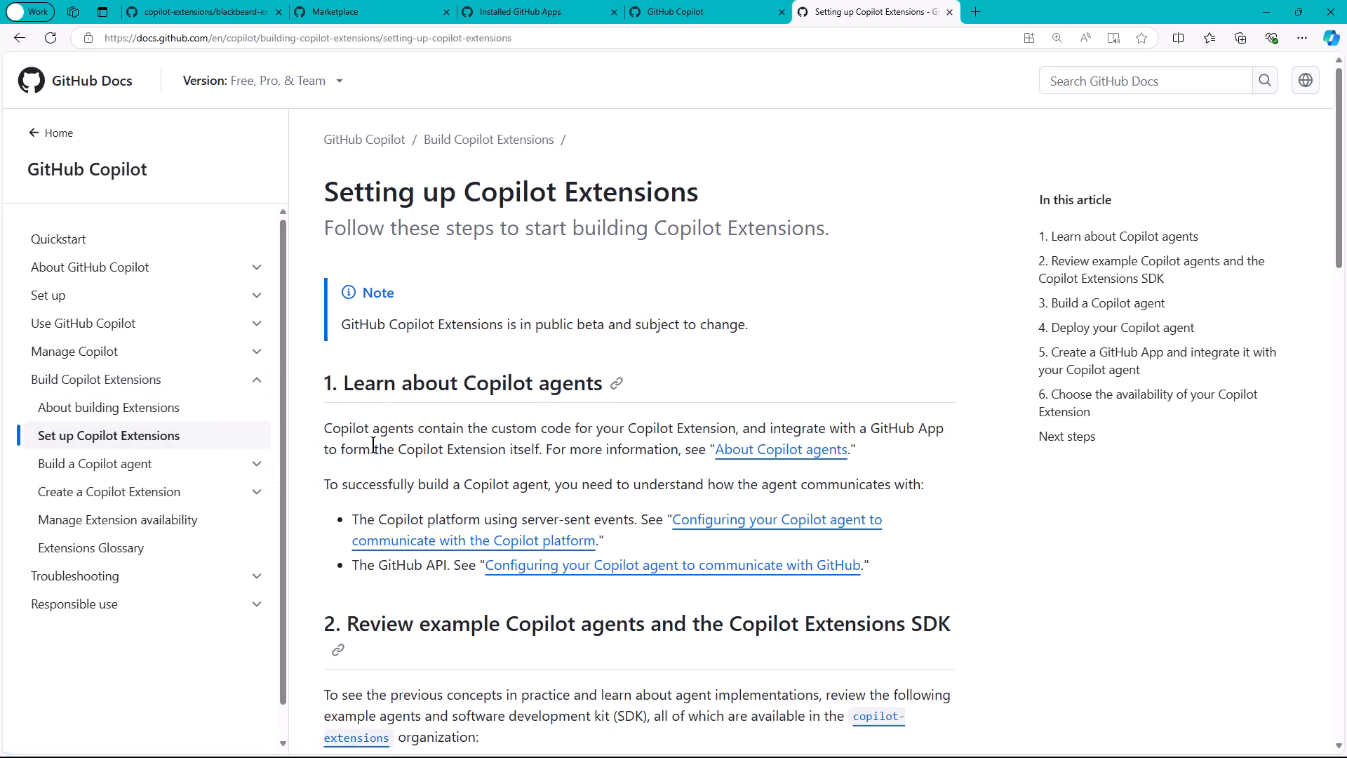
- Navigate from the Copilot docs overview to the About Copilot agents article
scroll(down, 3)
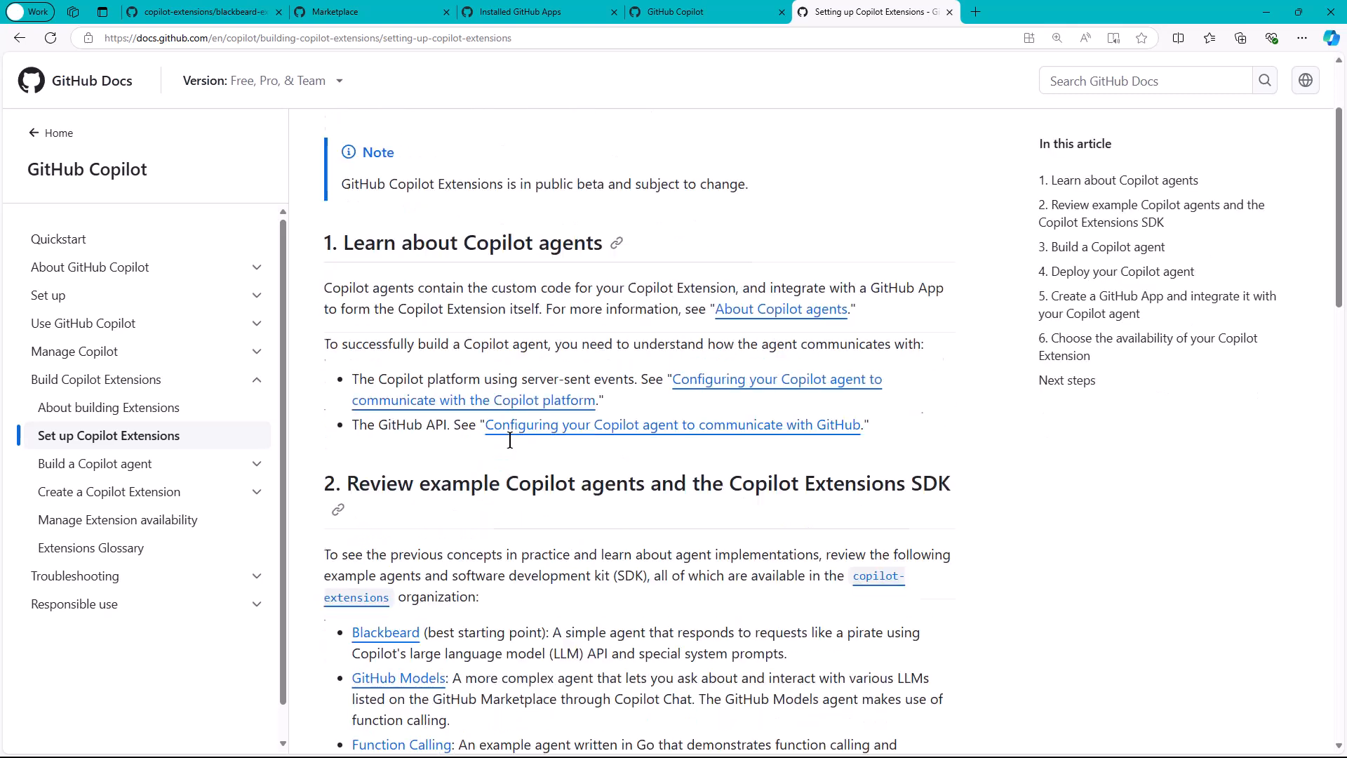
scroll(up, 3)
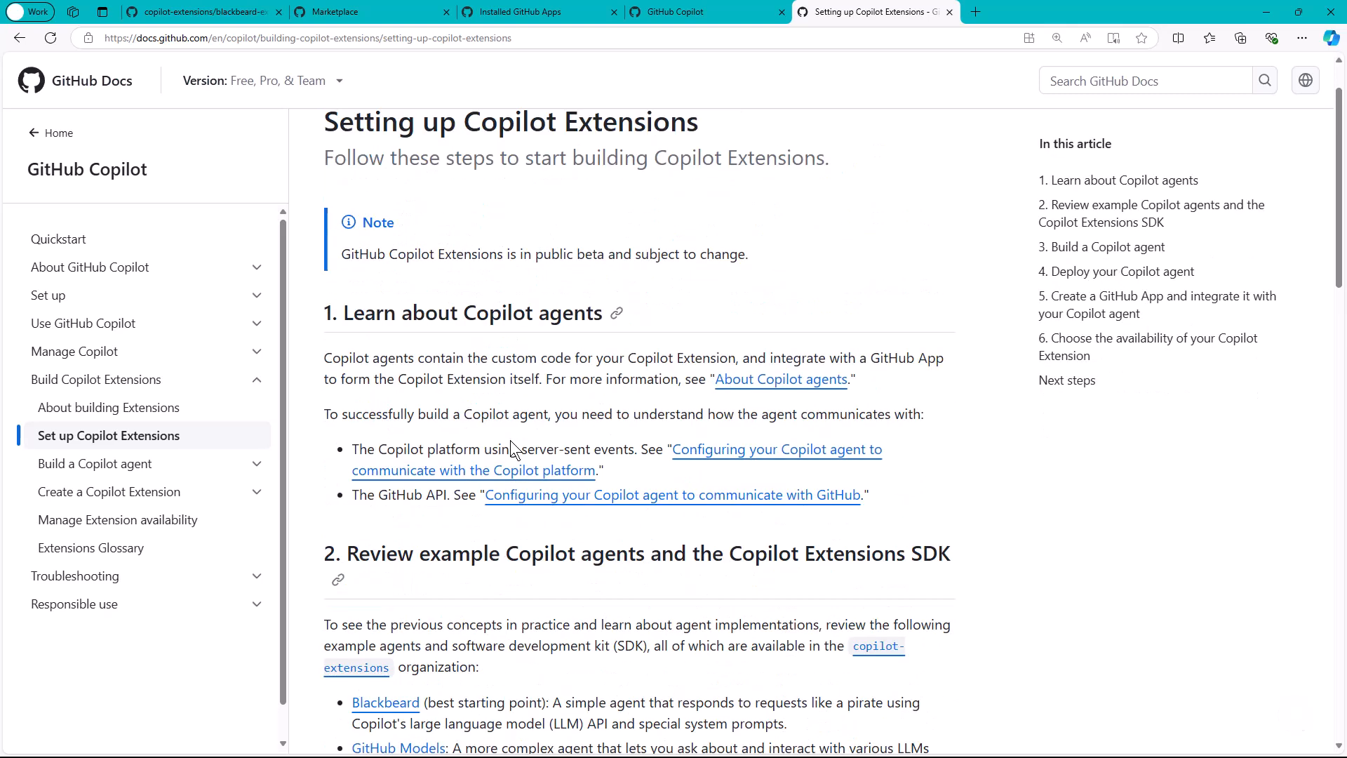
click(779, 379)
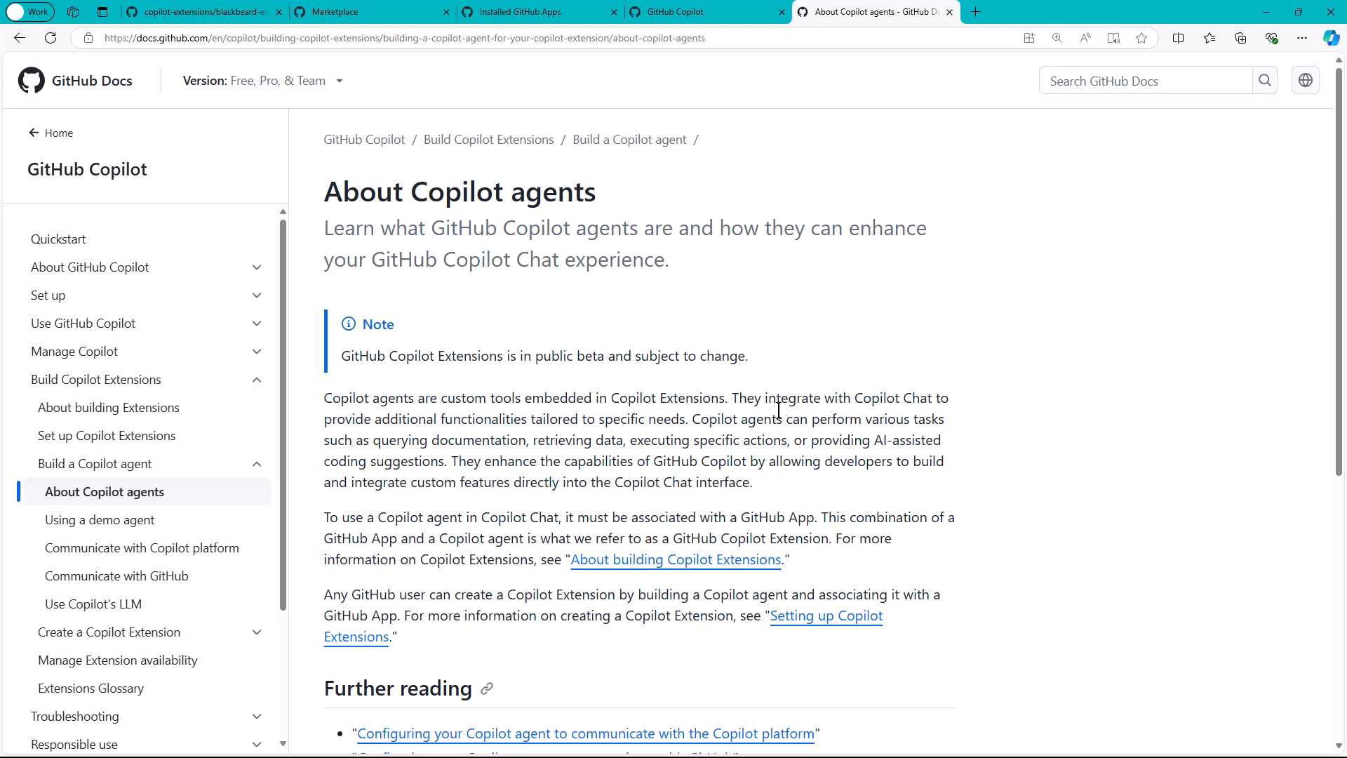
mouse_move(783, 506)
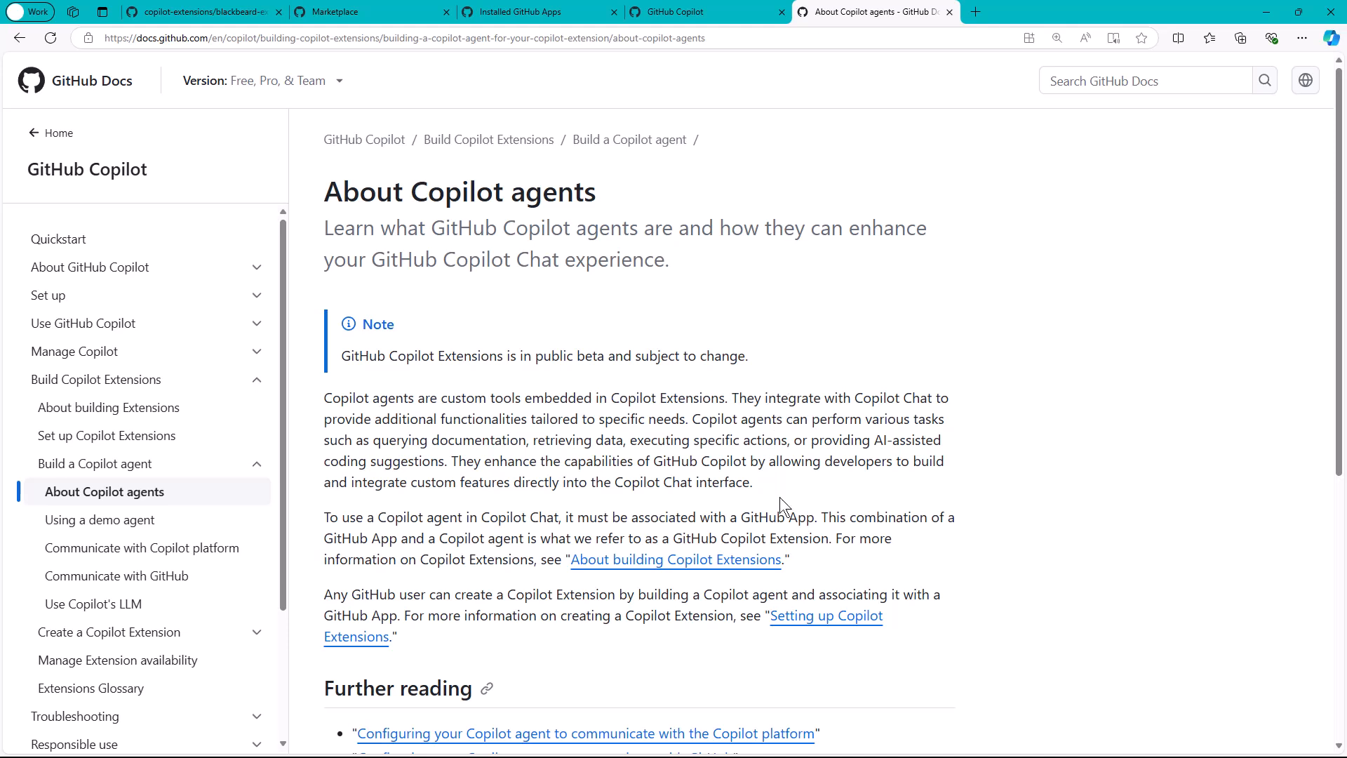
mouse_move(574, 225)
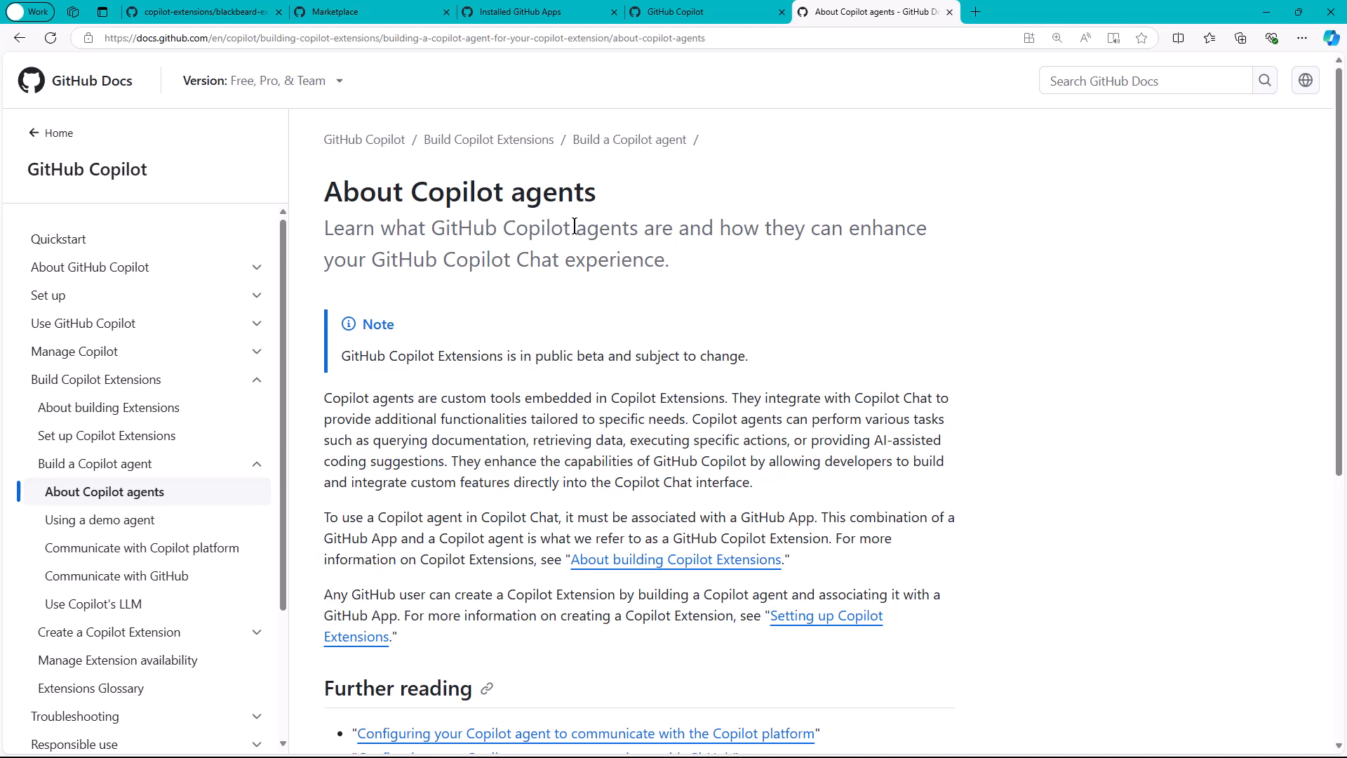
- Highlight 'GitHub Copilot' and 'Copilot' in the article's intro while reading, then clear the highlights
double_click(498, 228)
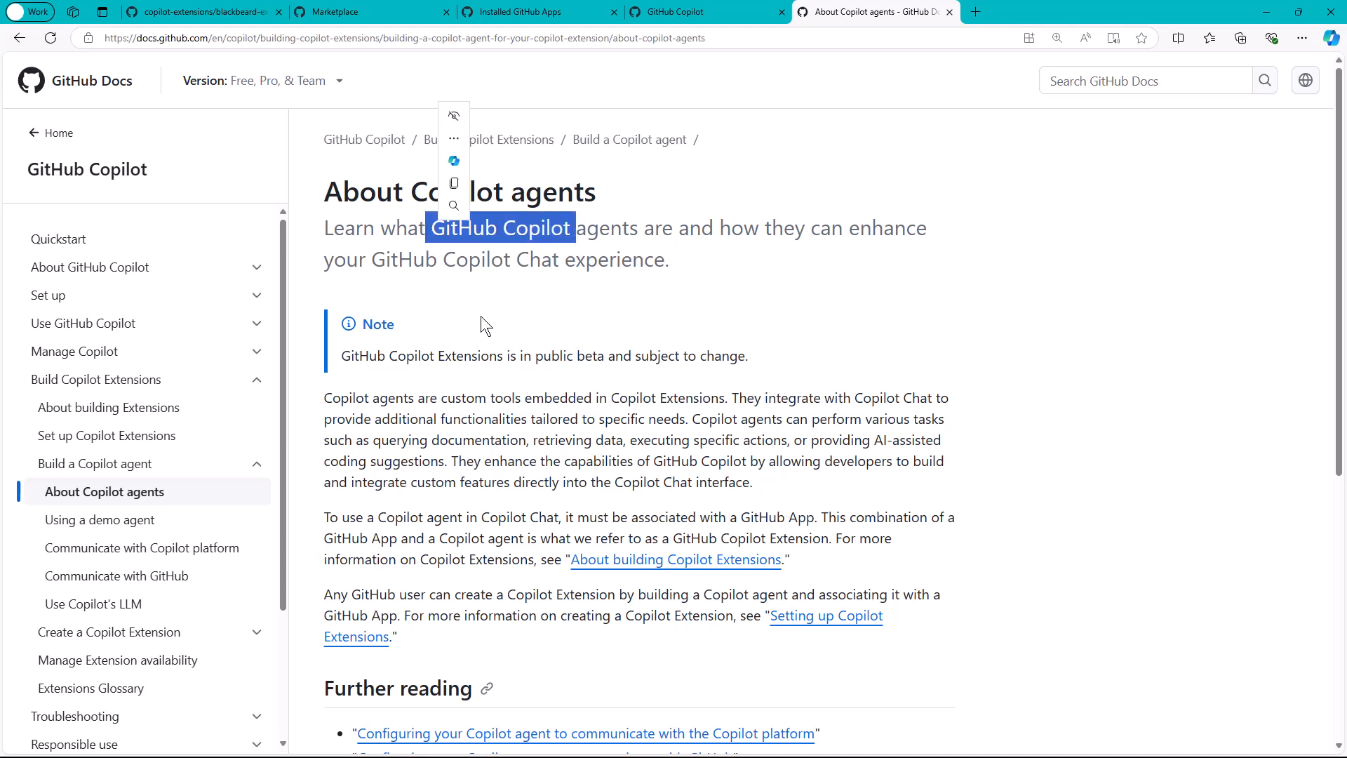
mouse_move(596, 445)
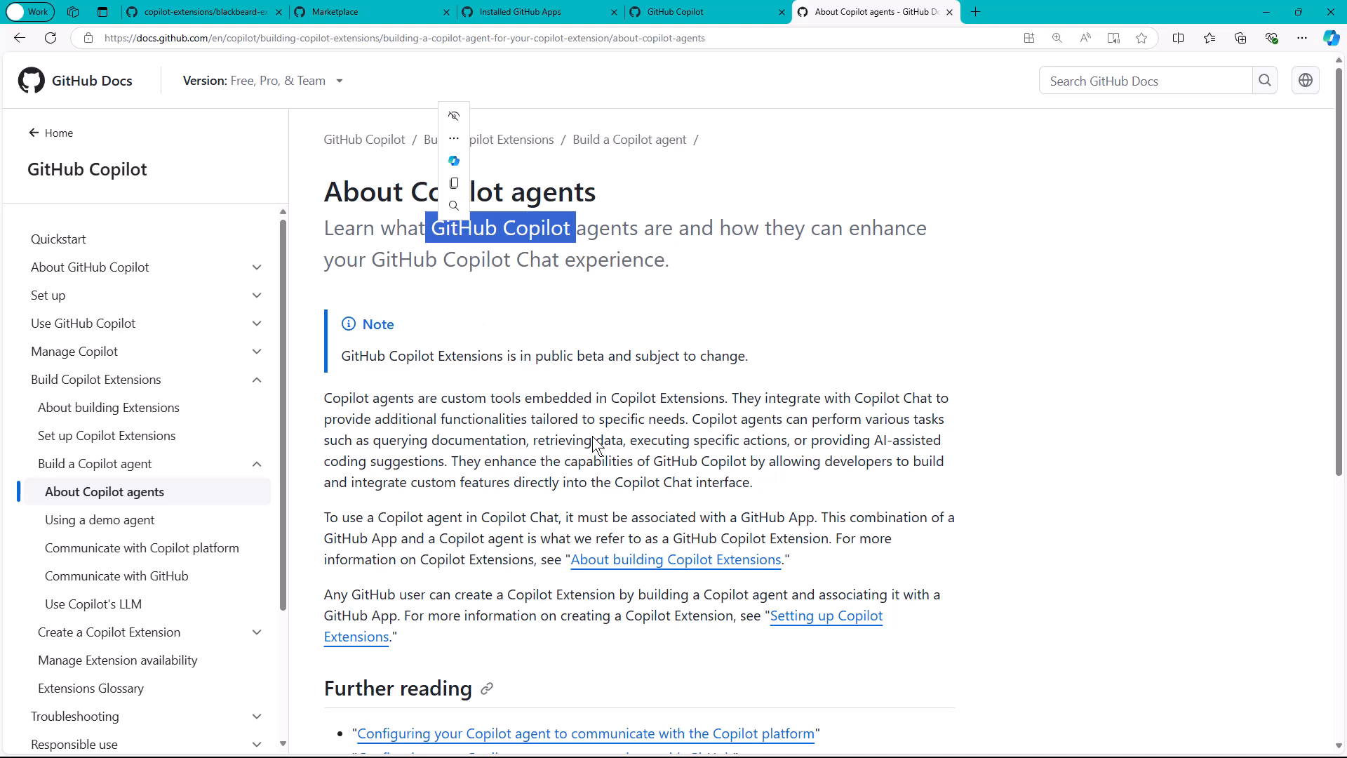
click(593, 438)
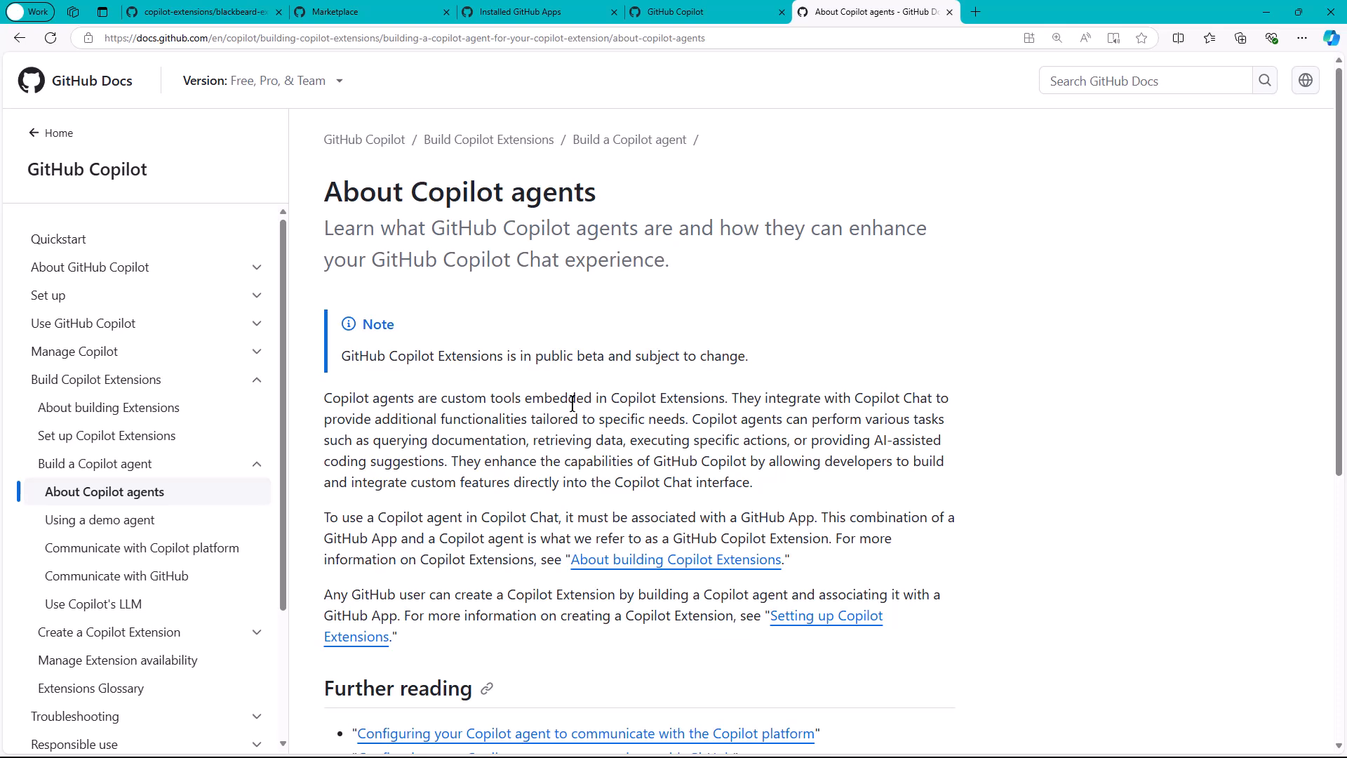
mouse_move(558, 268)
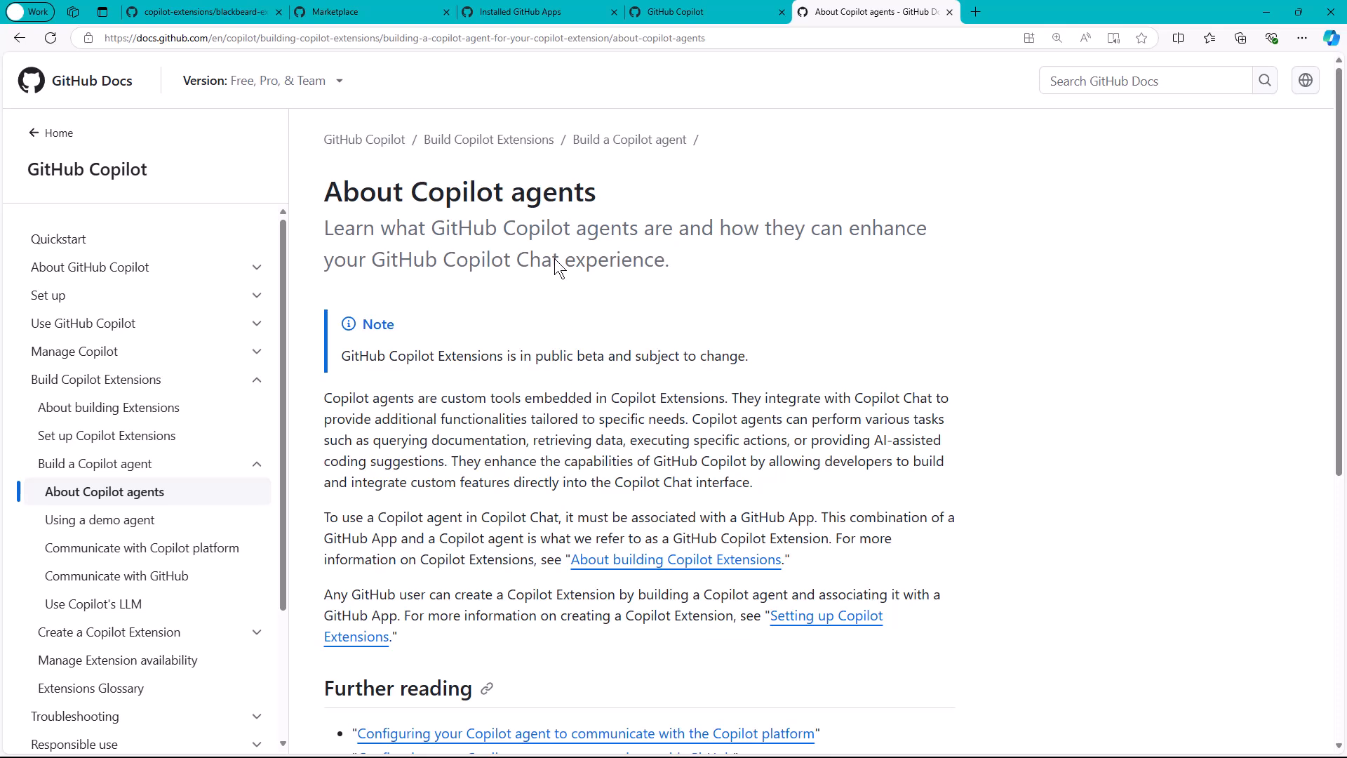
double_click(554, 192)
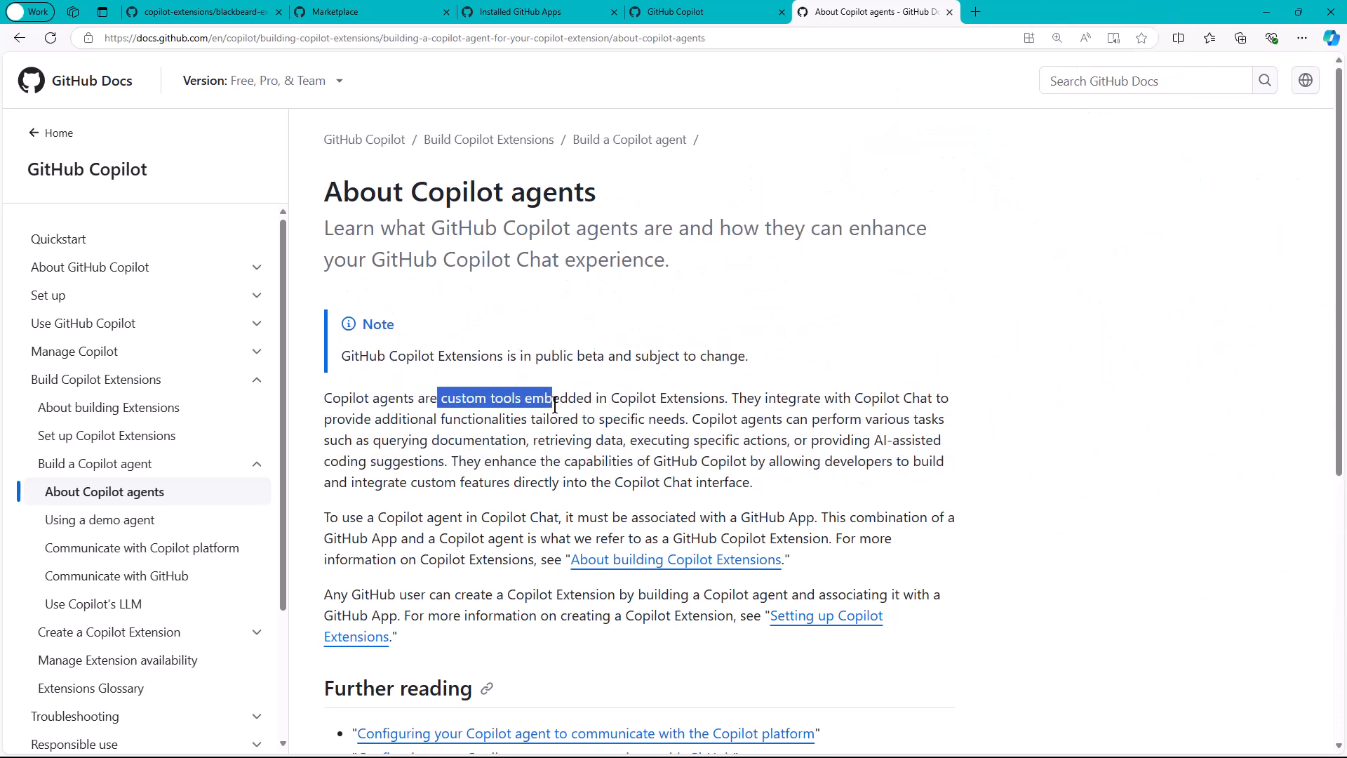
double_click(633, 397)
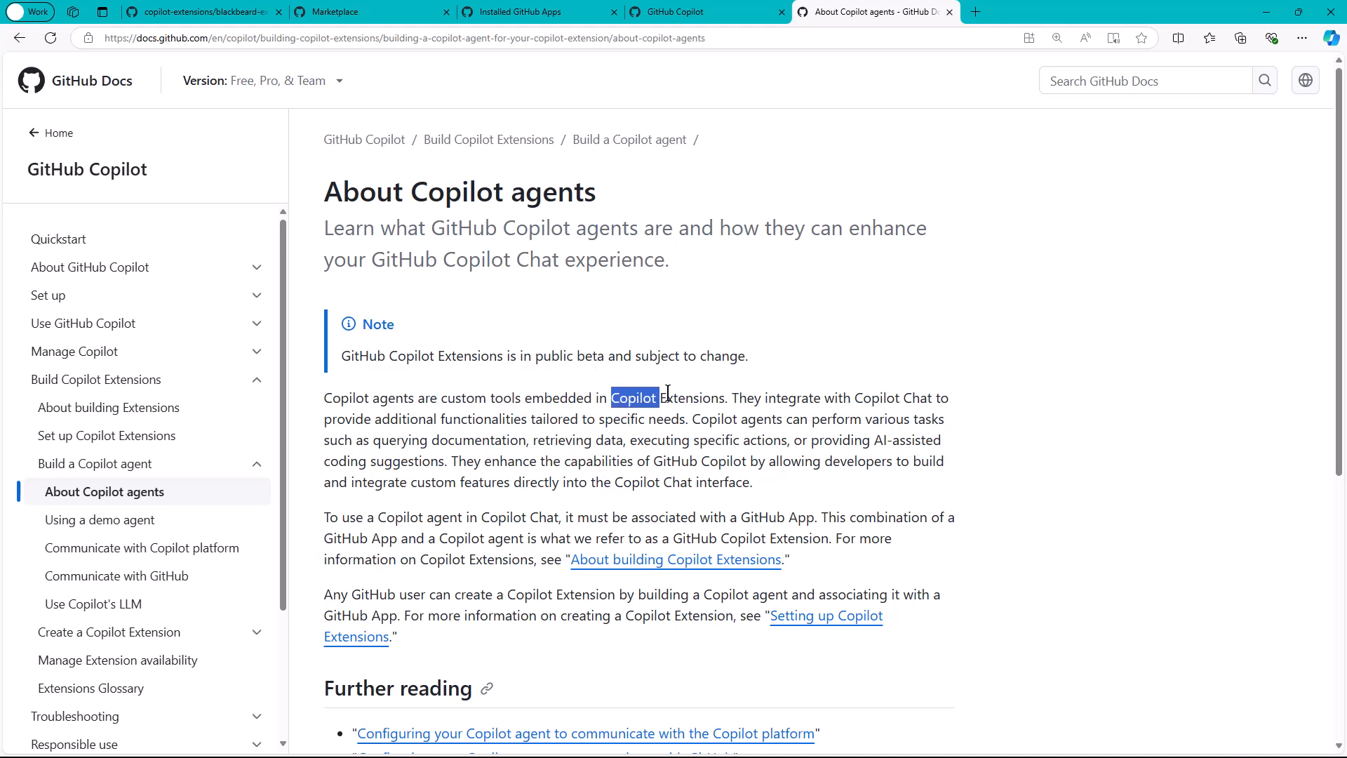
click(731, 423)
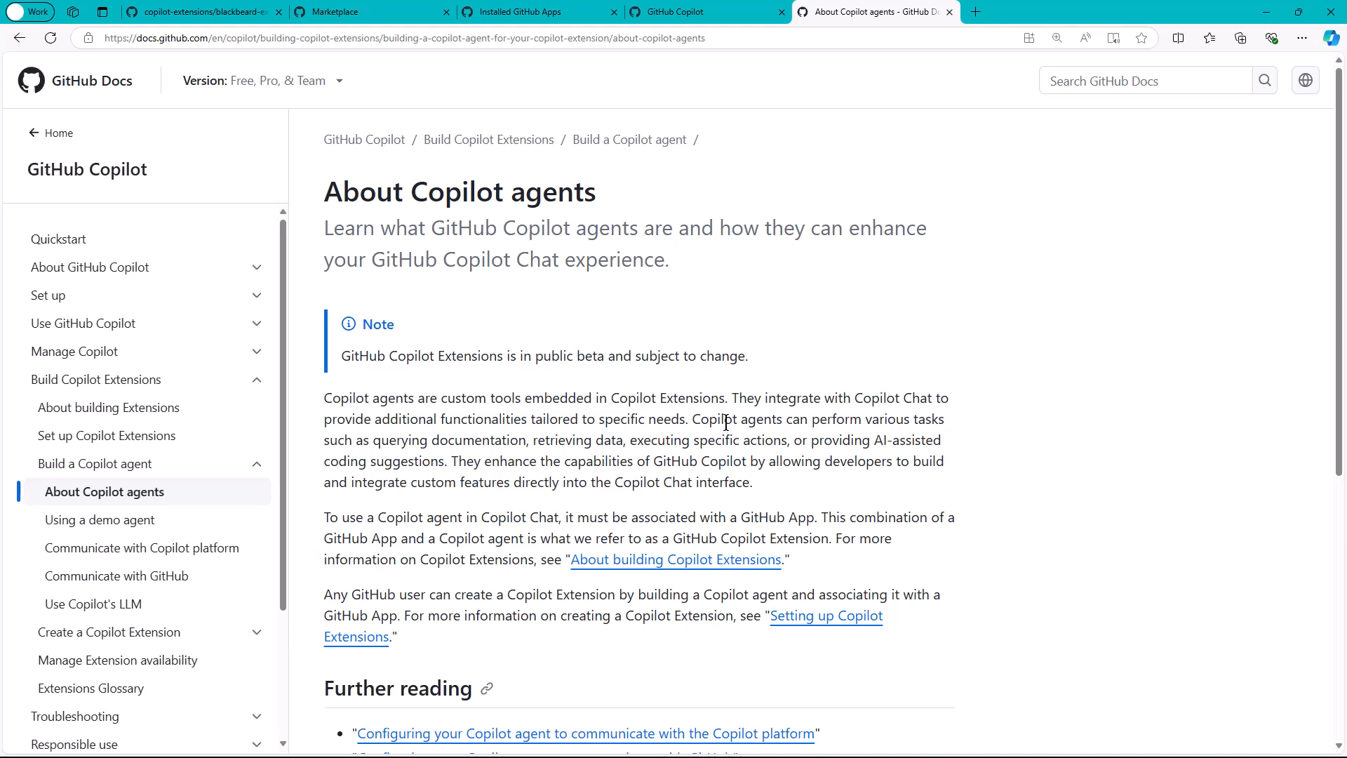
mouse_move(364, 516)
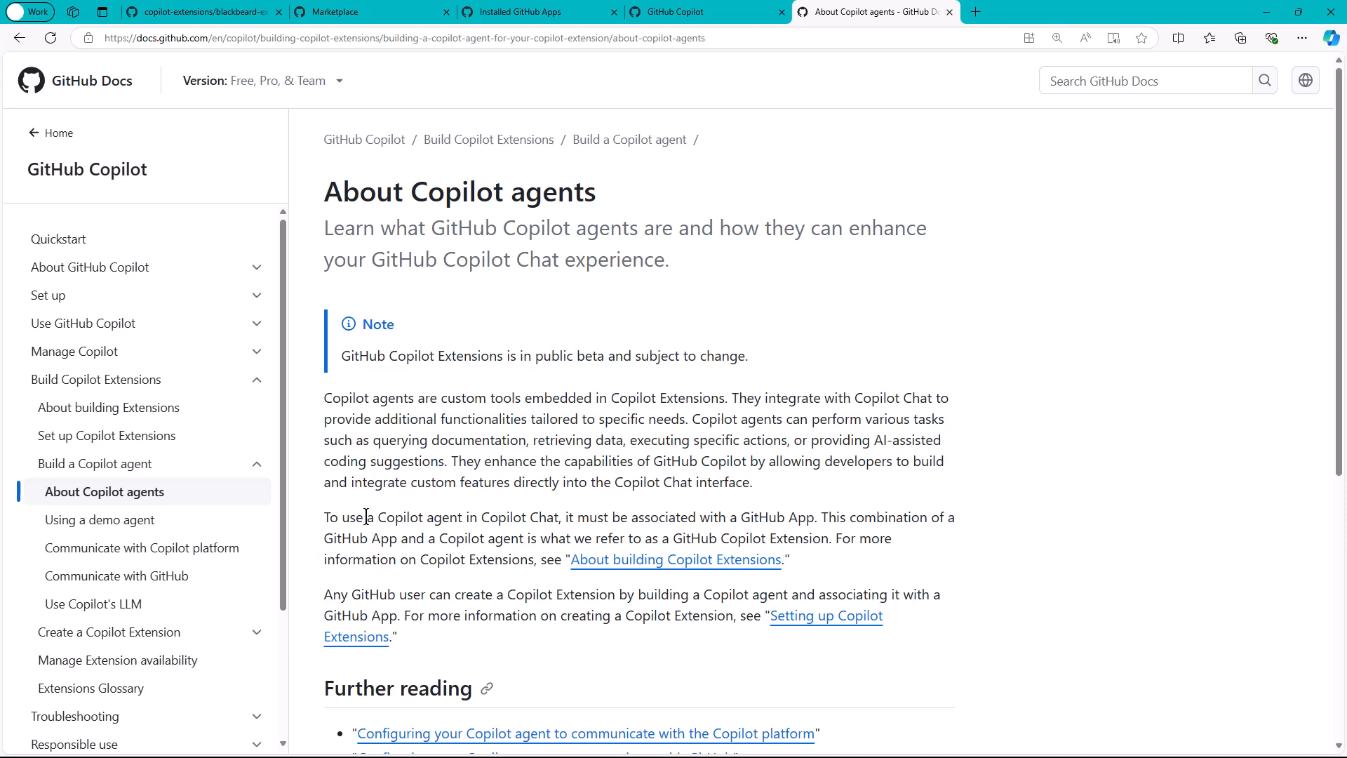
mouse_move(555, 517)
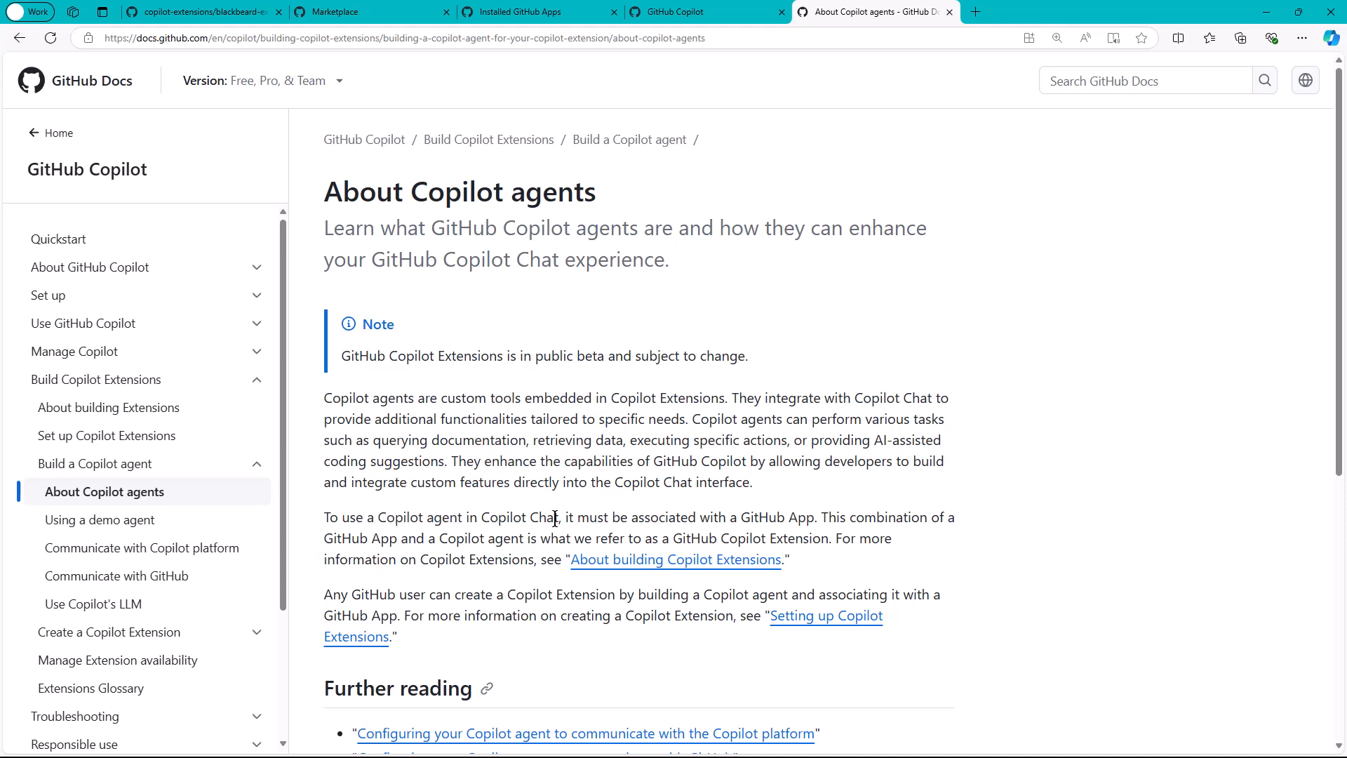
- Highlight the phrase 'GitHub App' in the sentence requiring agents to be associated with one
double_click(777, 516)
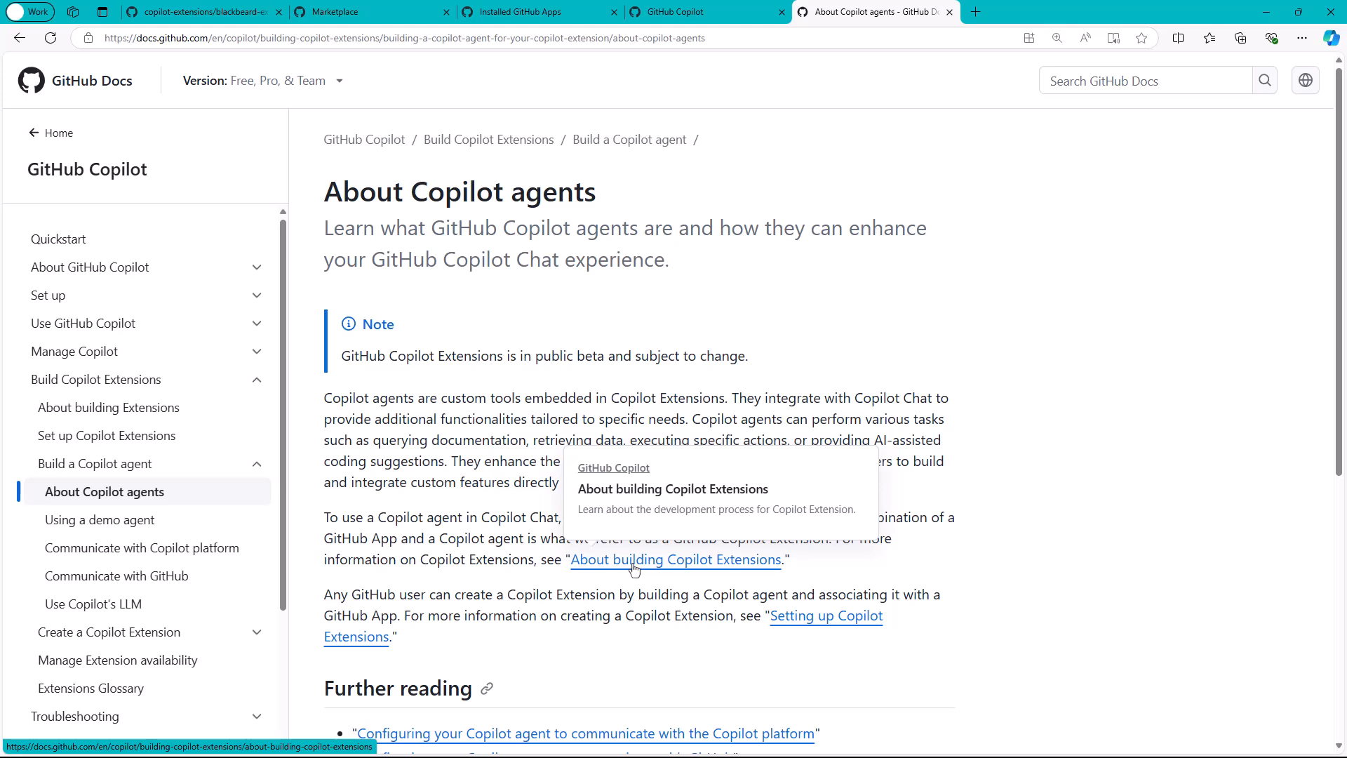
mouse_move(560, 437)
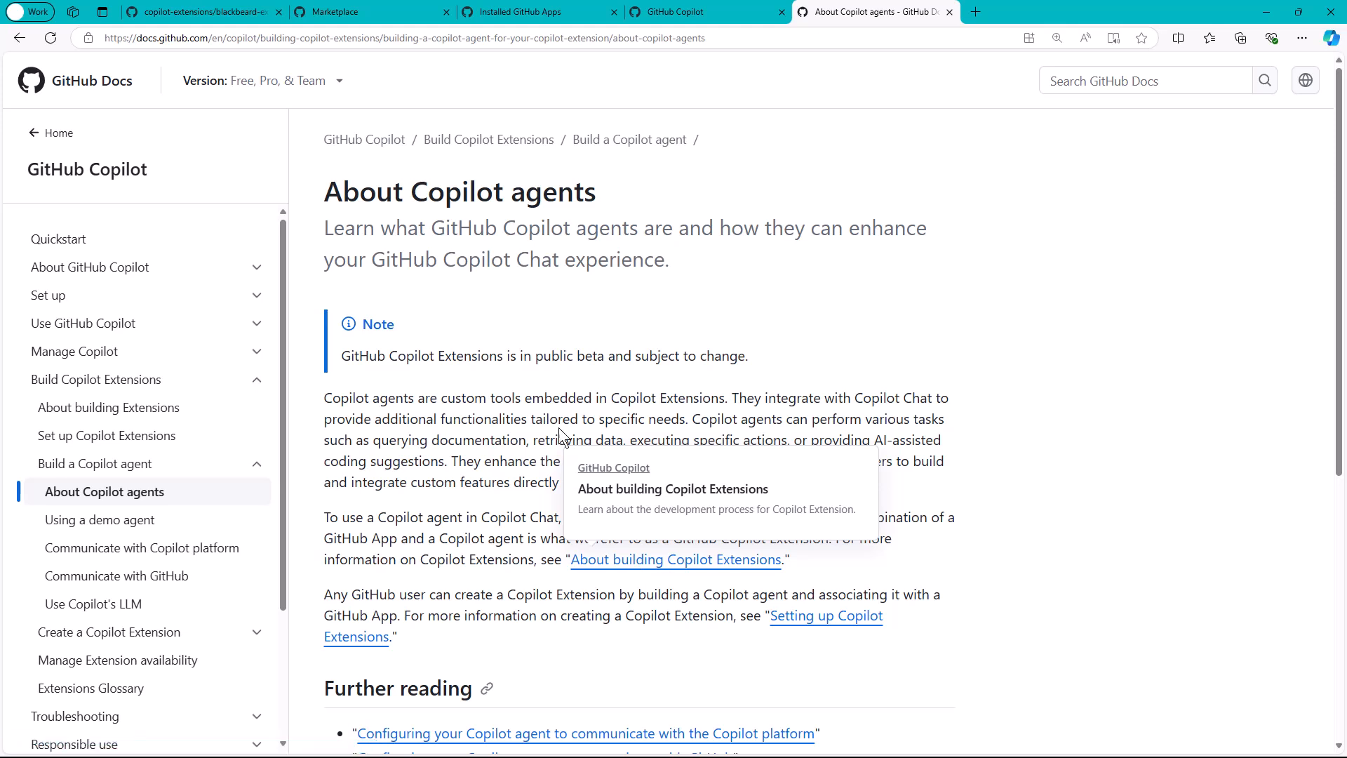
mouse_move(639, 441)
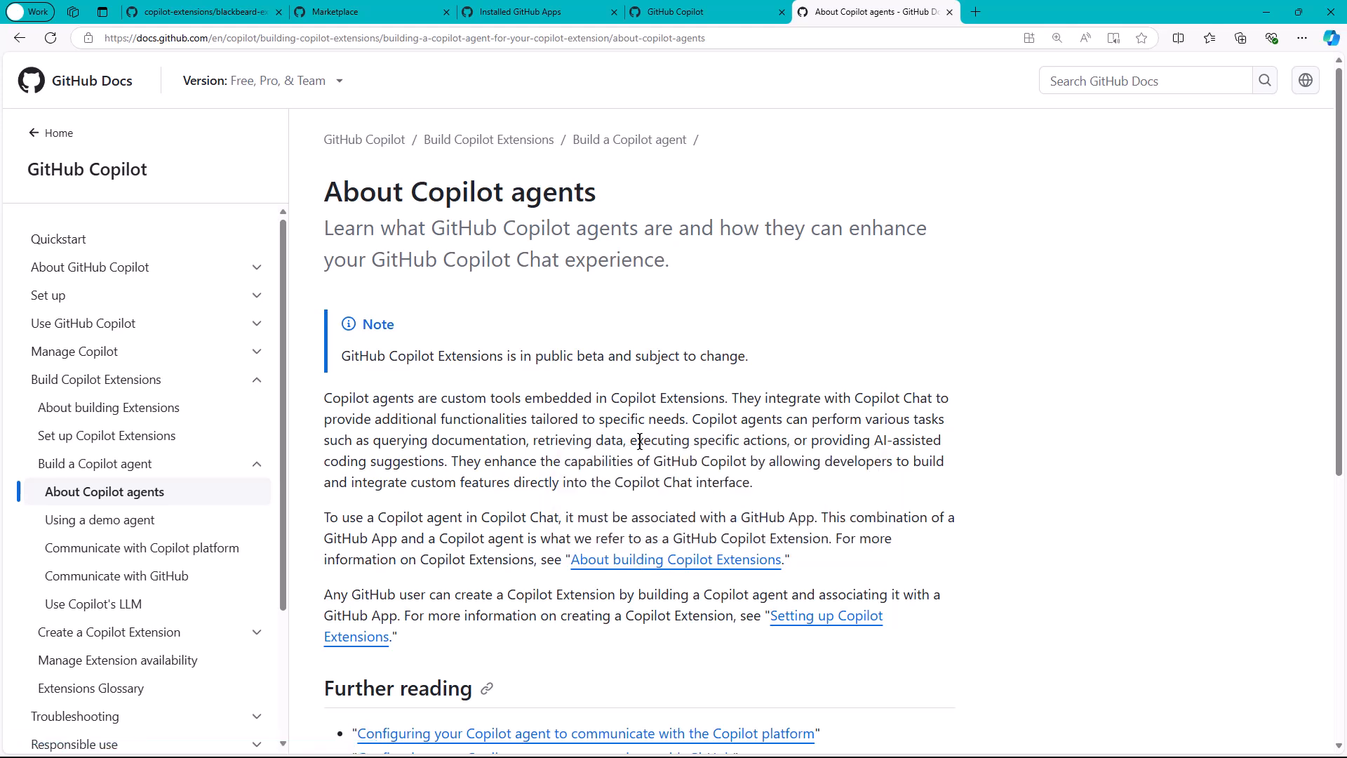
mouse_move(742, 520)
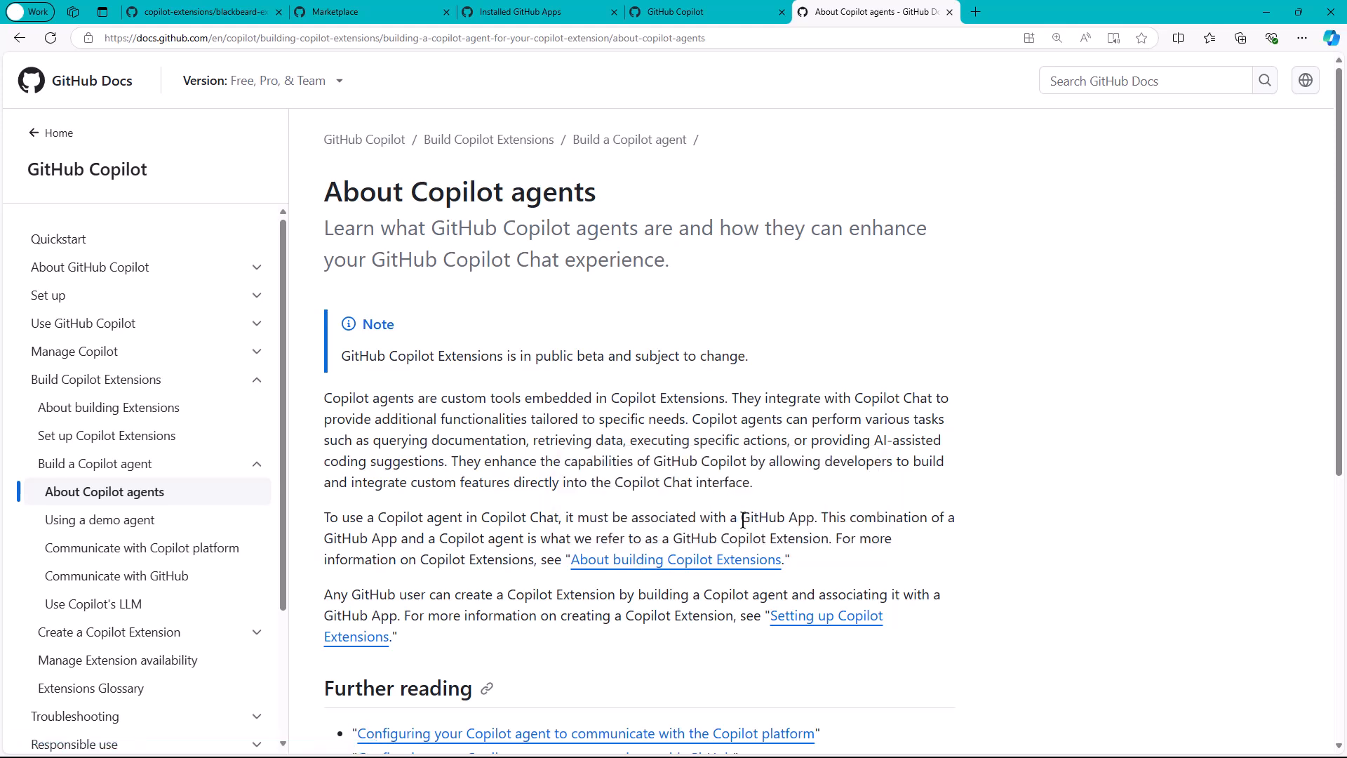
double_click(776, 517)
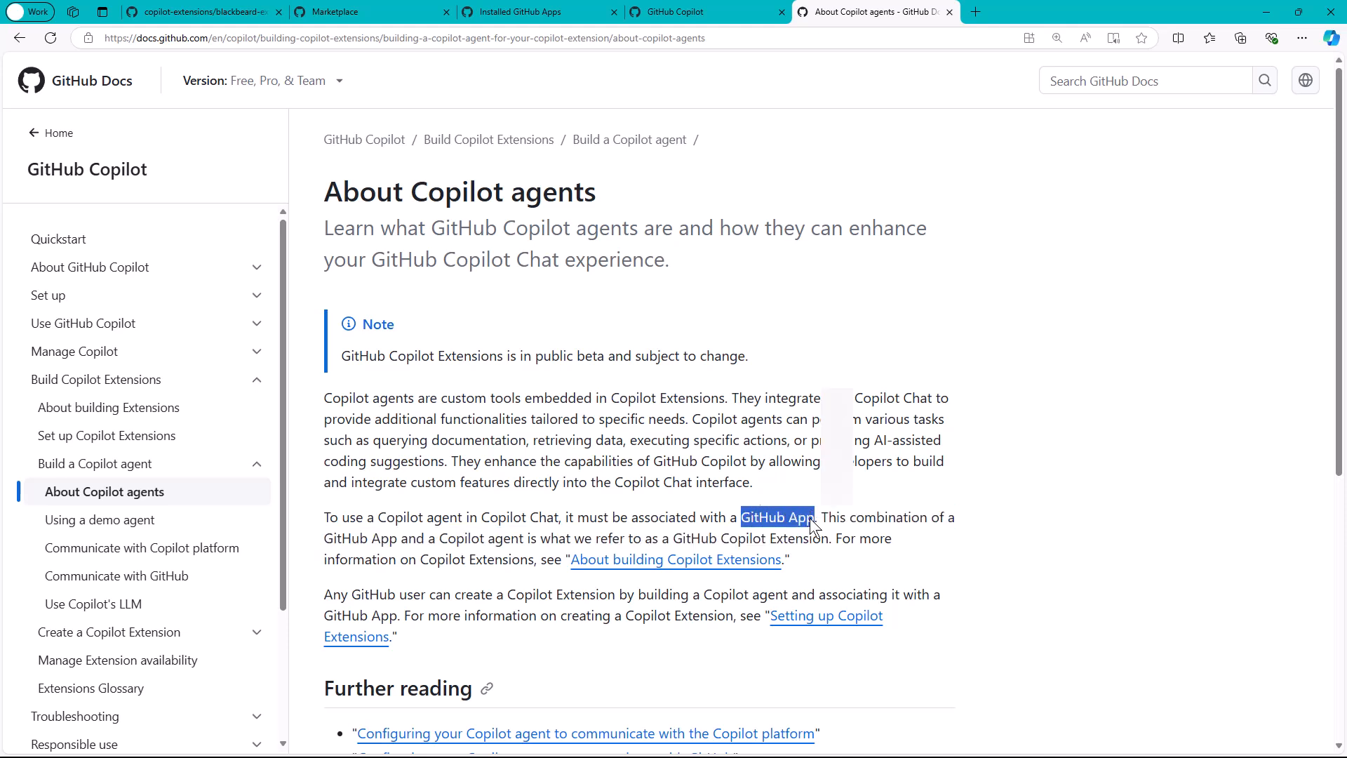
click(453, 397)
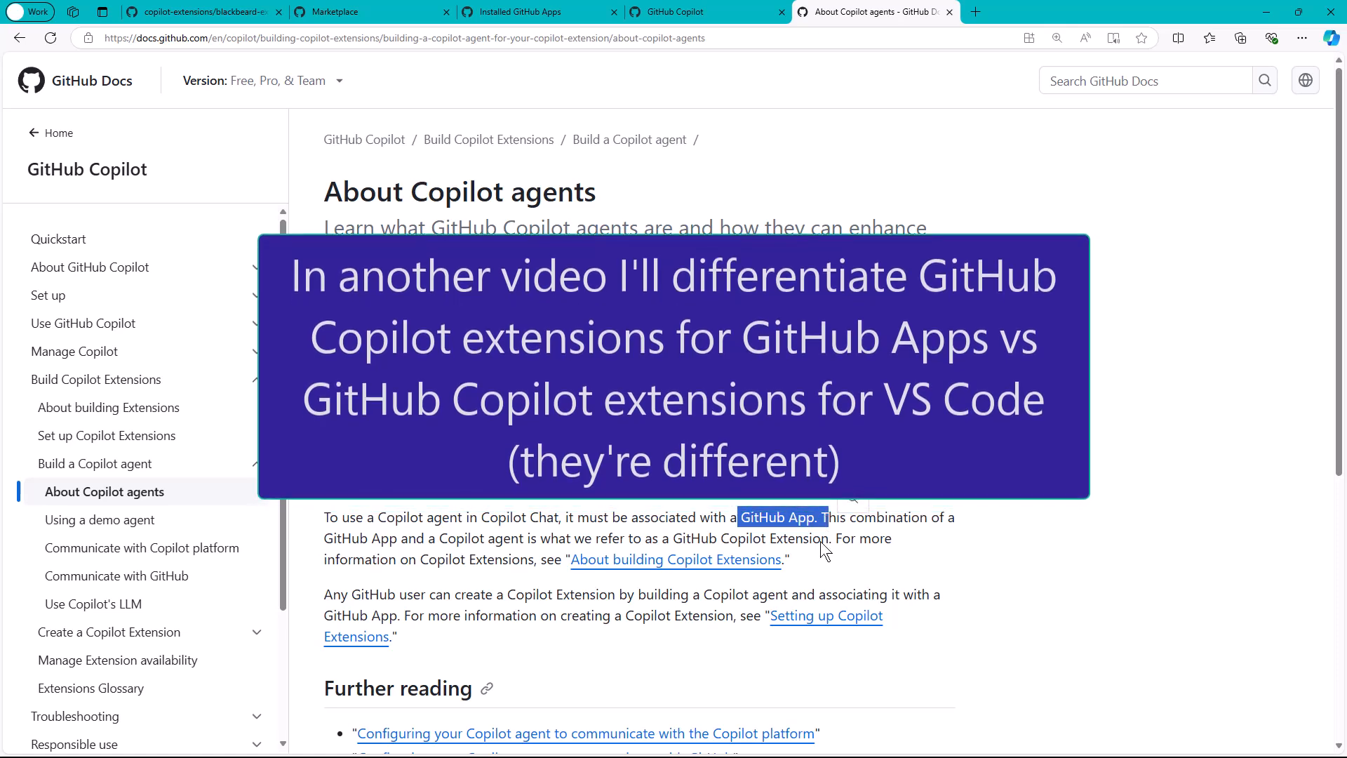
- Switch to the Marketplace Copilot Extensions listing and scroll to partner extensions like Docker and Octopus
click(371, 11)
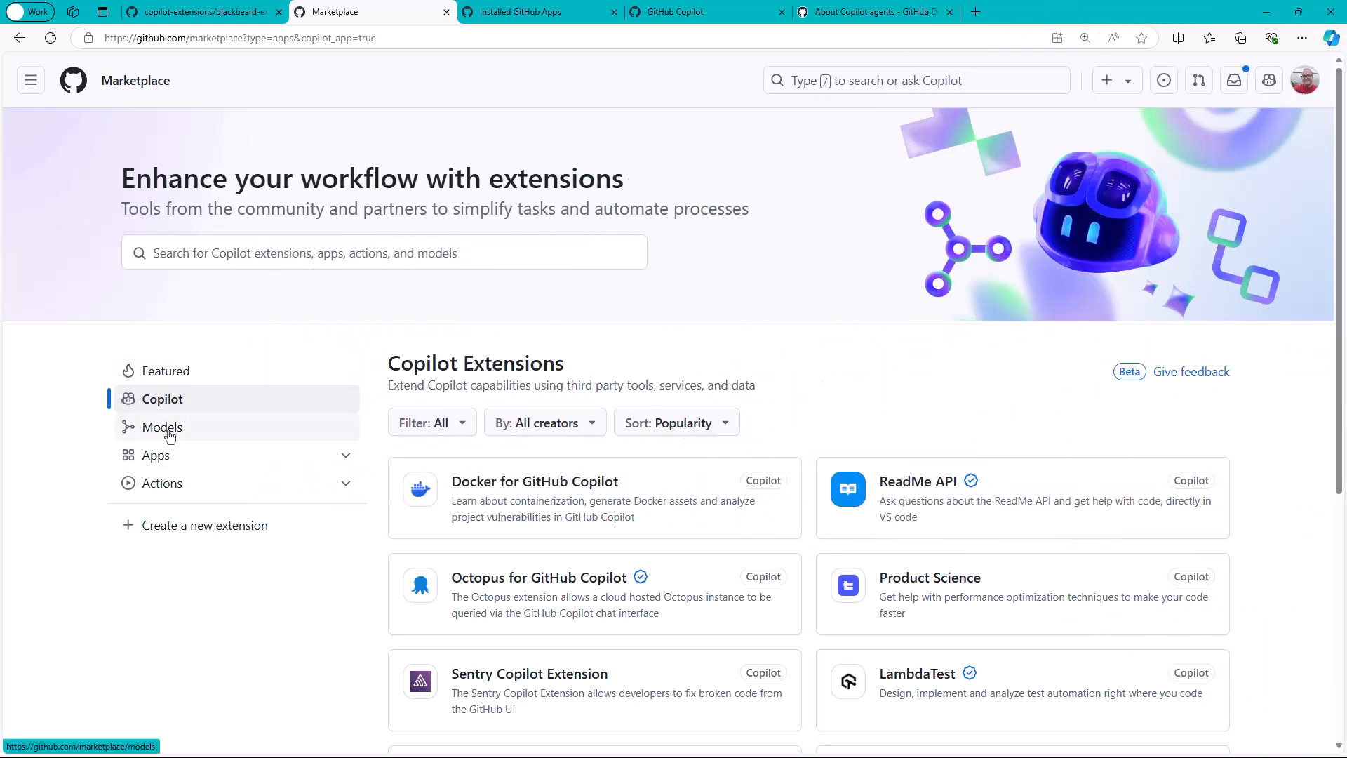
mouse_move(167, 409)
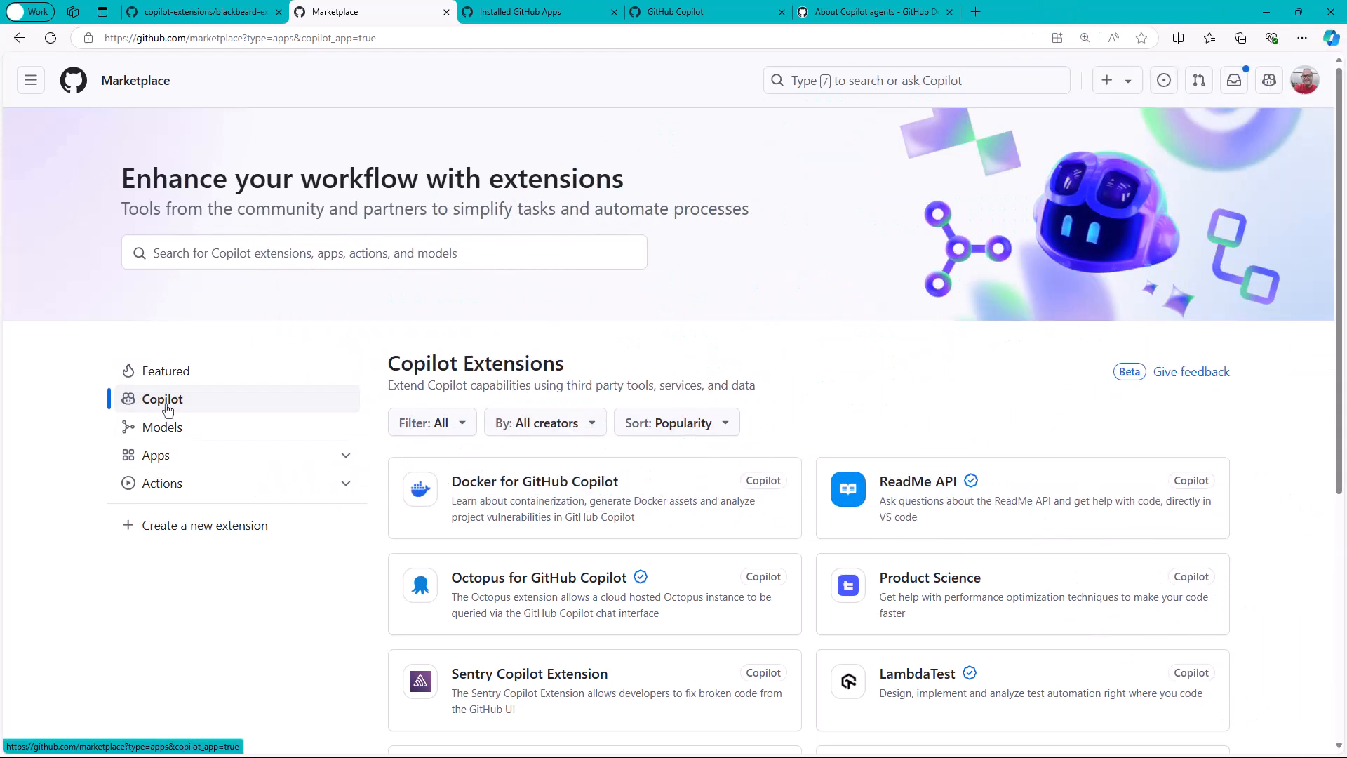
mouse_move(183, 456)
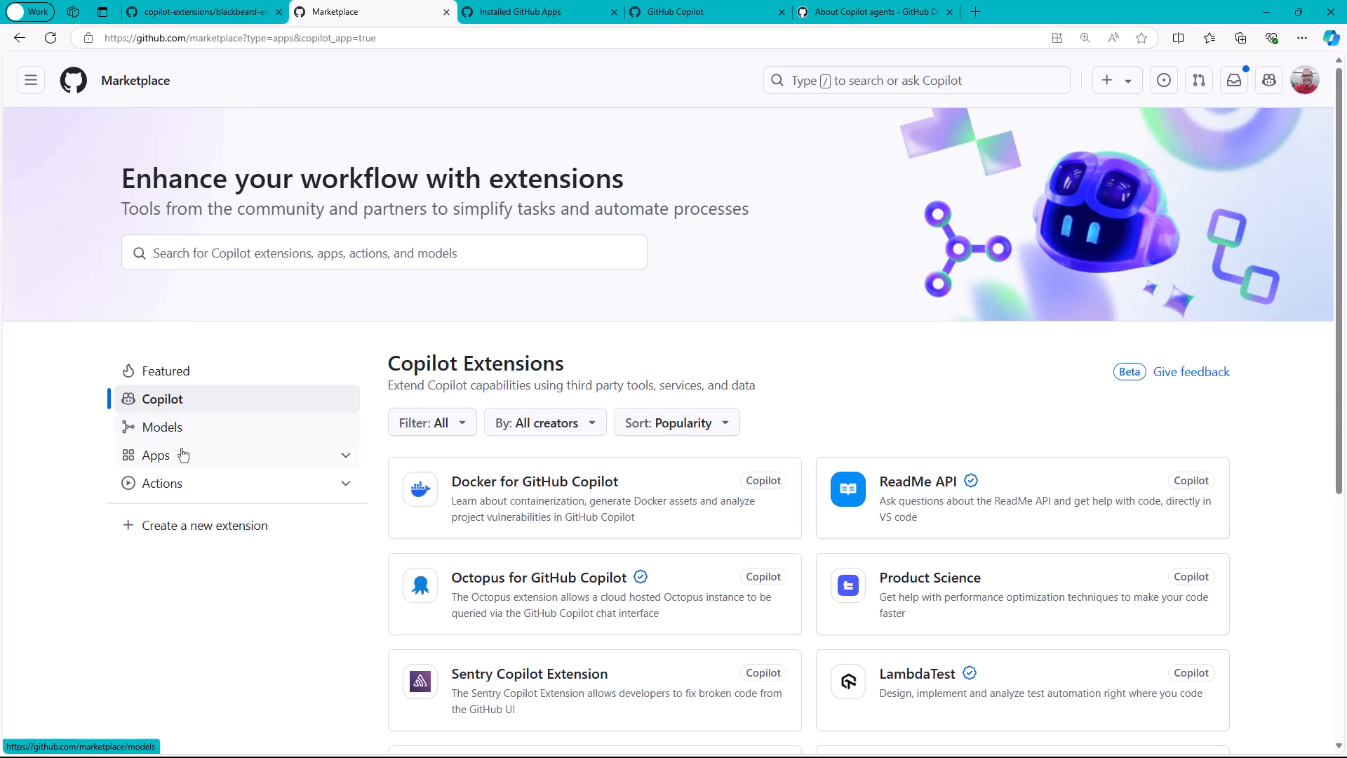
mouse_move(162, 489)
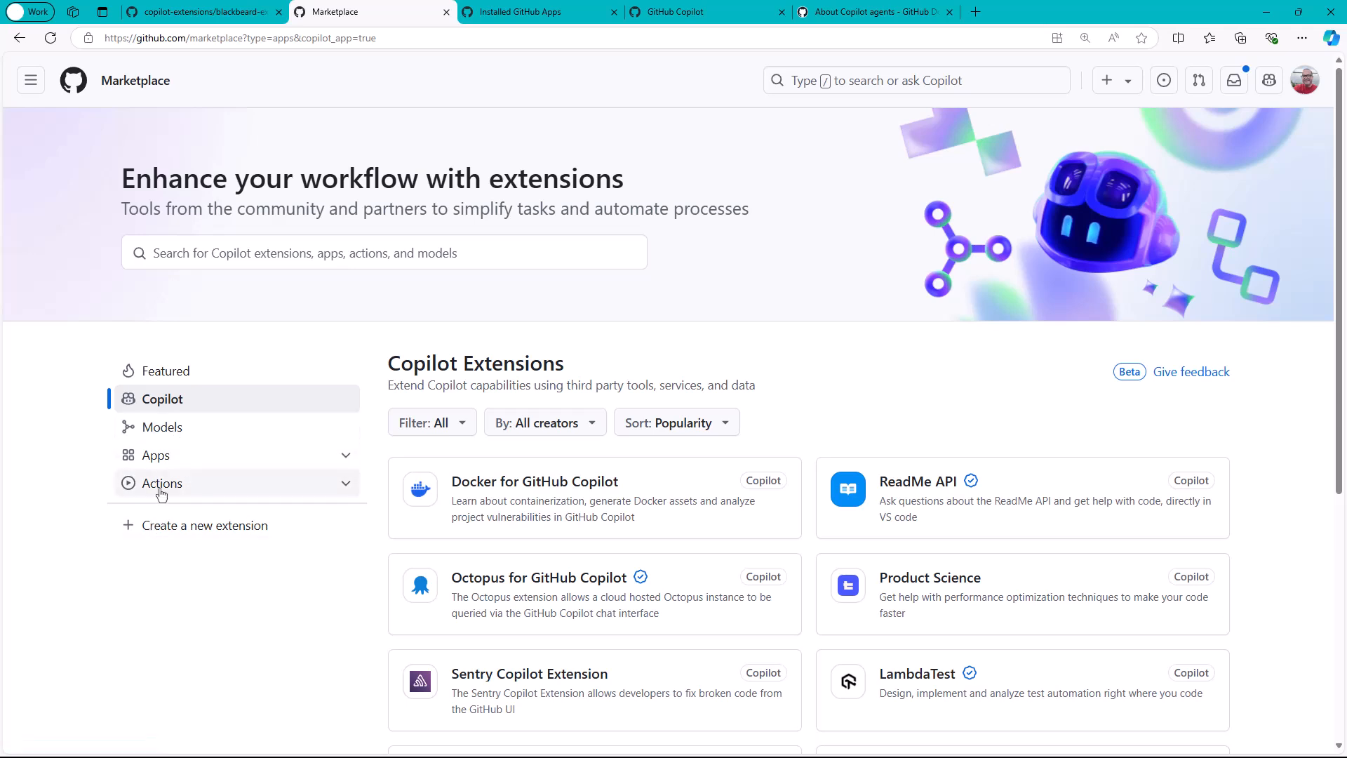
mouse_move(161, 427)
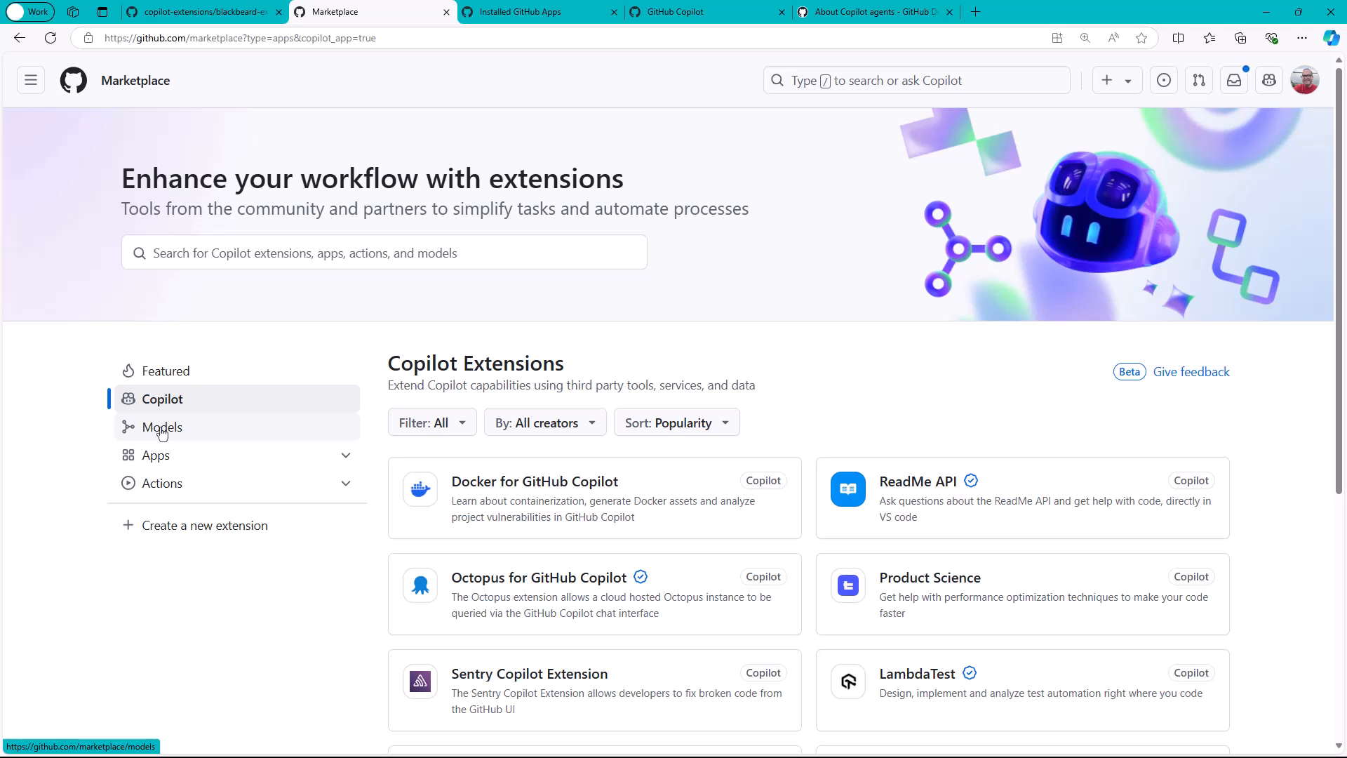
mouse_move(287, 405)
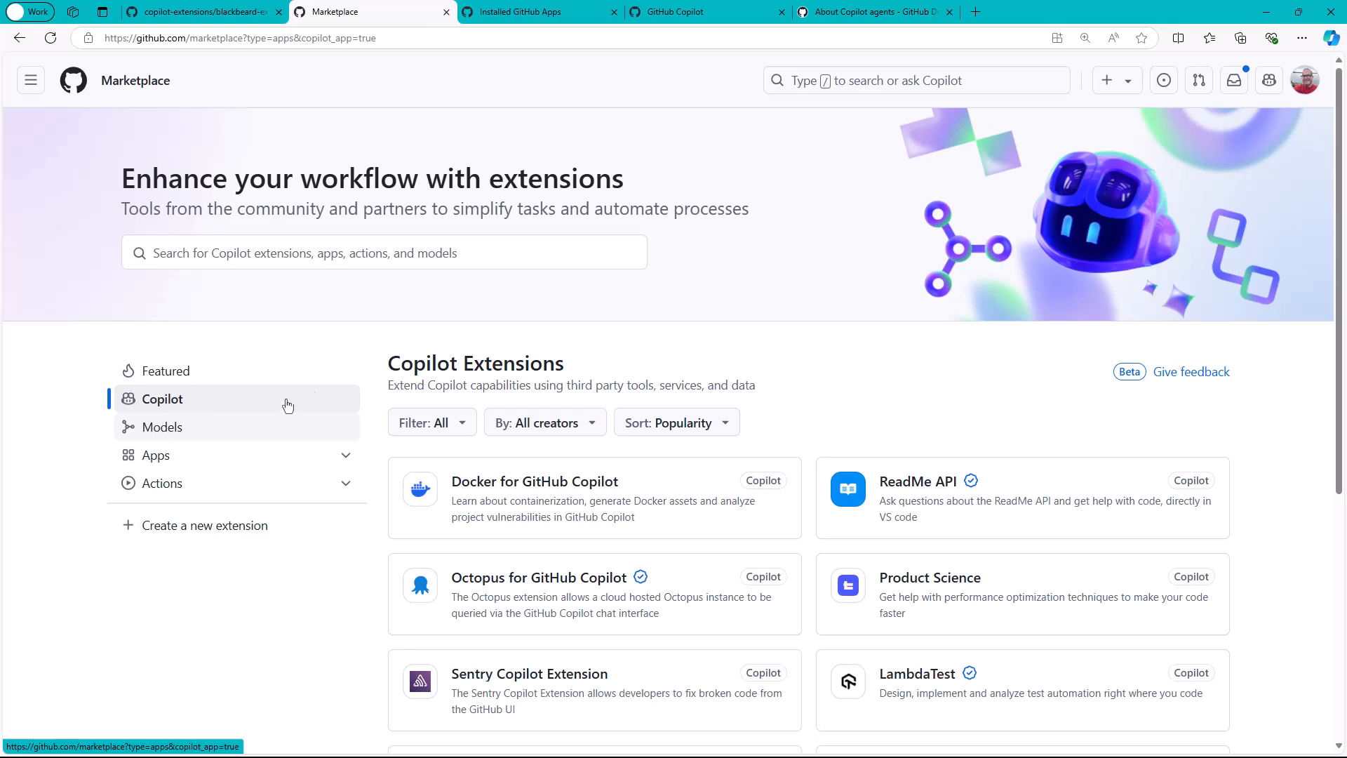
mouse_move(709, 402)
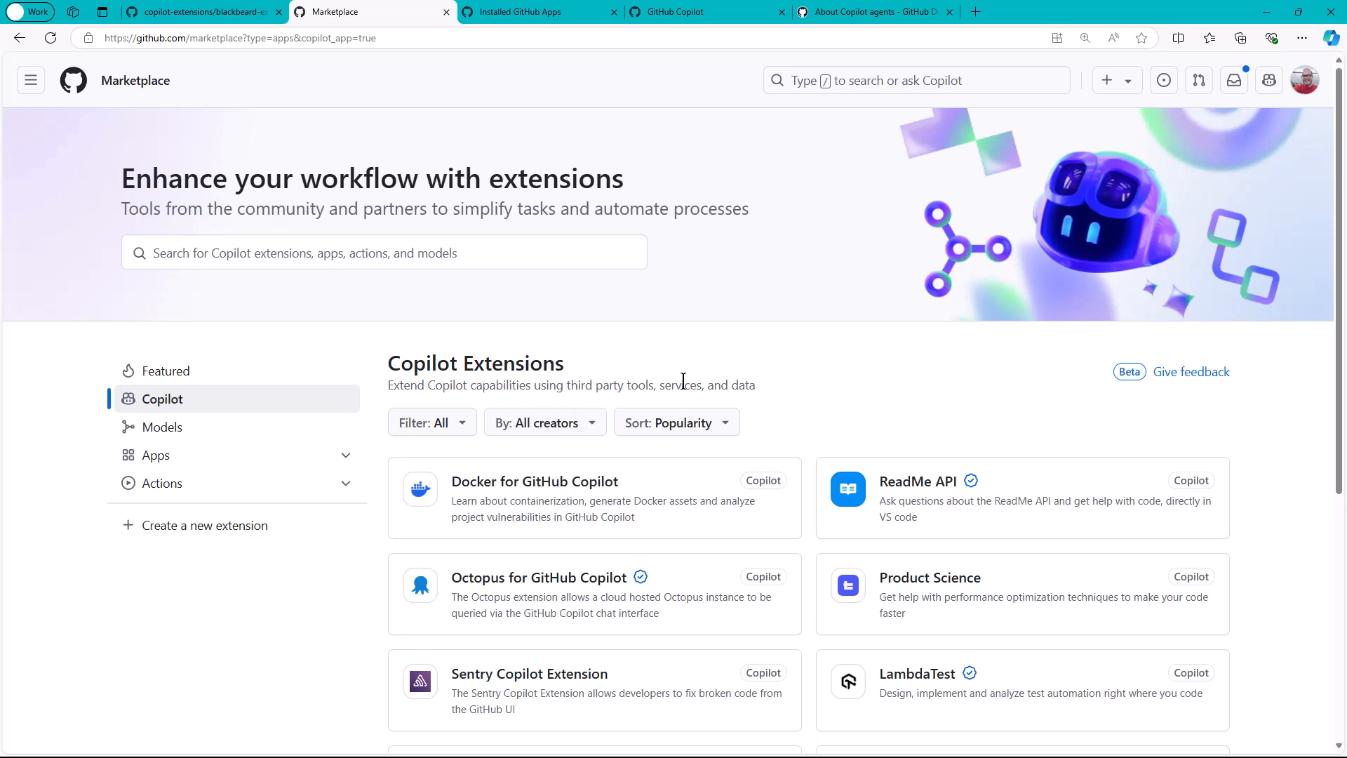
scroll(down, 3)
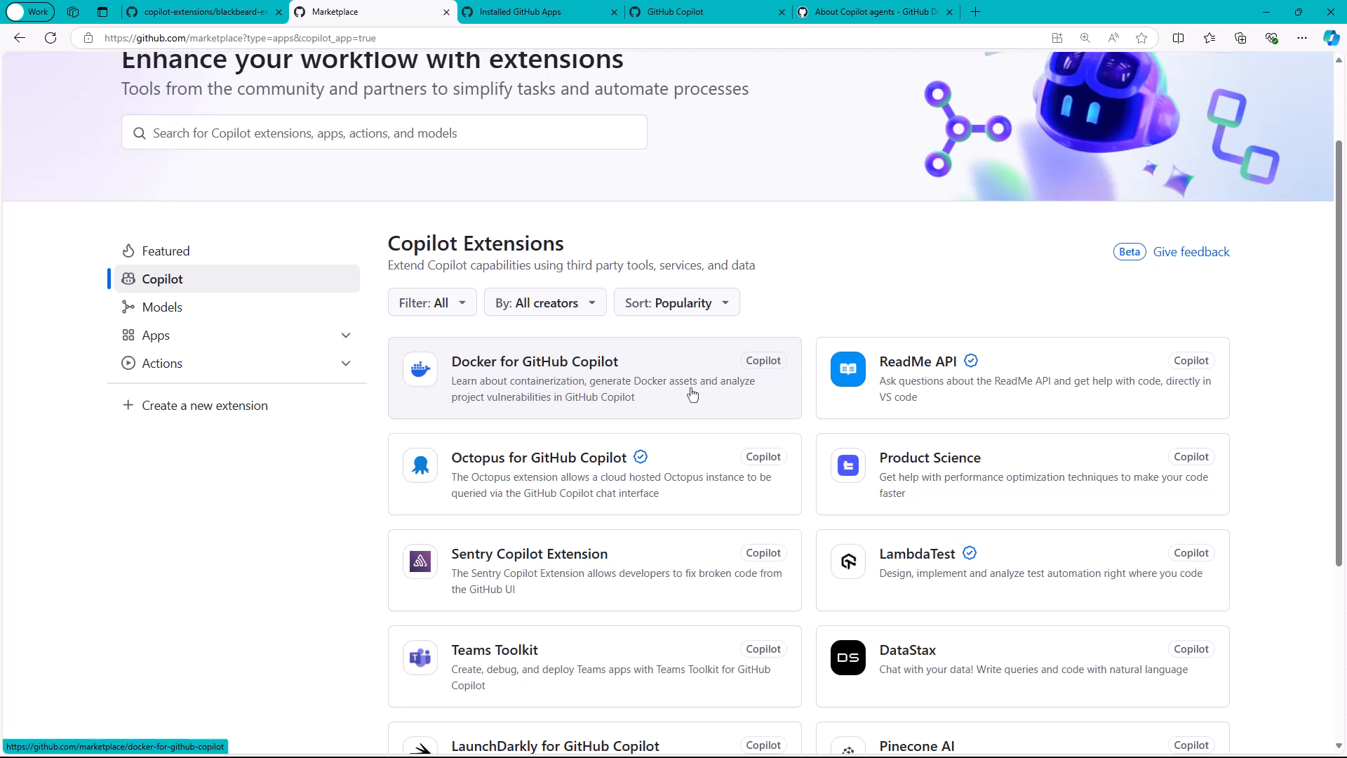
mouse_move(732, 605)
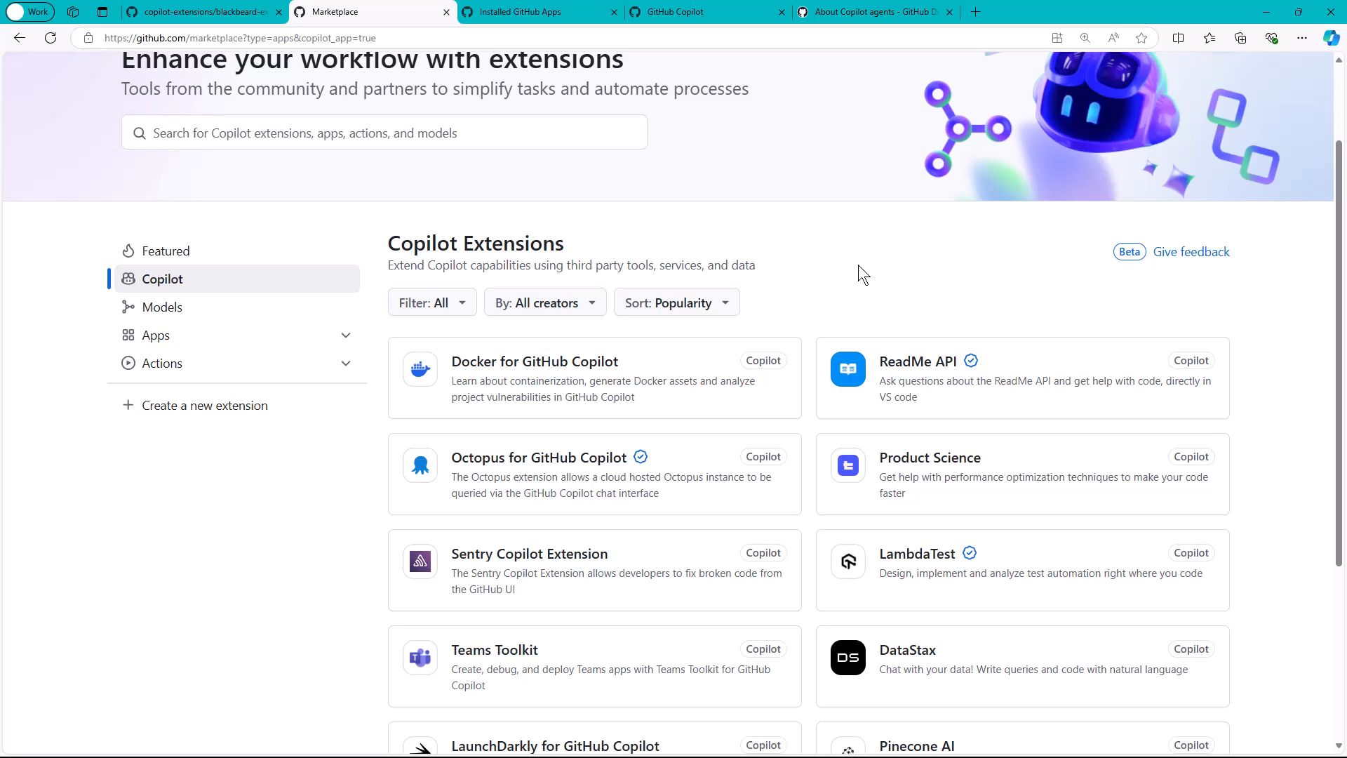
mouse_move(644, 376)
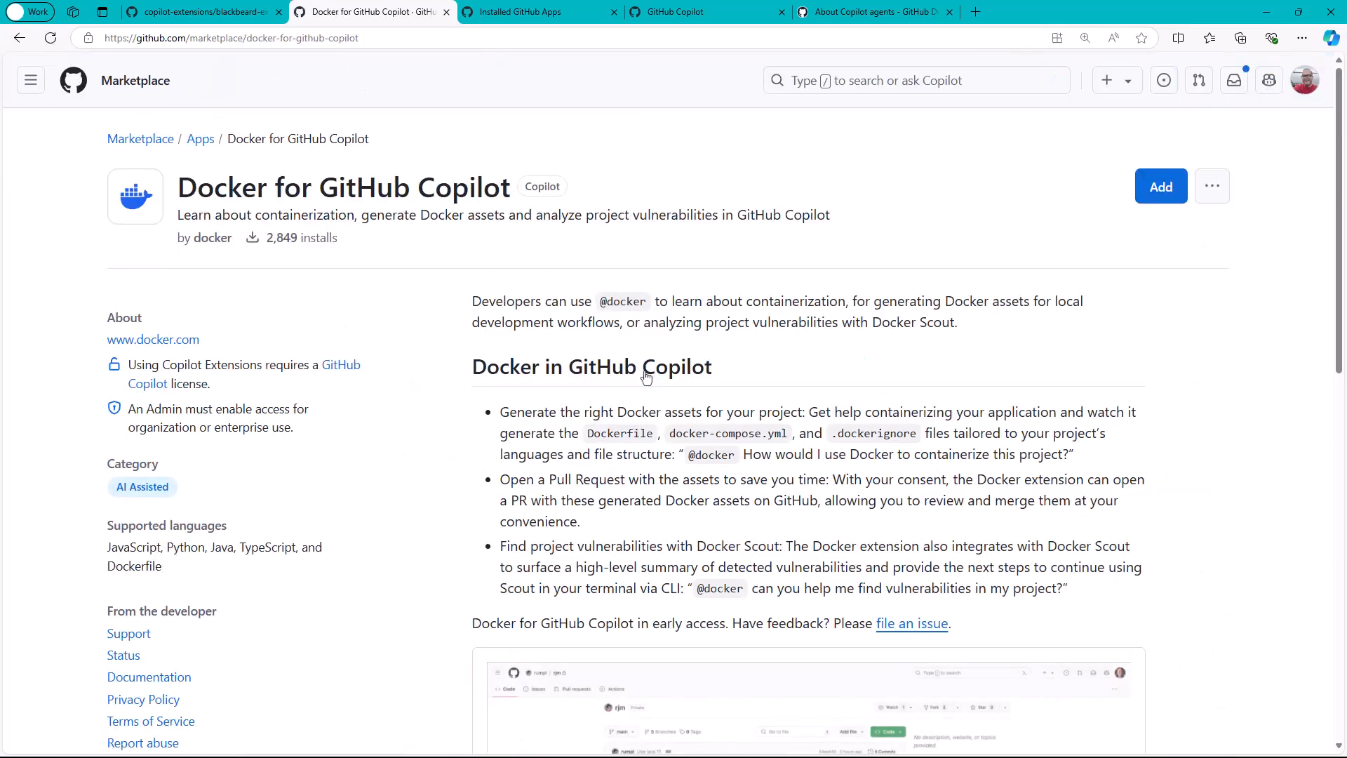
mouse_move(669, 482)
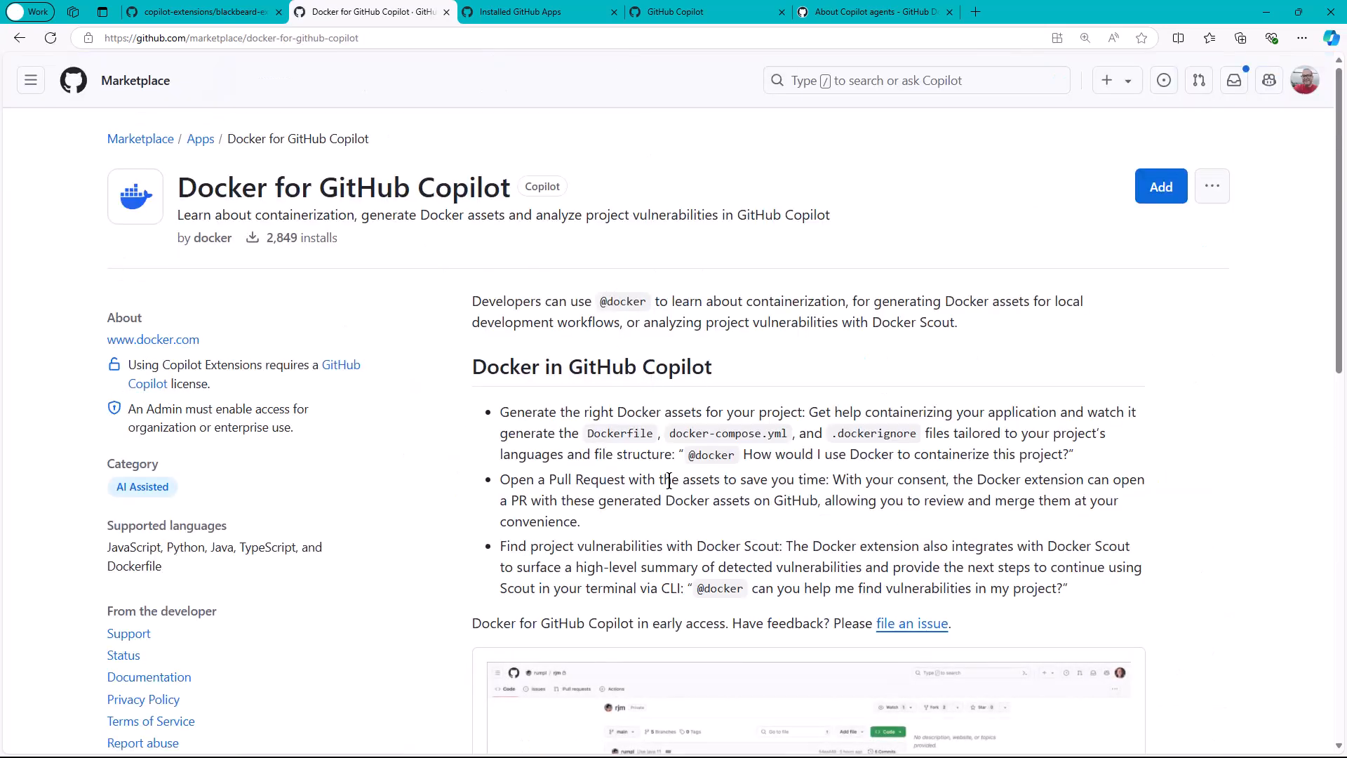
- Review the Docker extension's free Pricing and setup section on its Marketplace page
scroll(down, 3)
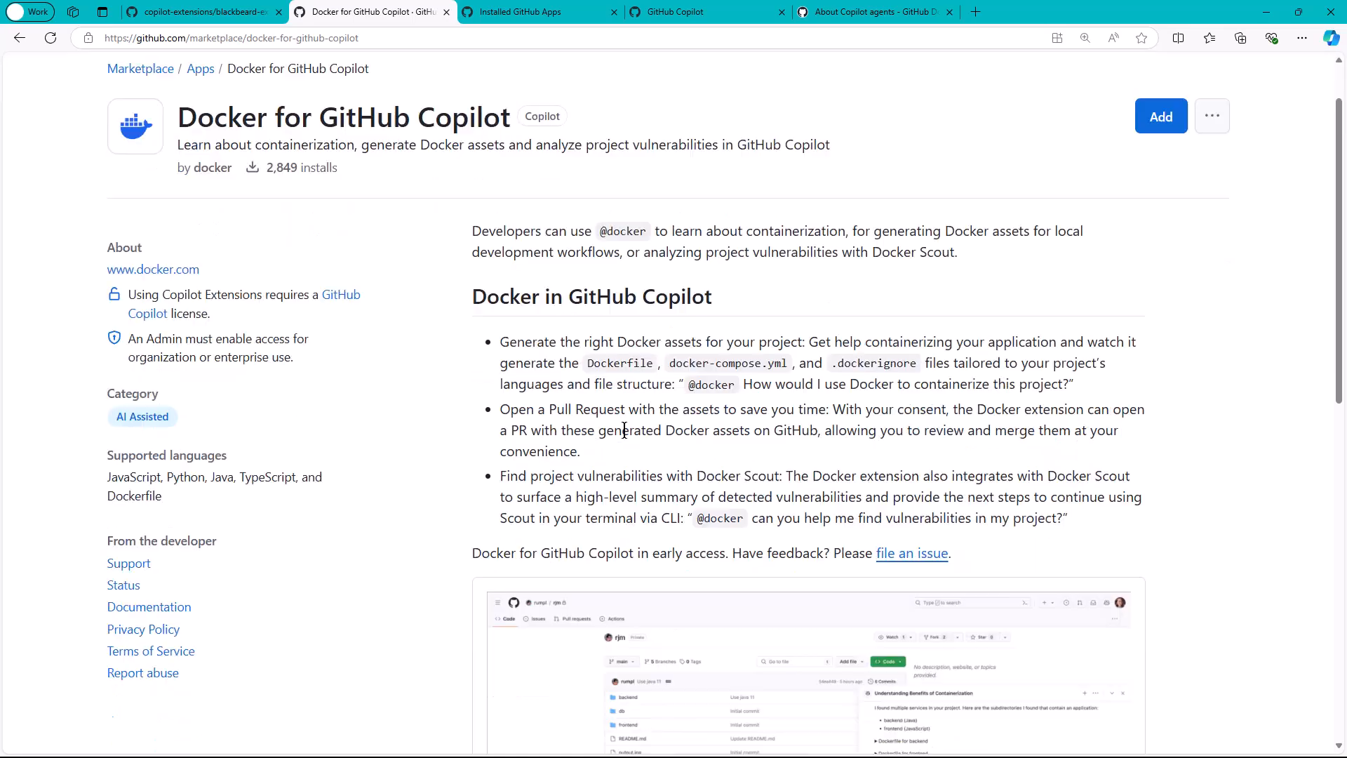
mouse_move(342, 508)
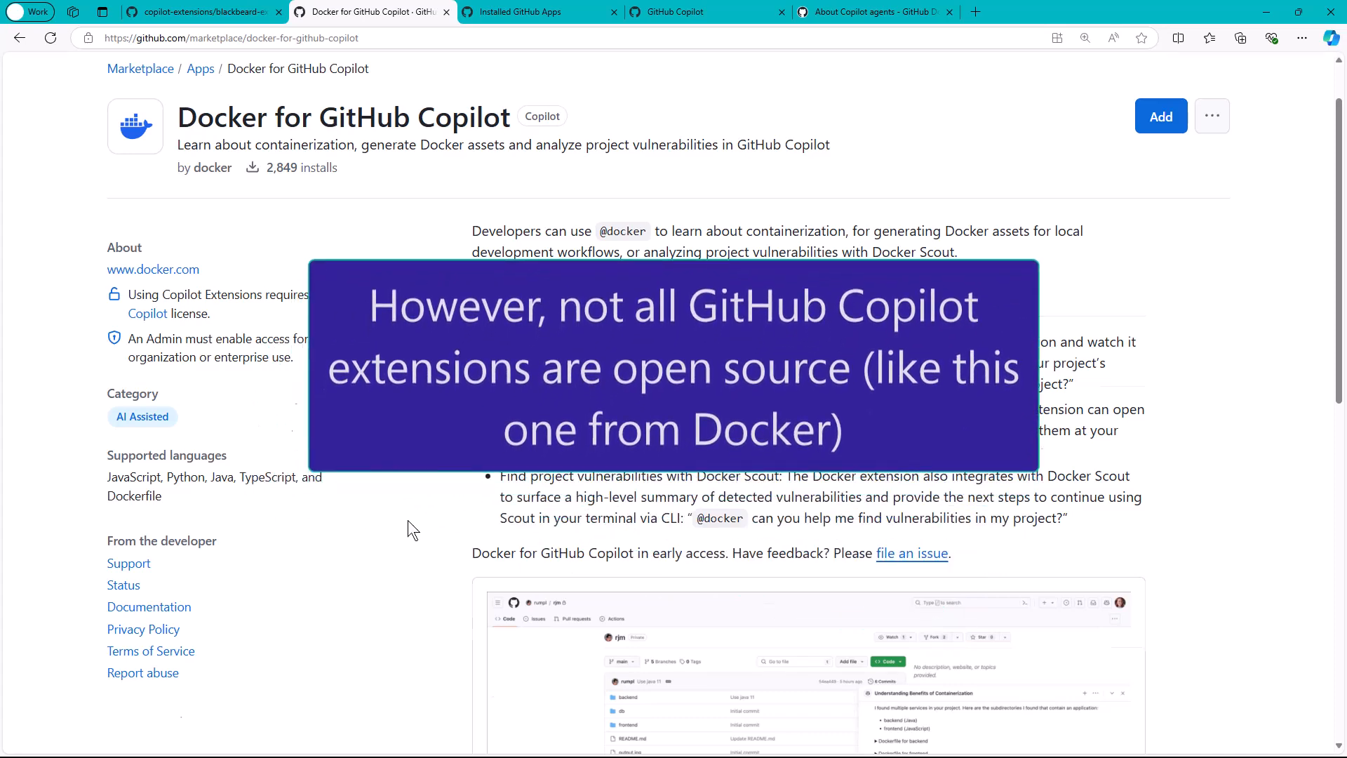
scroll(up, 3)
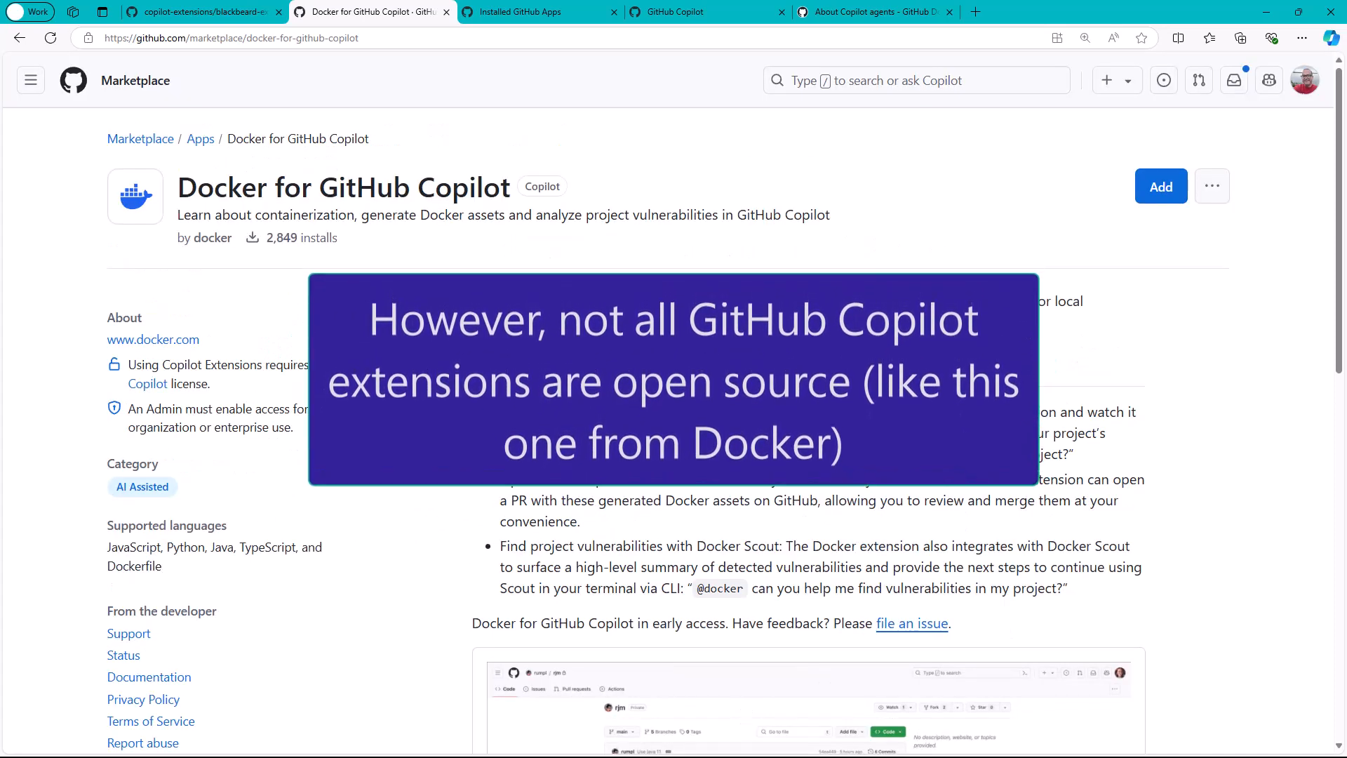
scroll(down, 3)
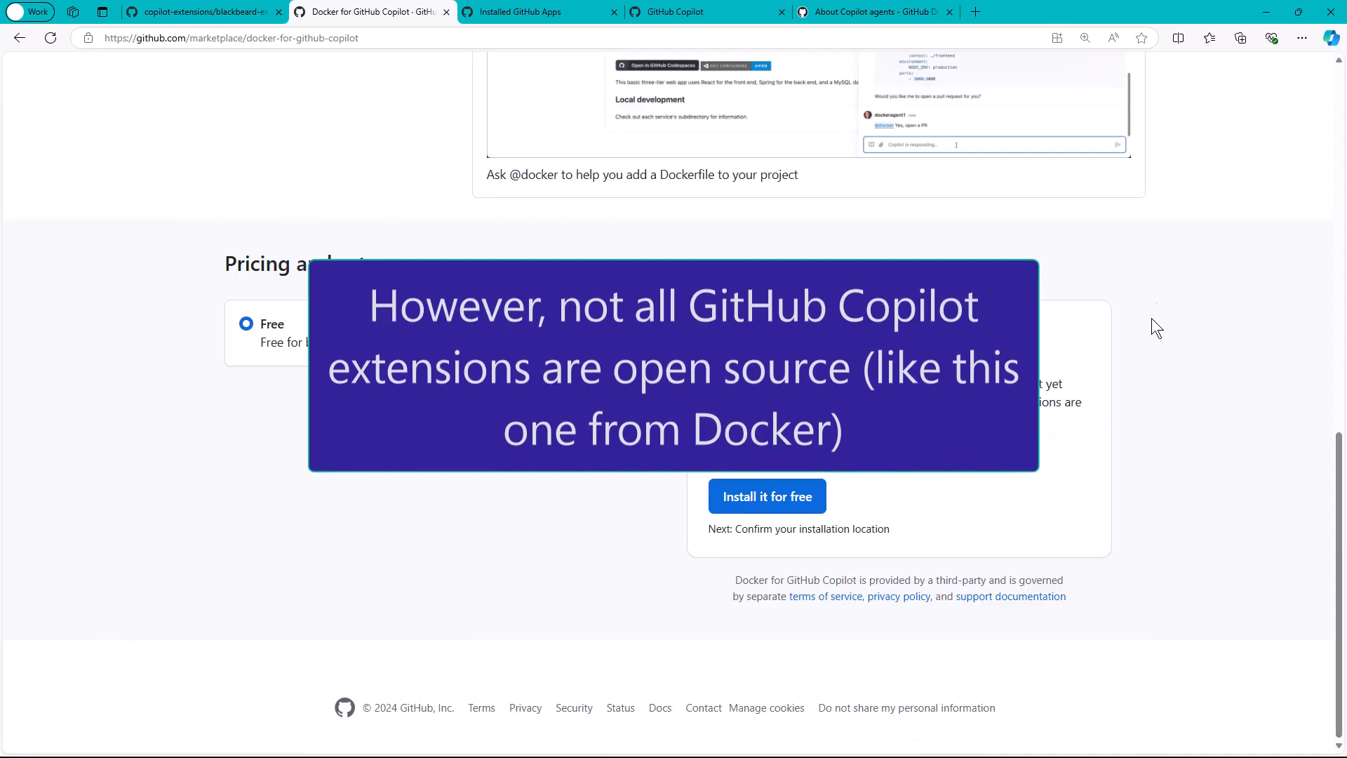
click(753, 451)
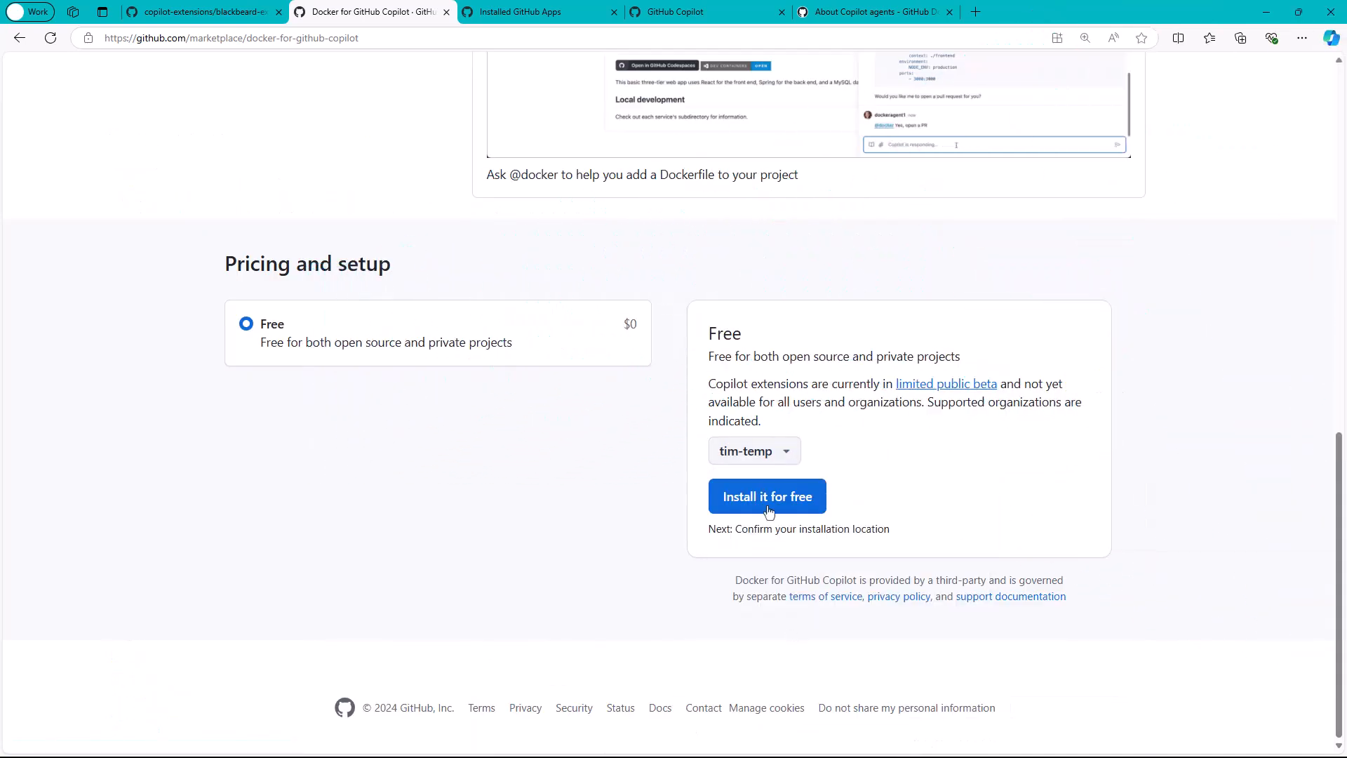
scroll(up, 3)
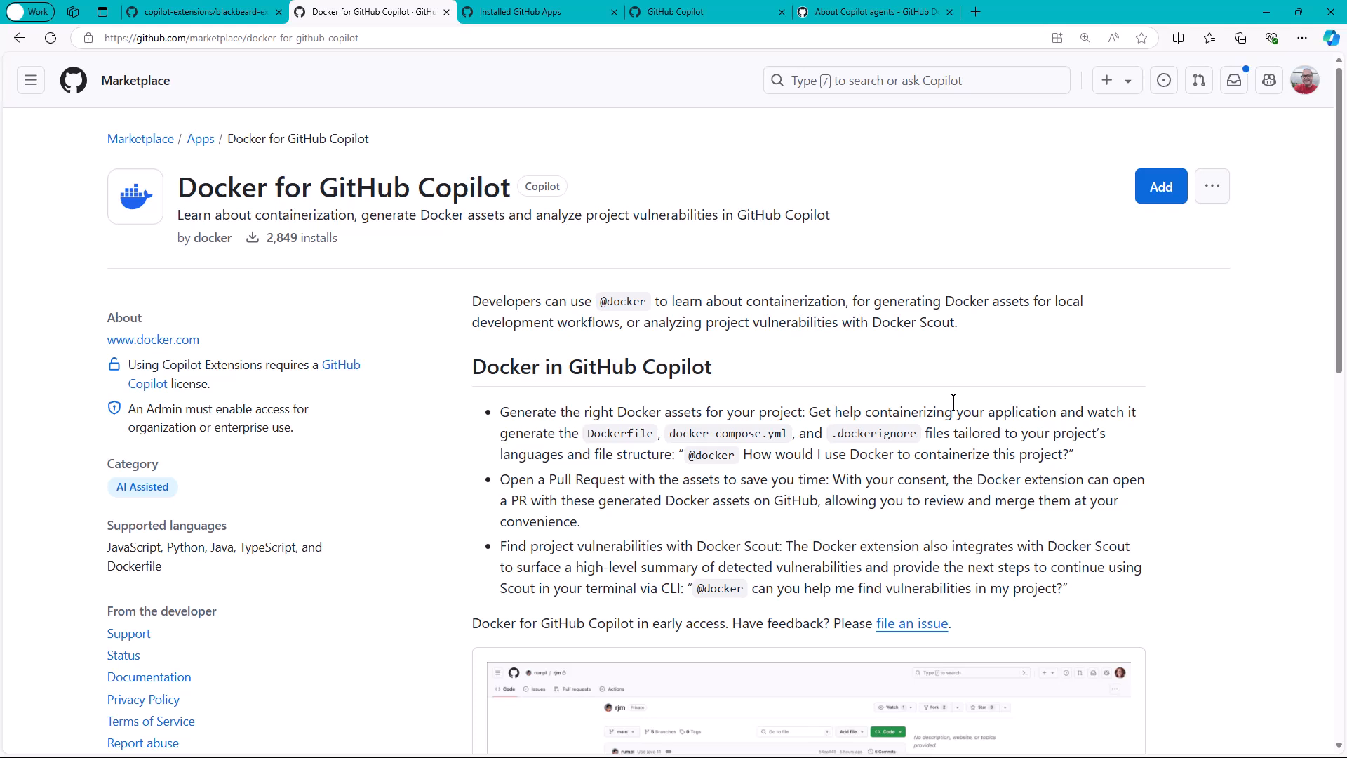
mouse_move(915, 444)
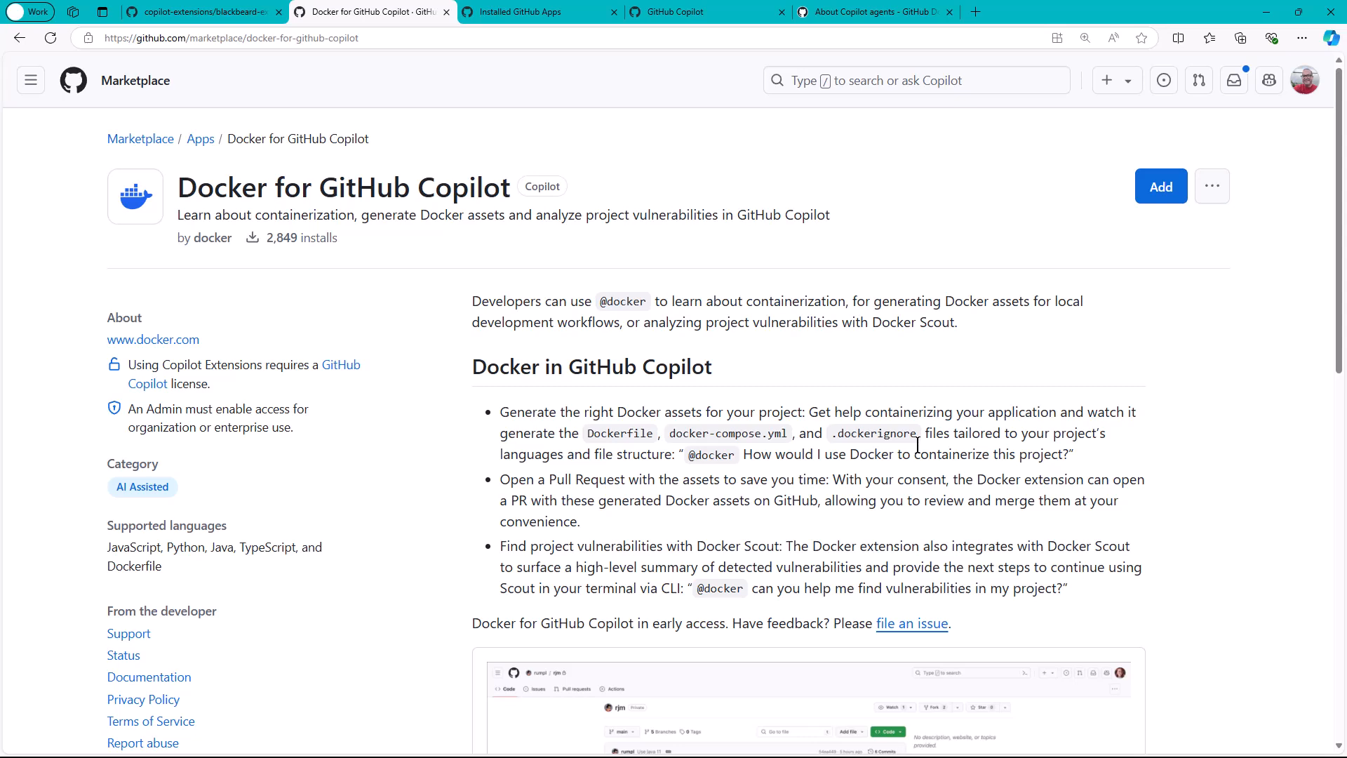
- Switch to the organization's Installed GitHub Apps settings listing Docker, Semgrep and SonarCloud
click(532, 11)
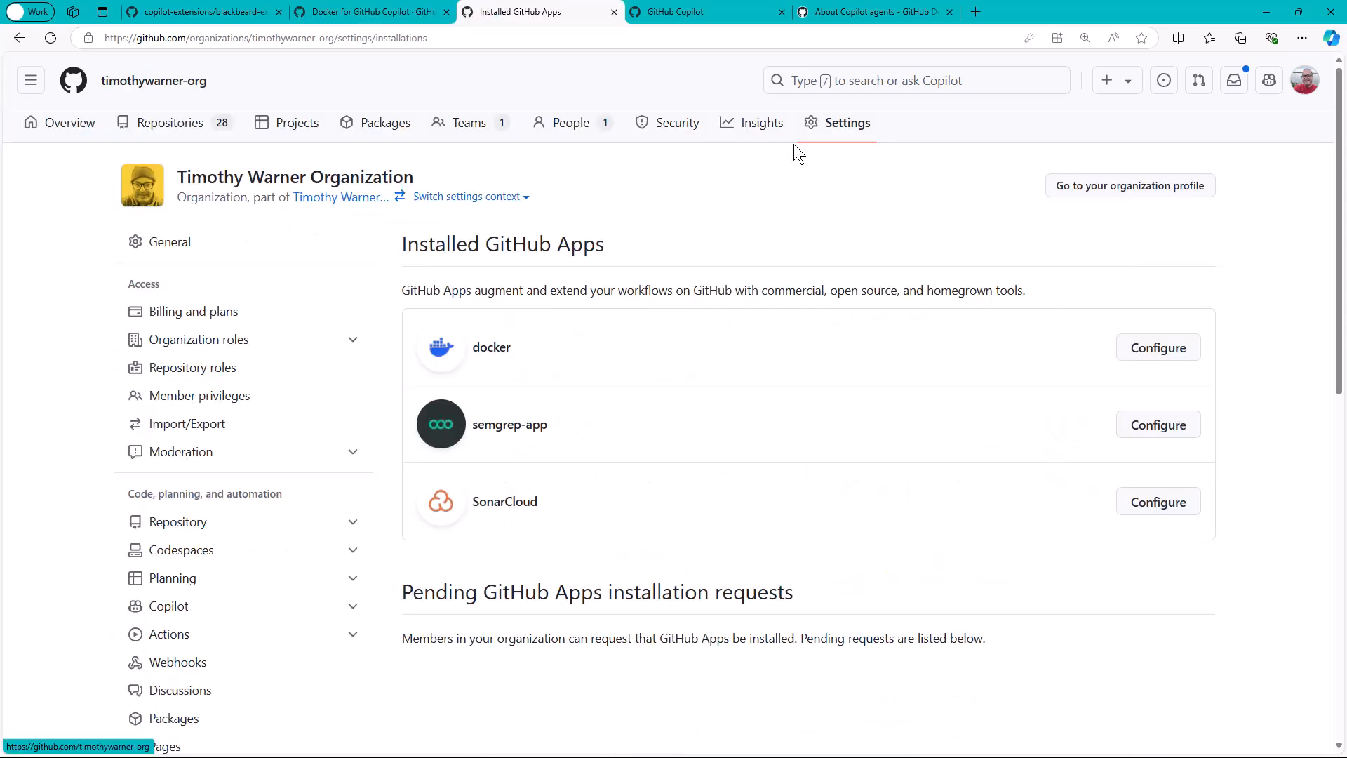
mouse_move(822, 130)
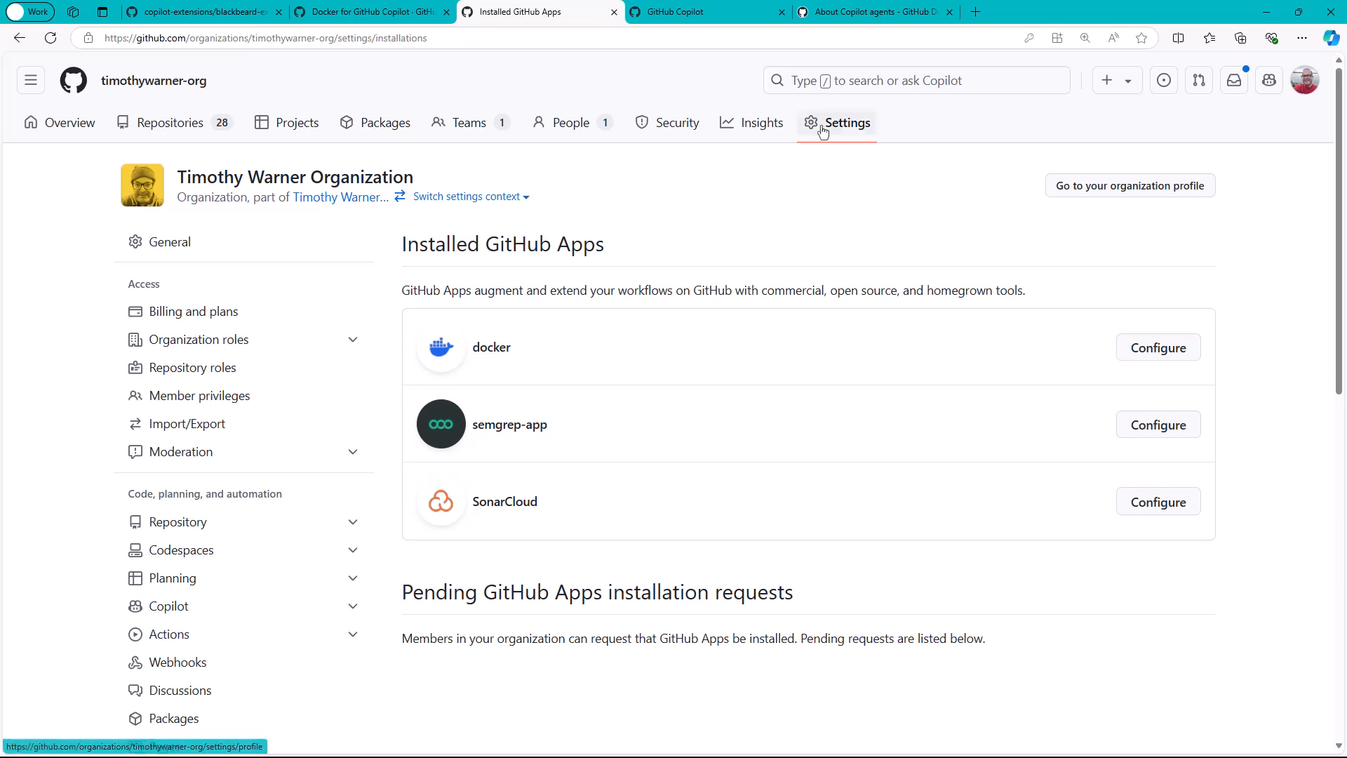
- Scroll the organization Settings sidebar to reach the Copilot settings group
scroll(down, 3)
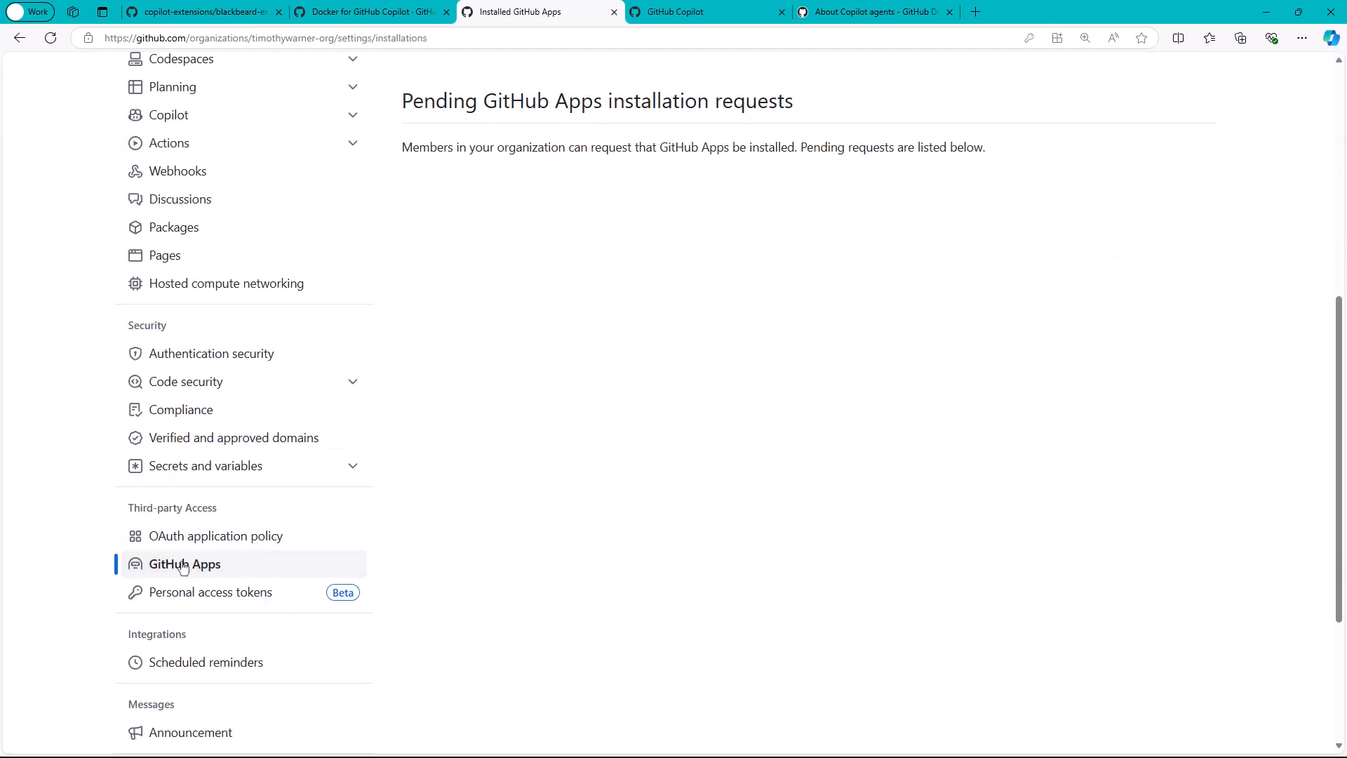
scroll(up, 3)
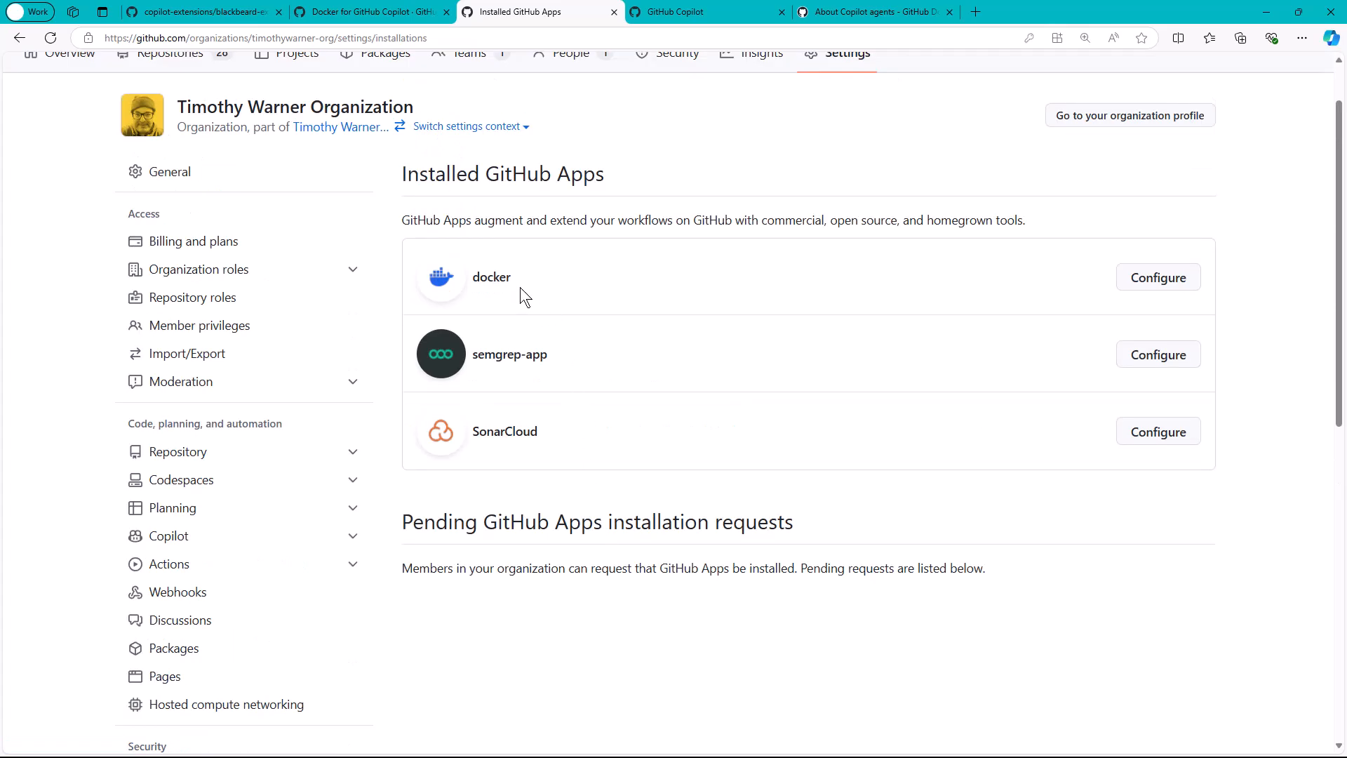
mouse_move(551, 290)
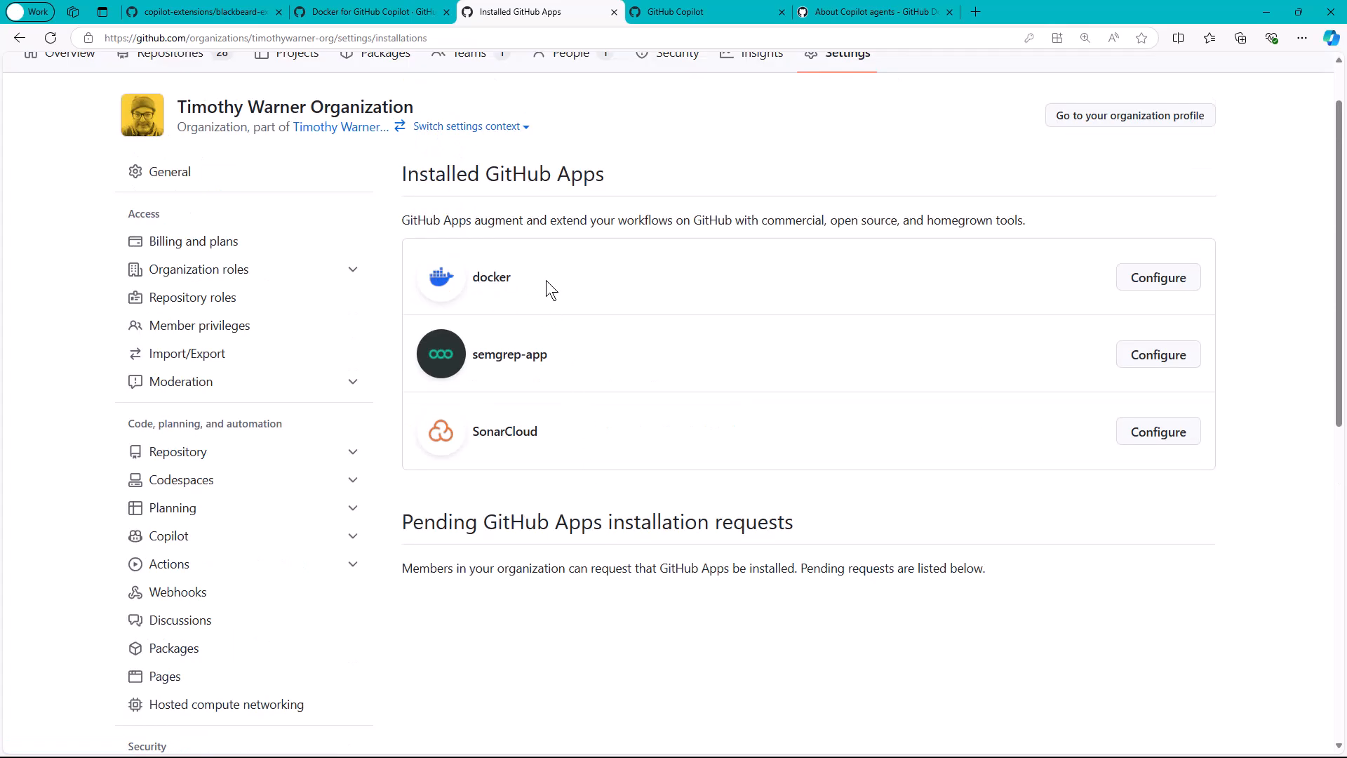
scroll(up, 3)
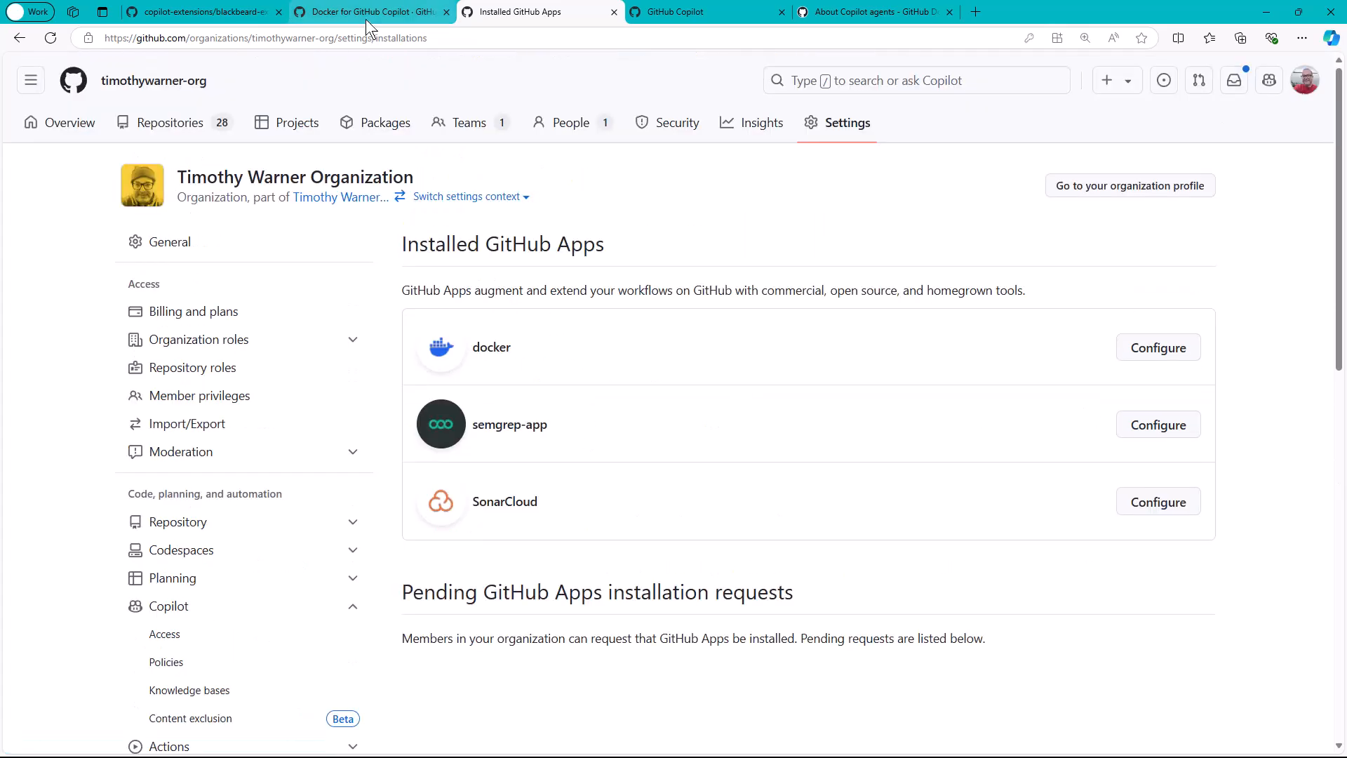
mouse_move(370, 12)
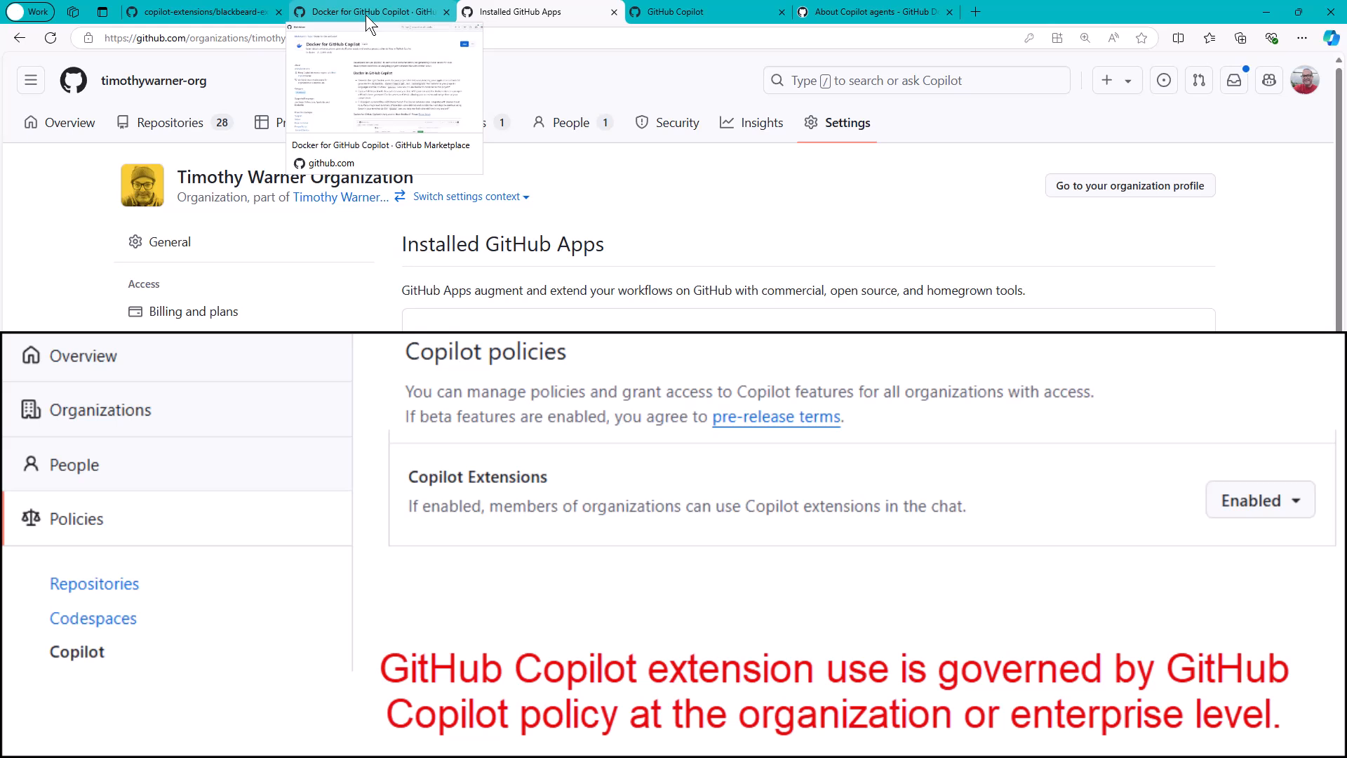
mouse_move(442, 69)
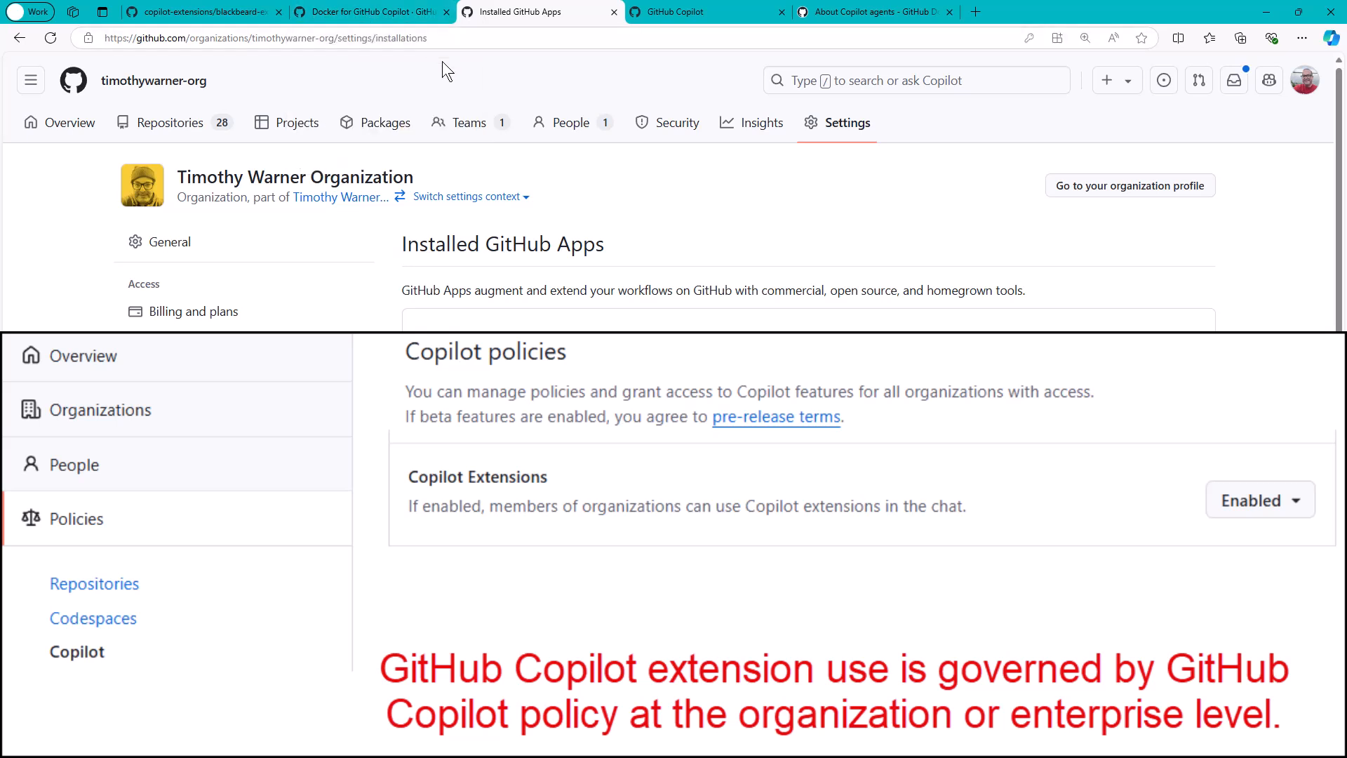
mouse_move(730, 65)
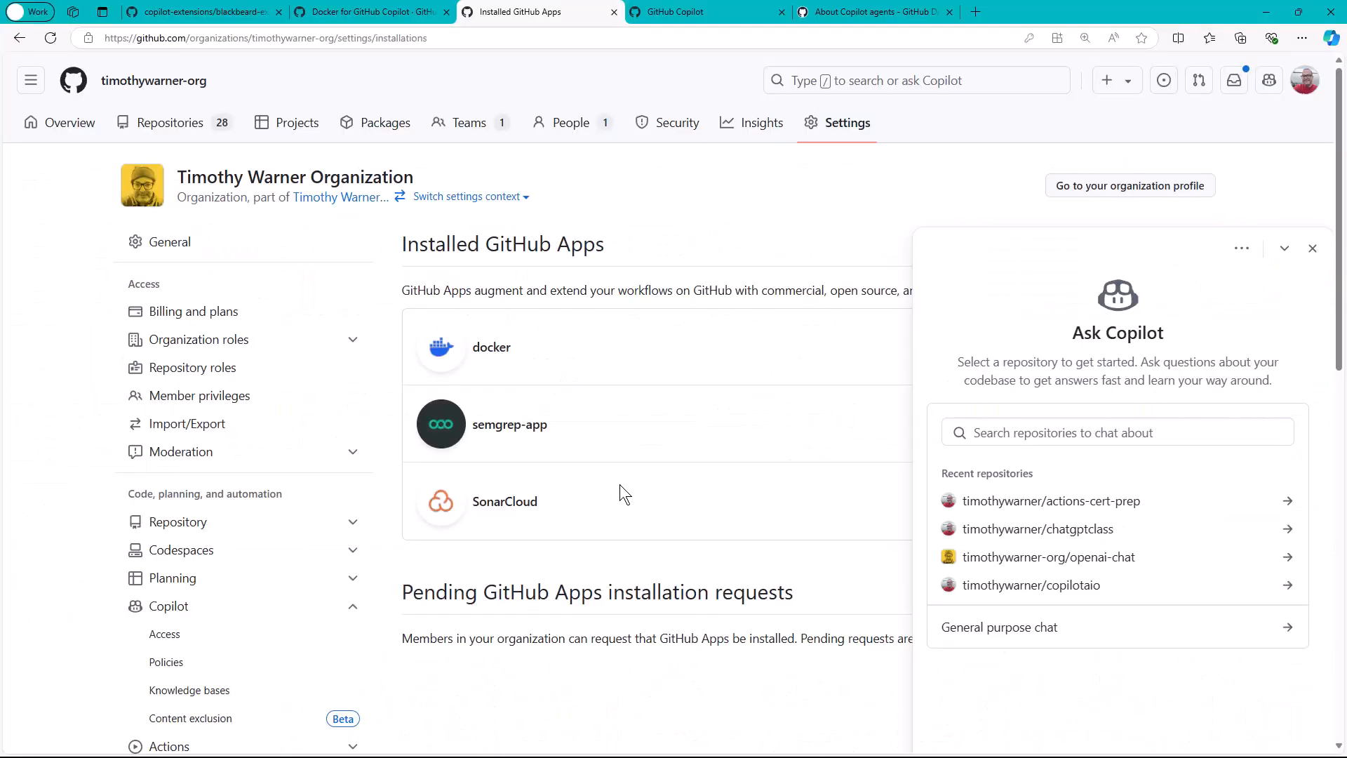
click(1037, 529)
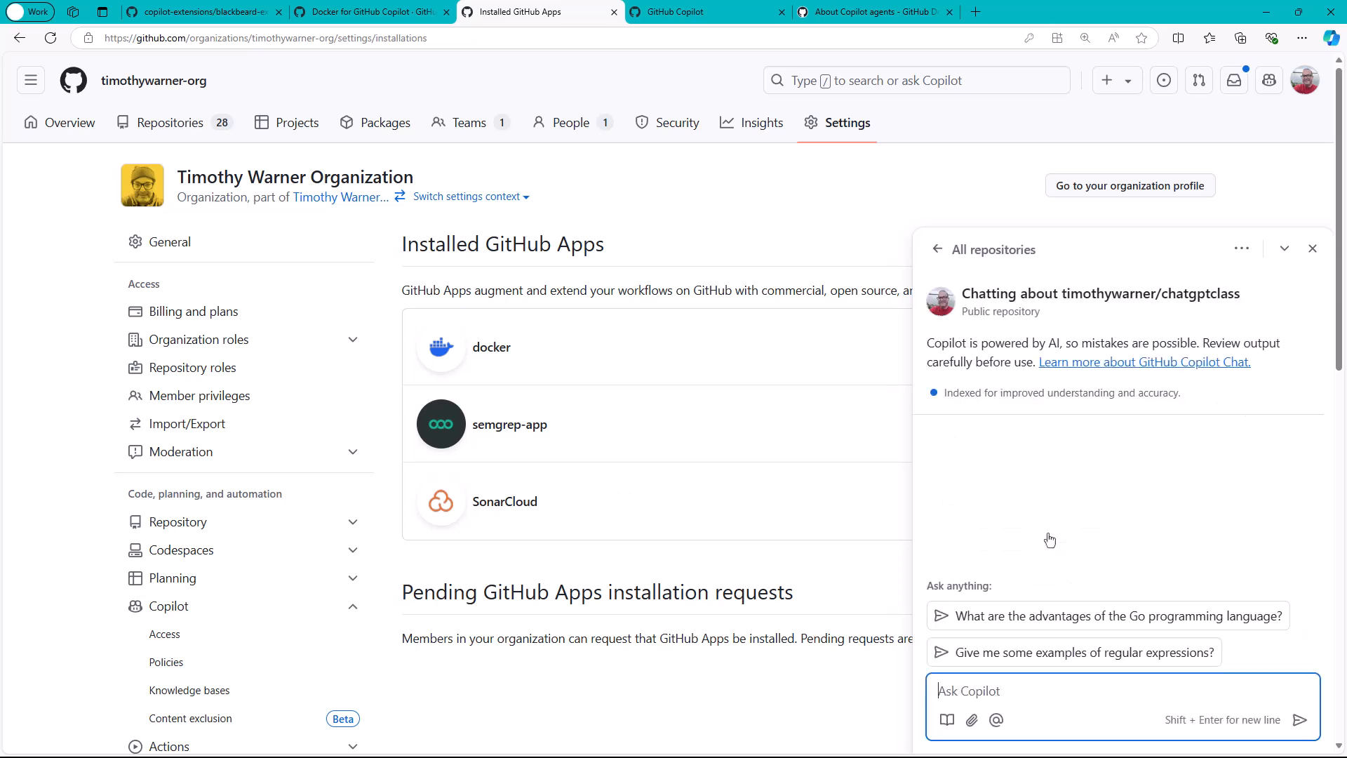
mouse_move(995, 720)
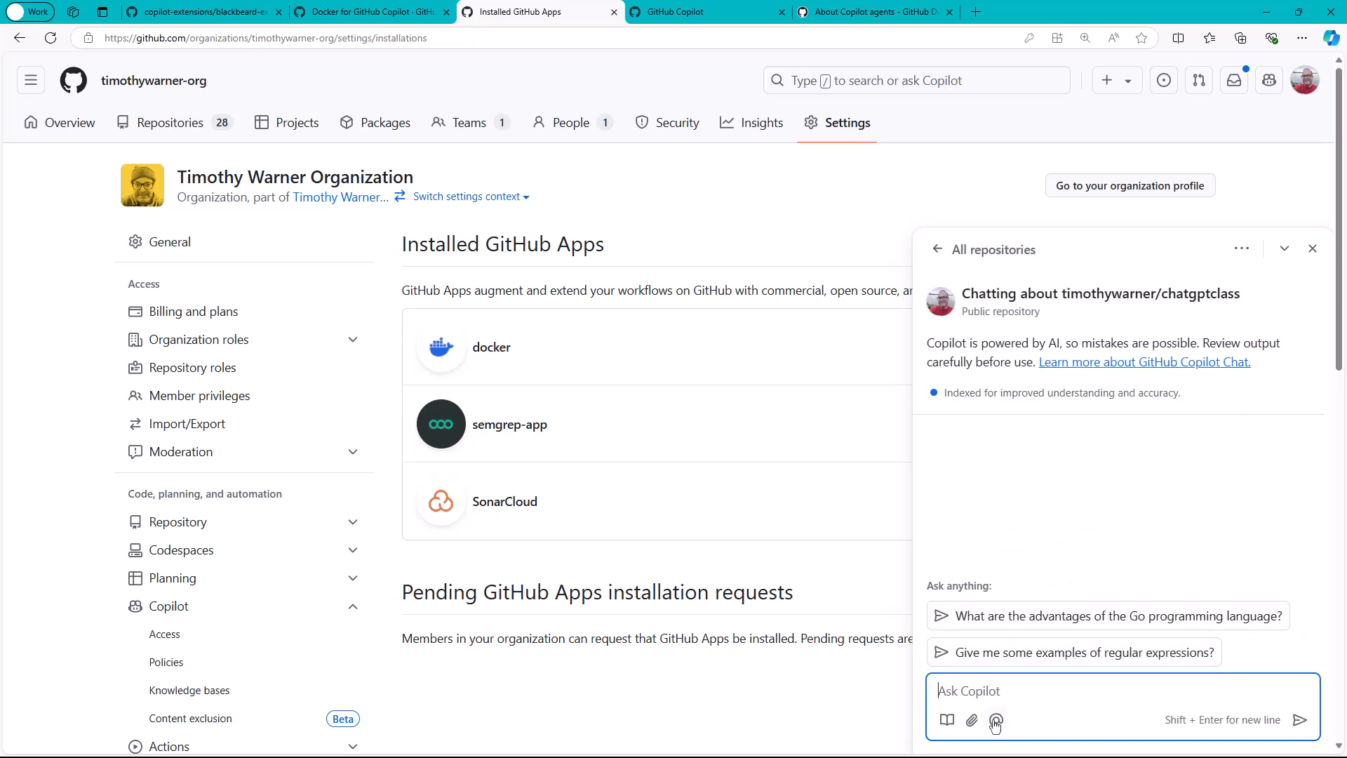
click(996, 720)
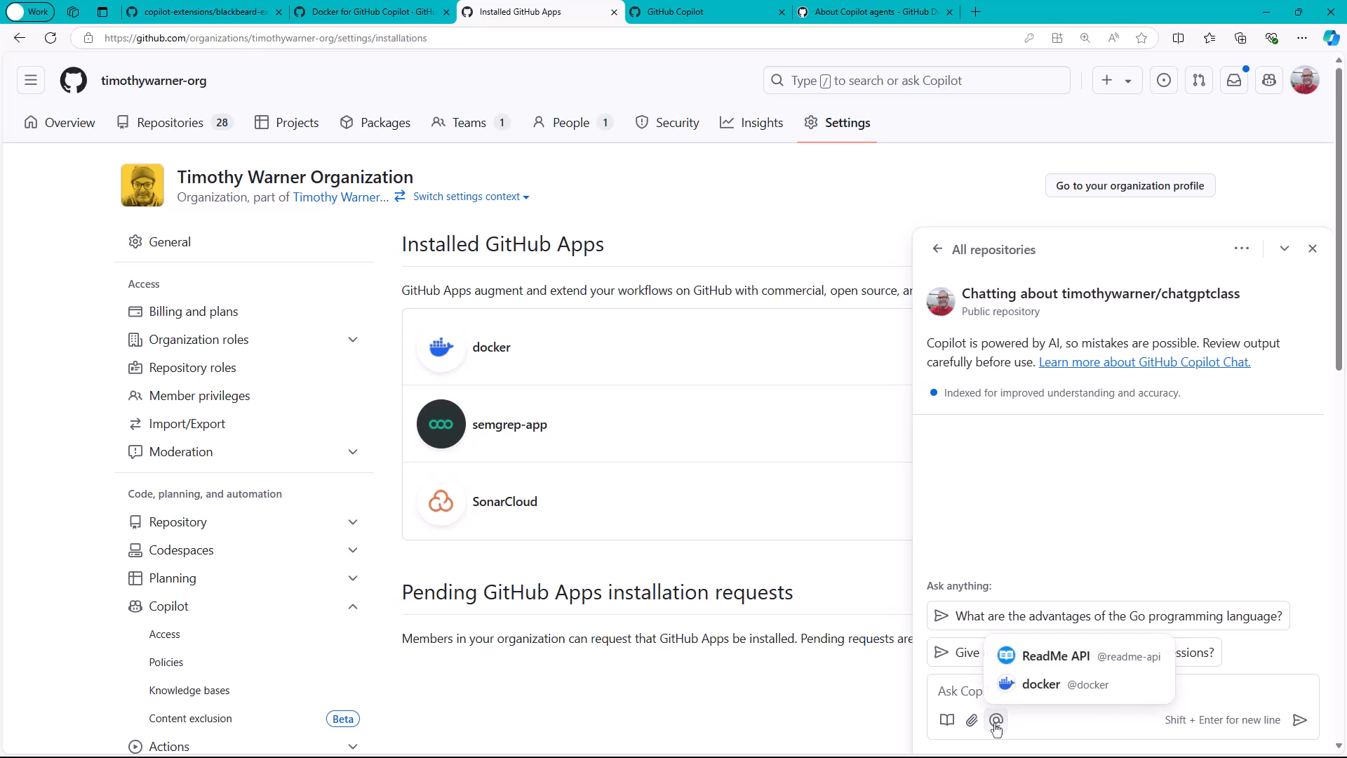
mouse_move(1035, 688)
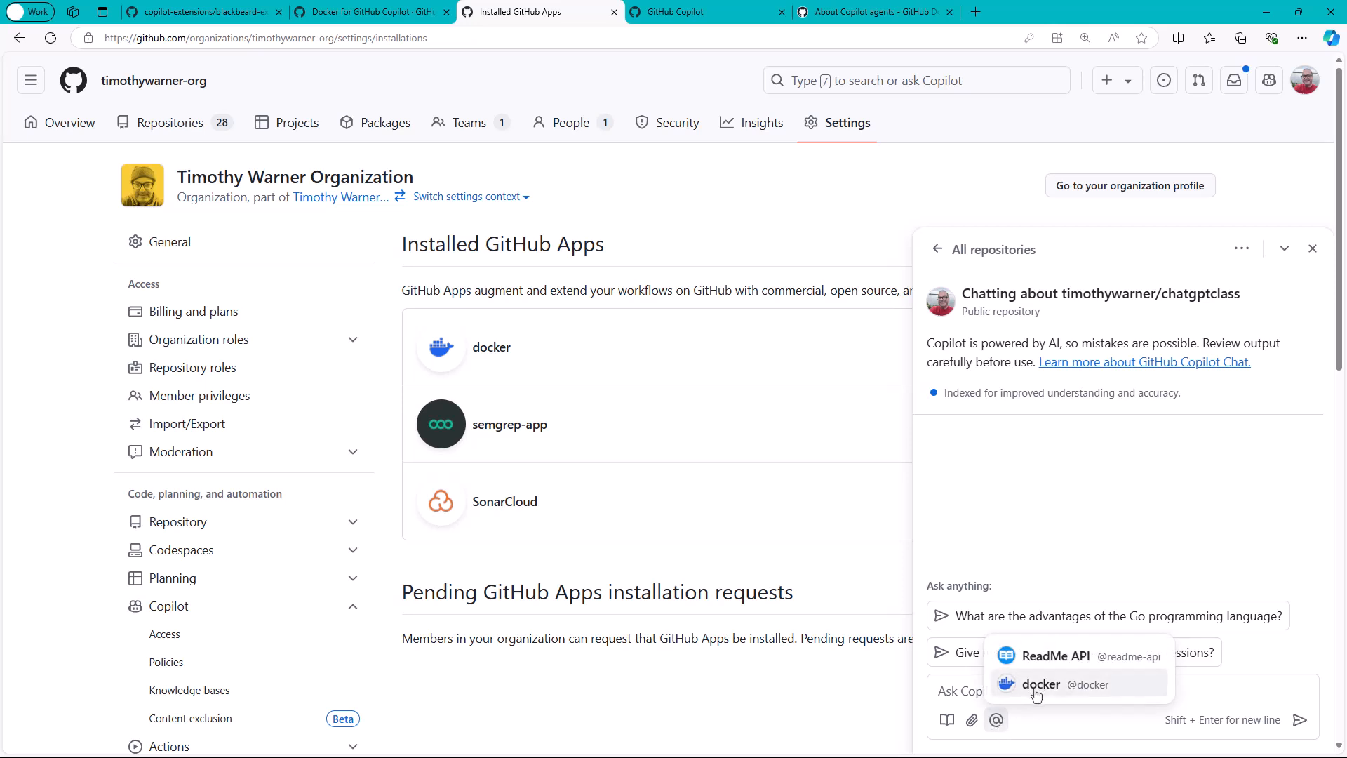
click(1041, 684)
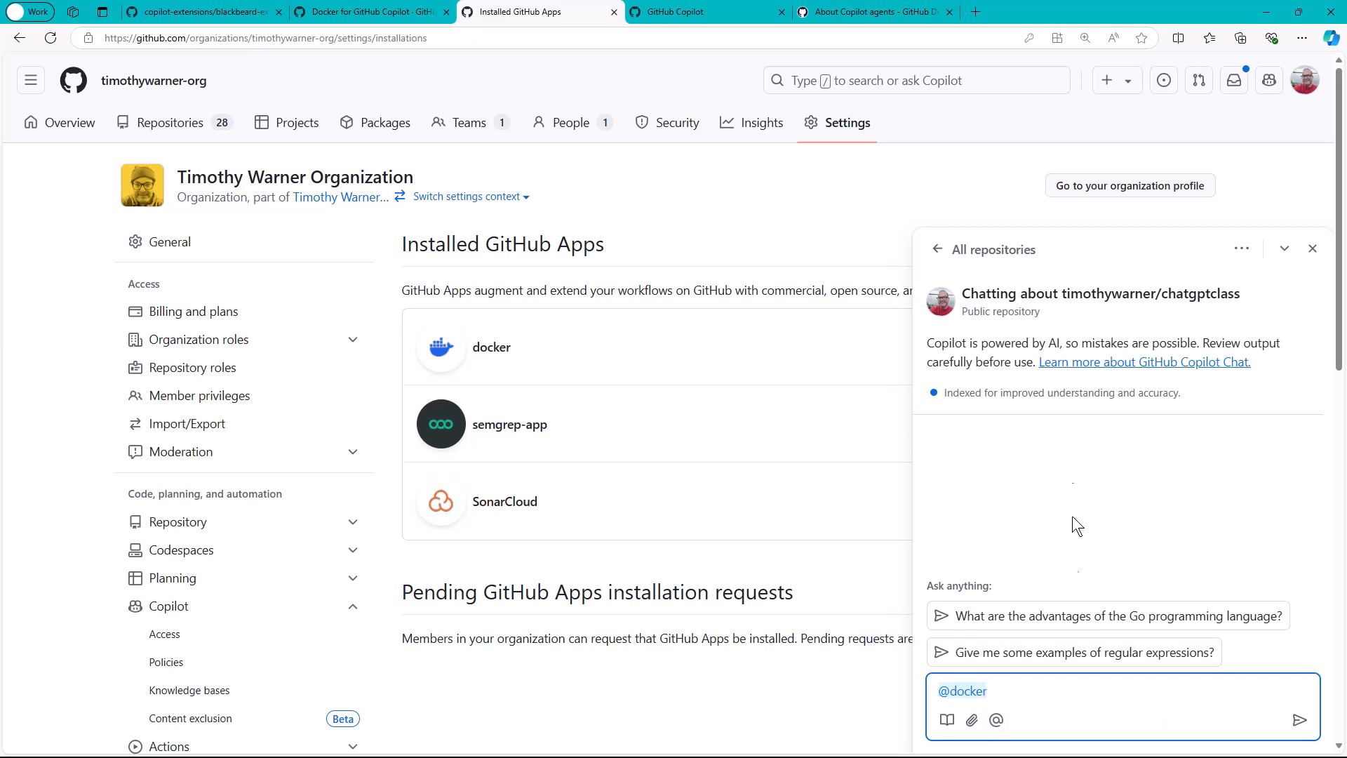
mouse_move(1224, 311)
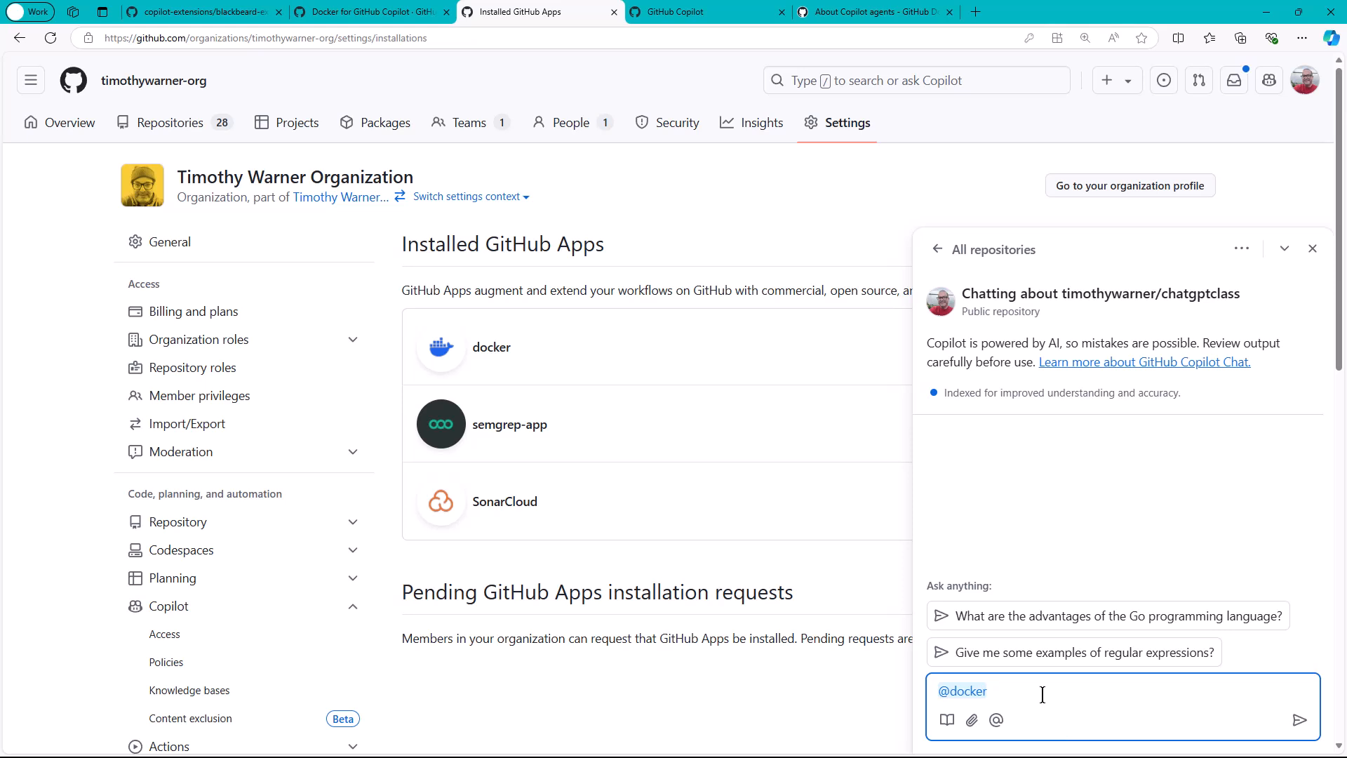
- Send the question 'are there any apps in here that would be good candidates for docker images'
text(are there any apps in)
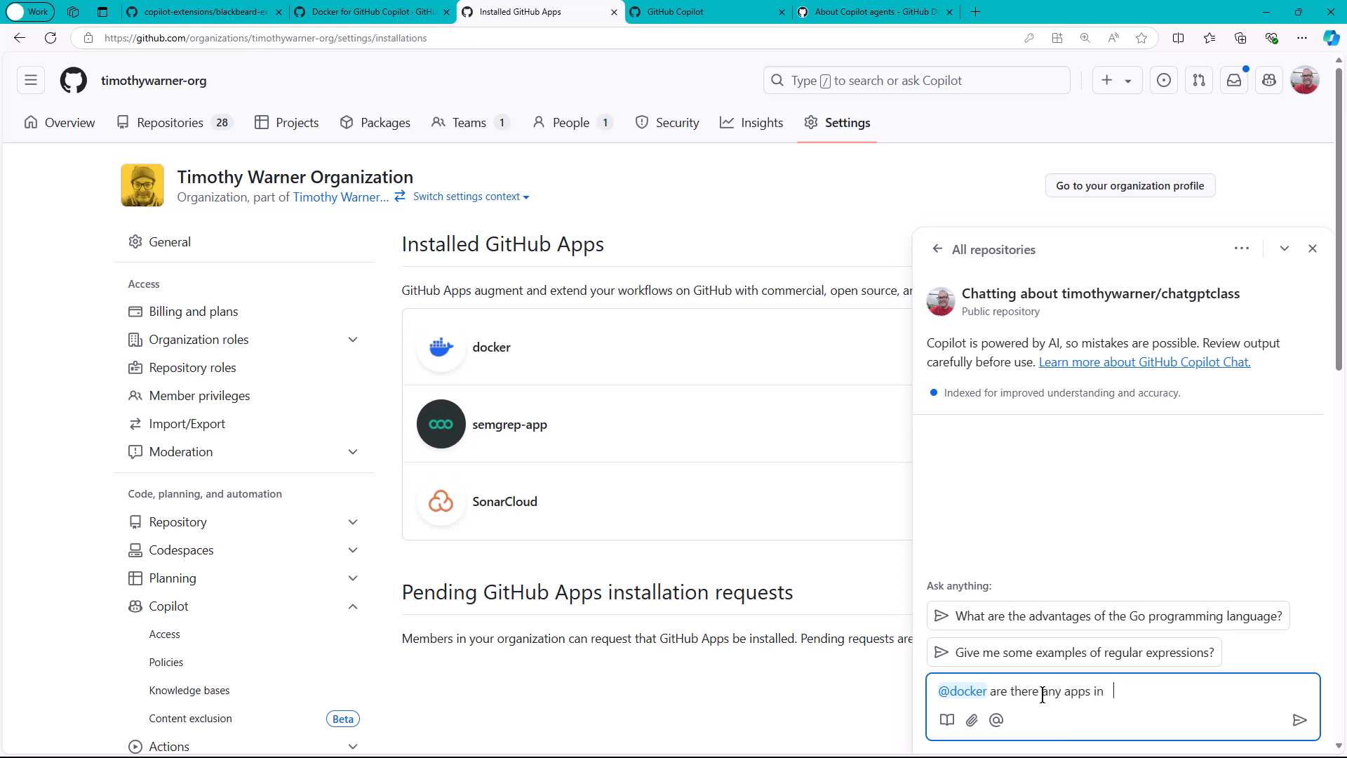
text(here that would be c)
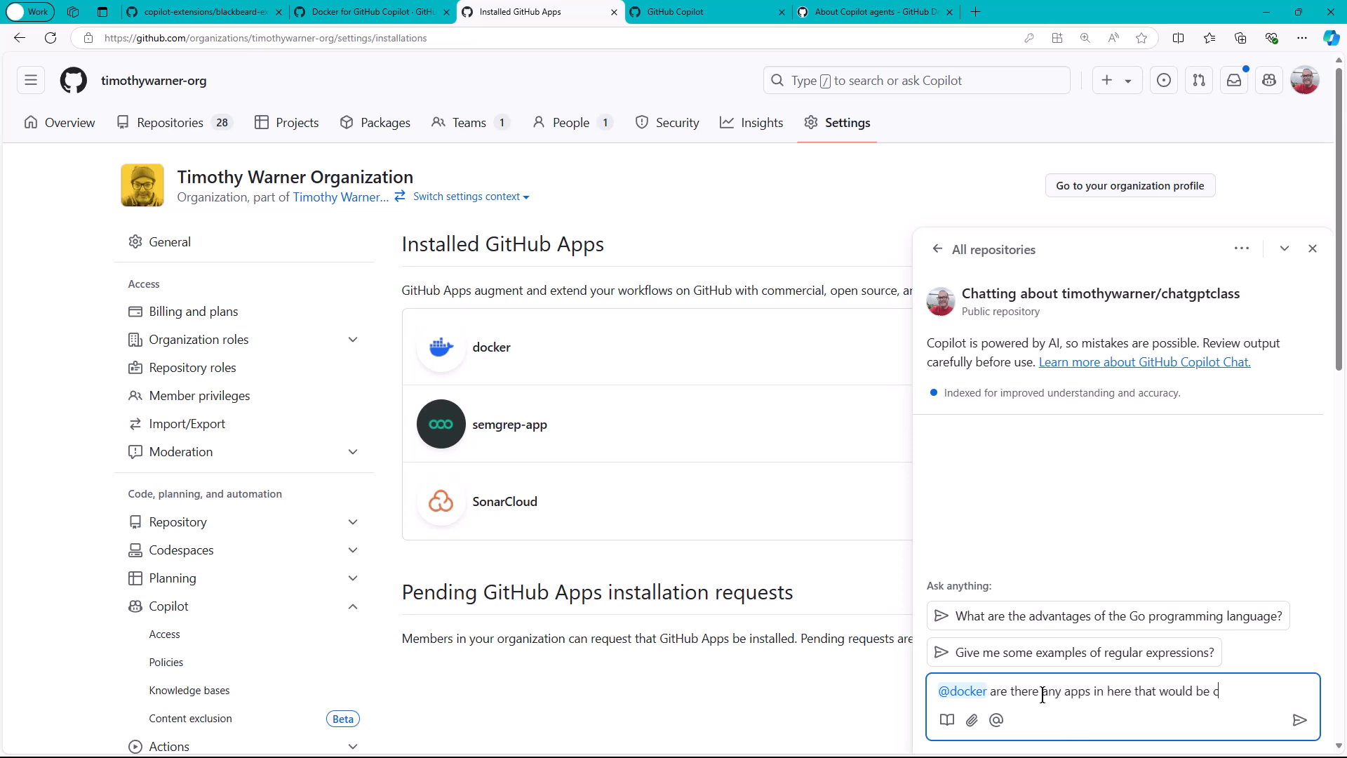
text(good candidates for docker imag)
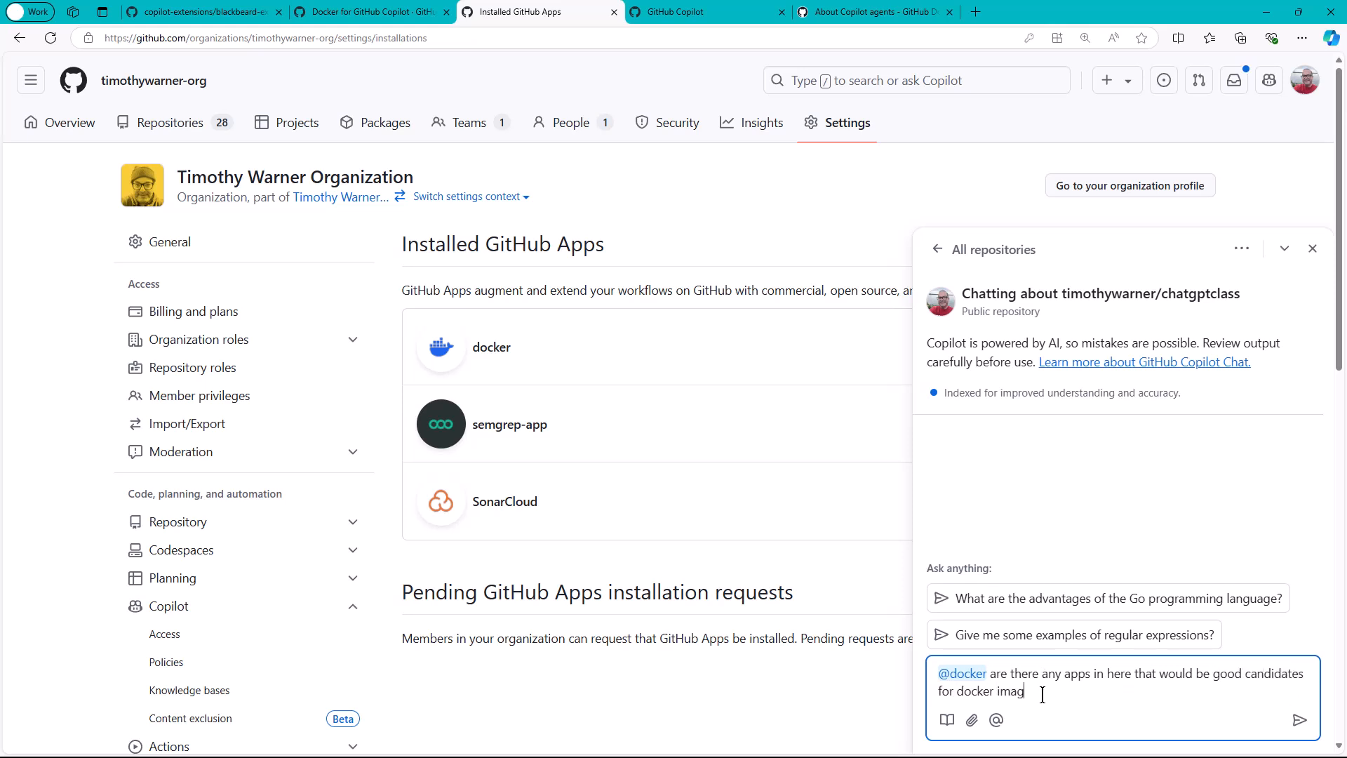
click(1300, 720)
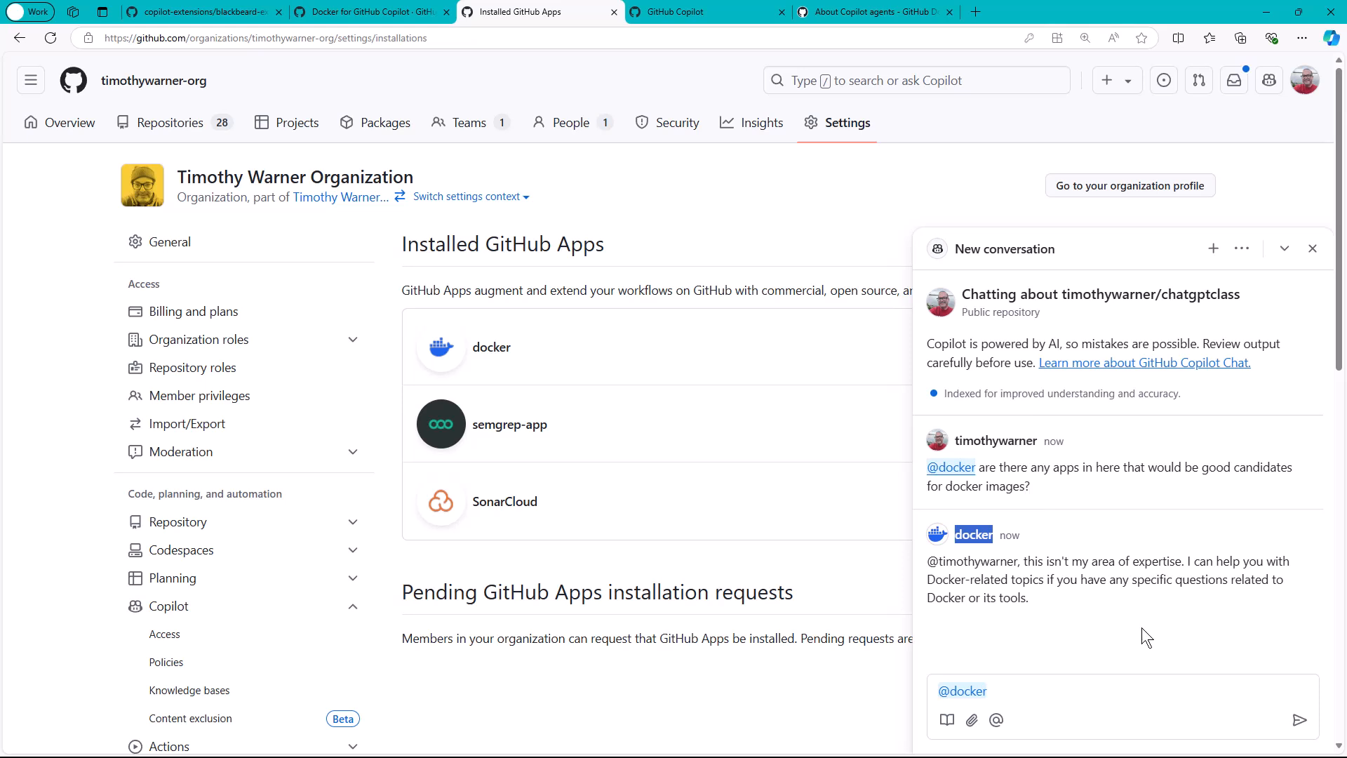
mouse_move(1114, 643)
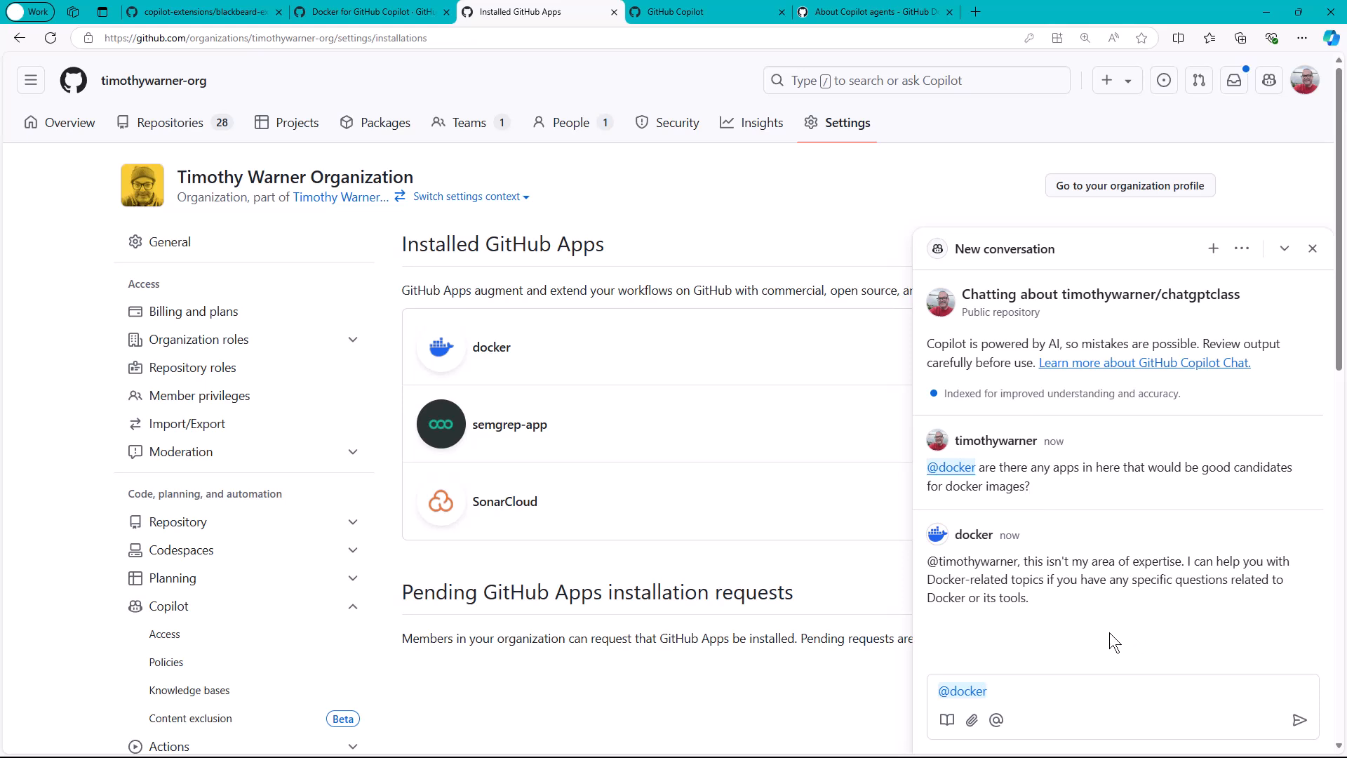
mouse_move(1038, 613)
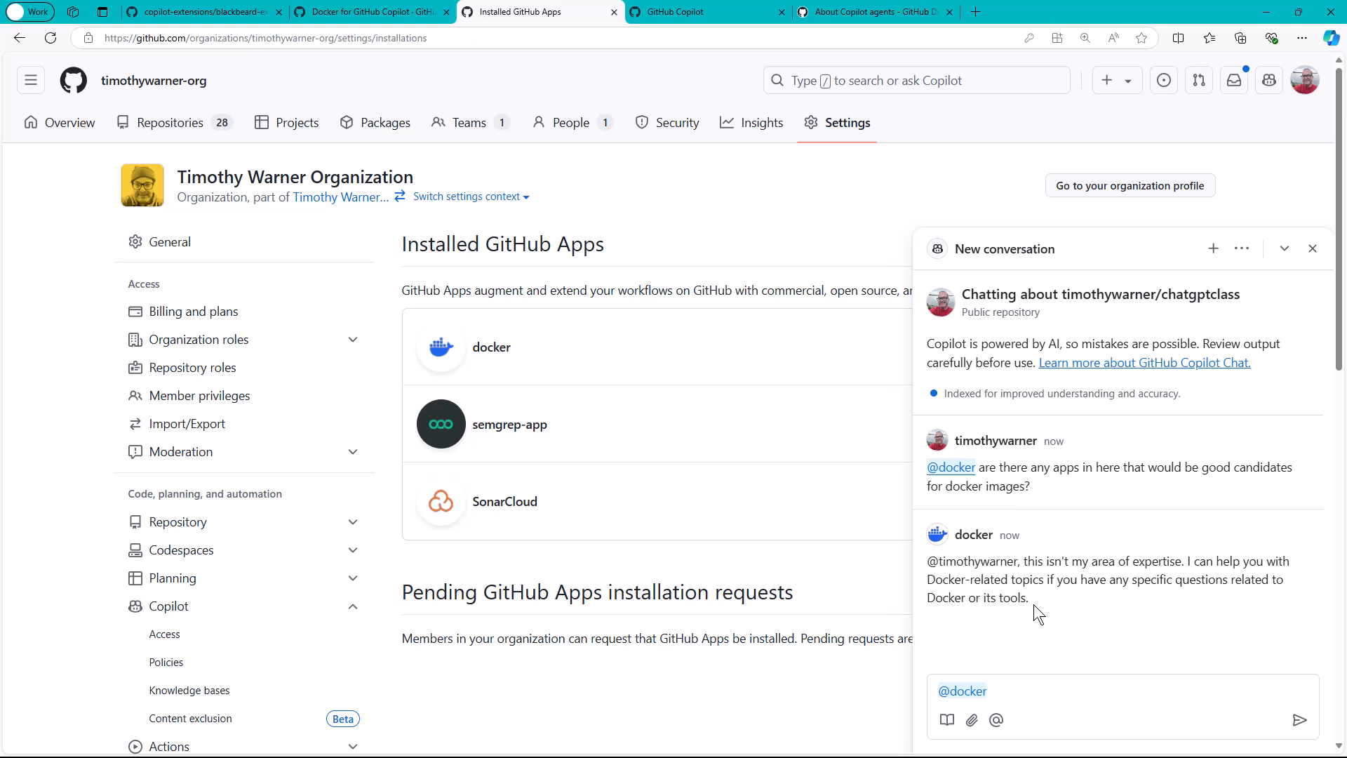
mouse_move(972, 525)
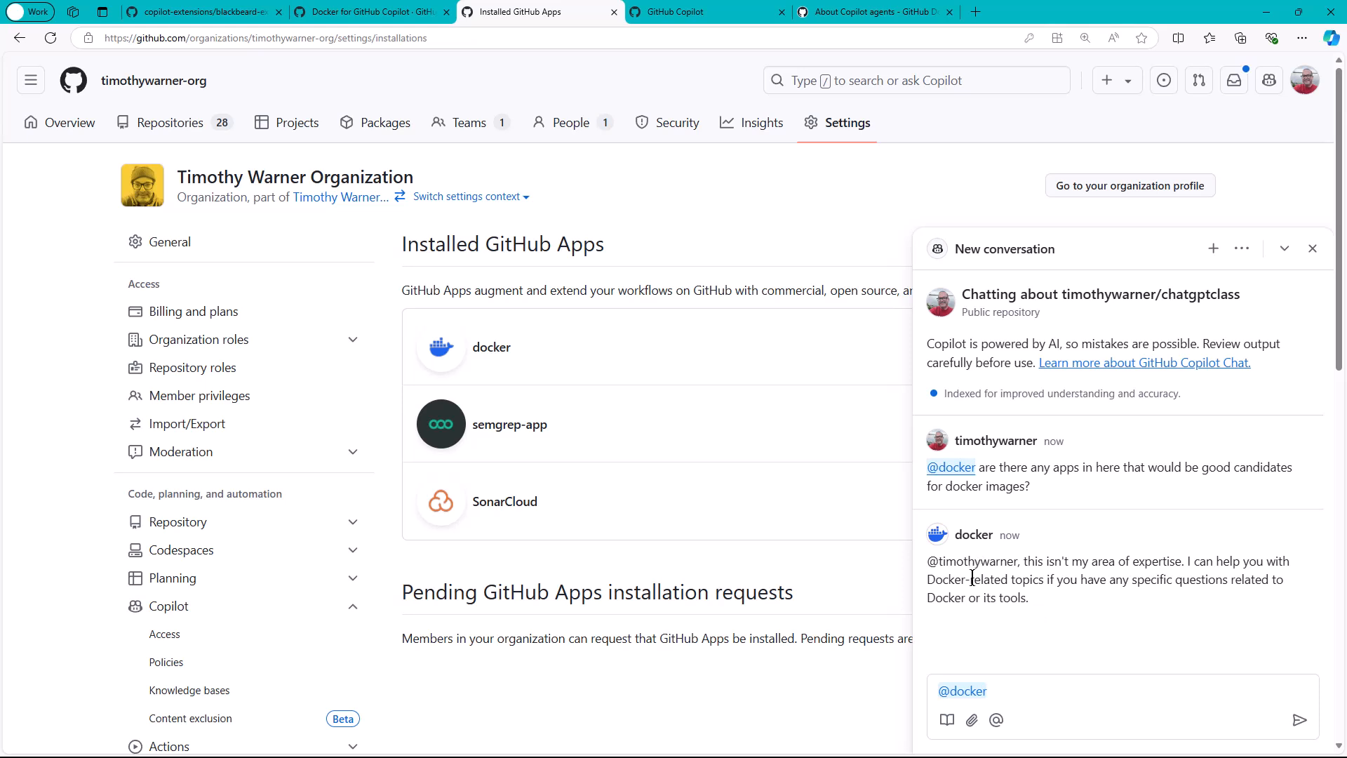
mouse_move(1054, 550)
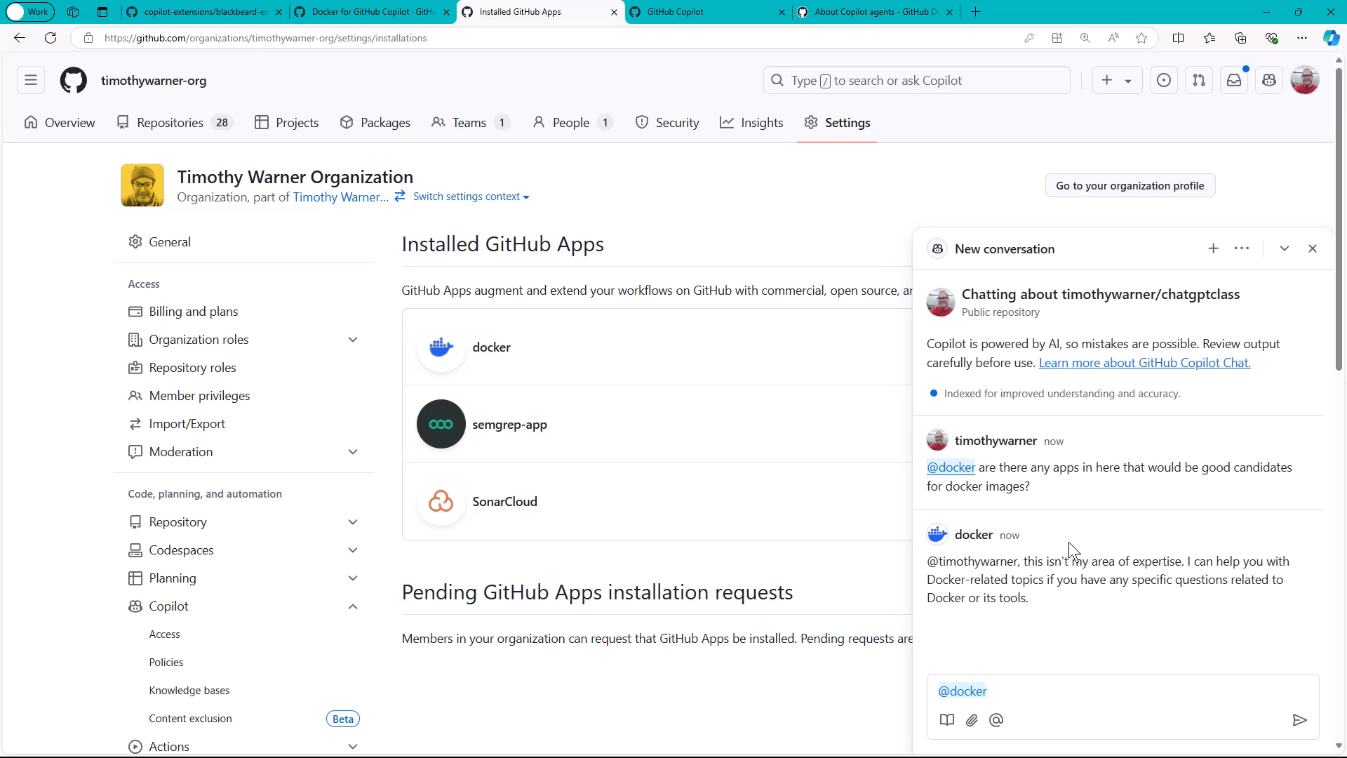
mouse_move(1025, 299)
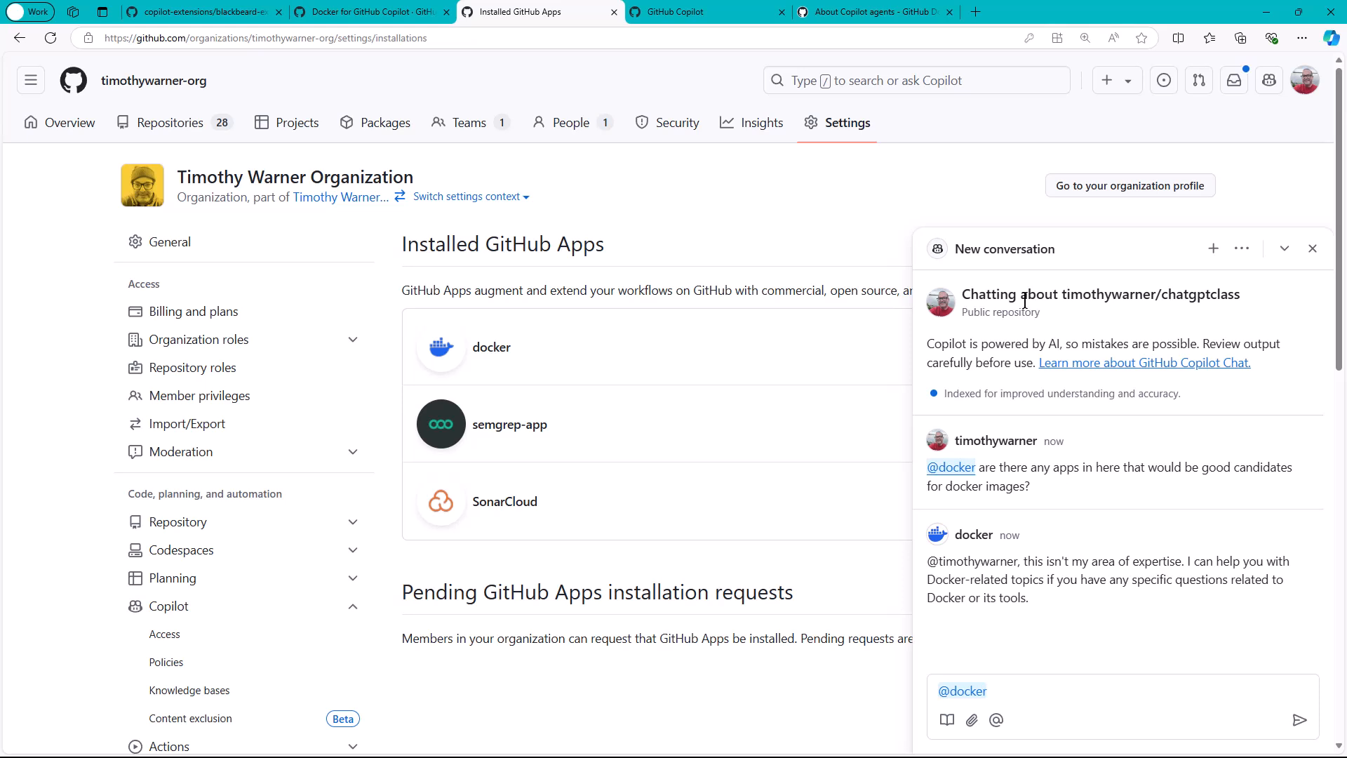
mouse_move(1036, 643)
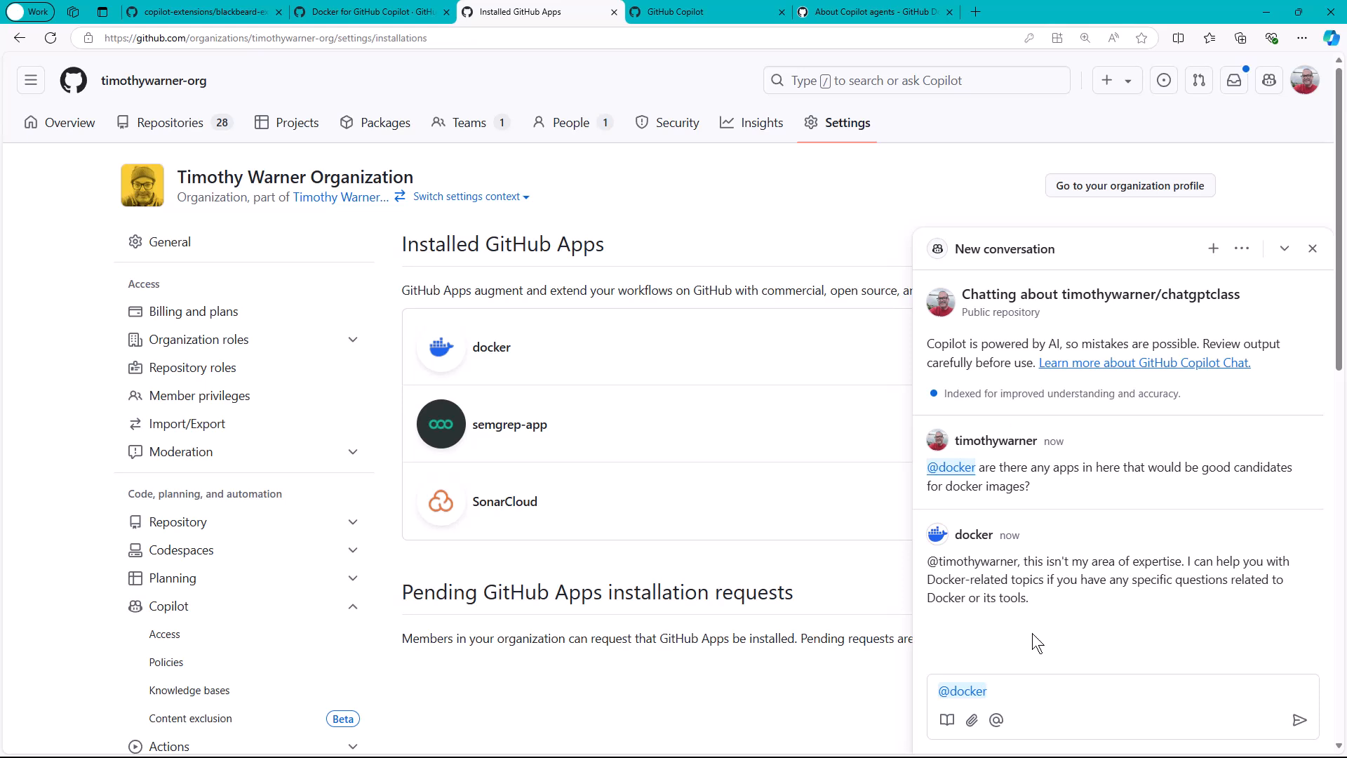
mouse_move(1081, 589)
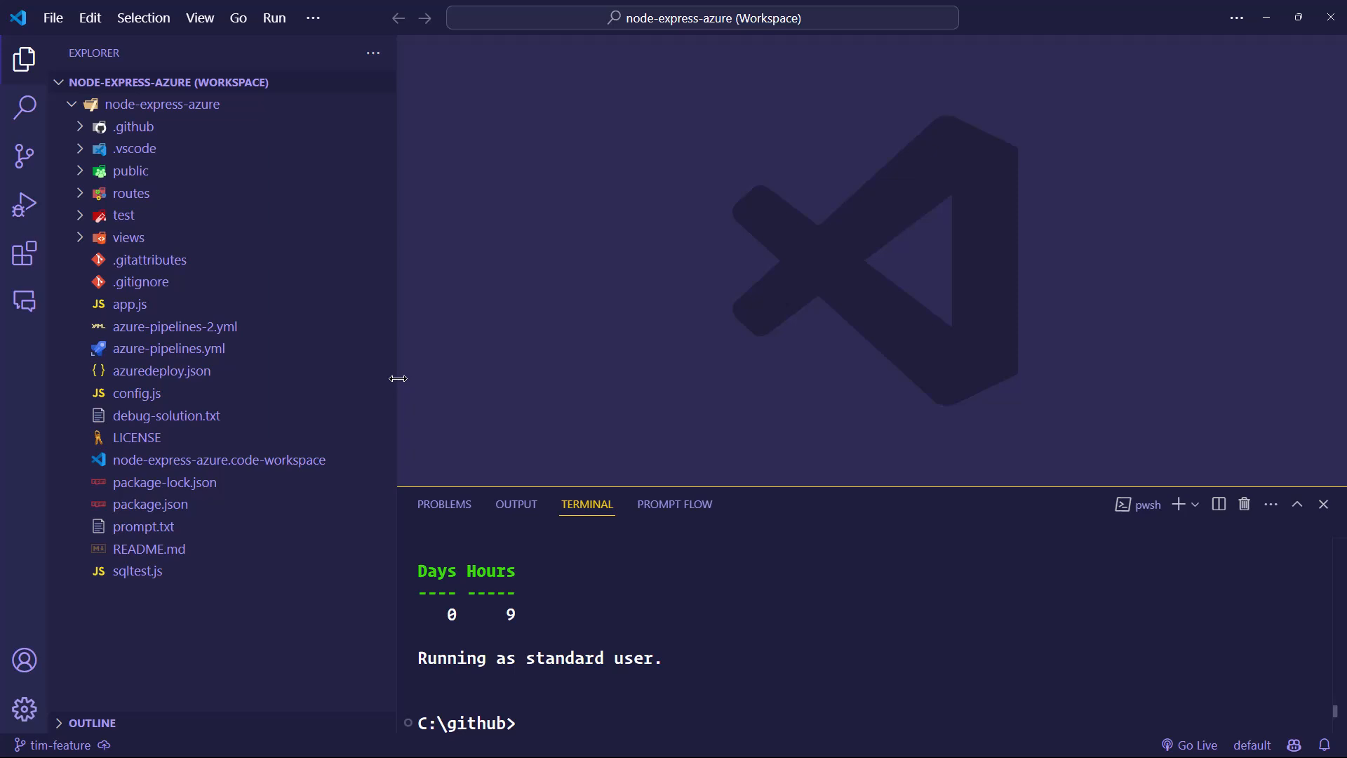
mouse_move(397, 338)
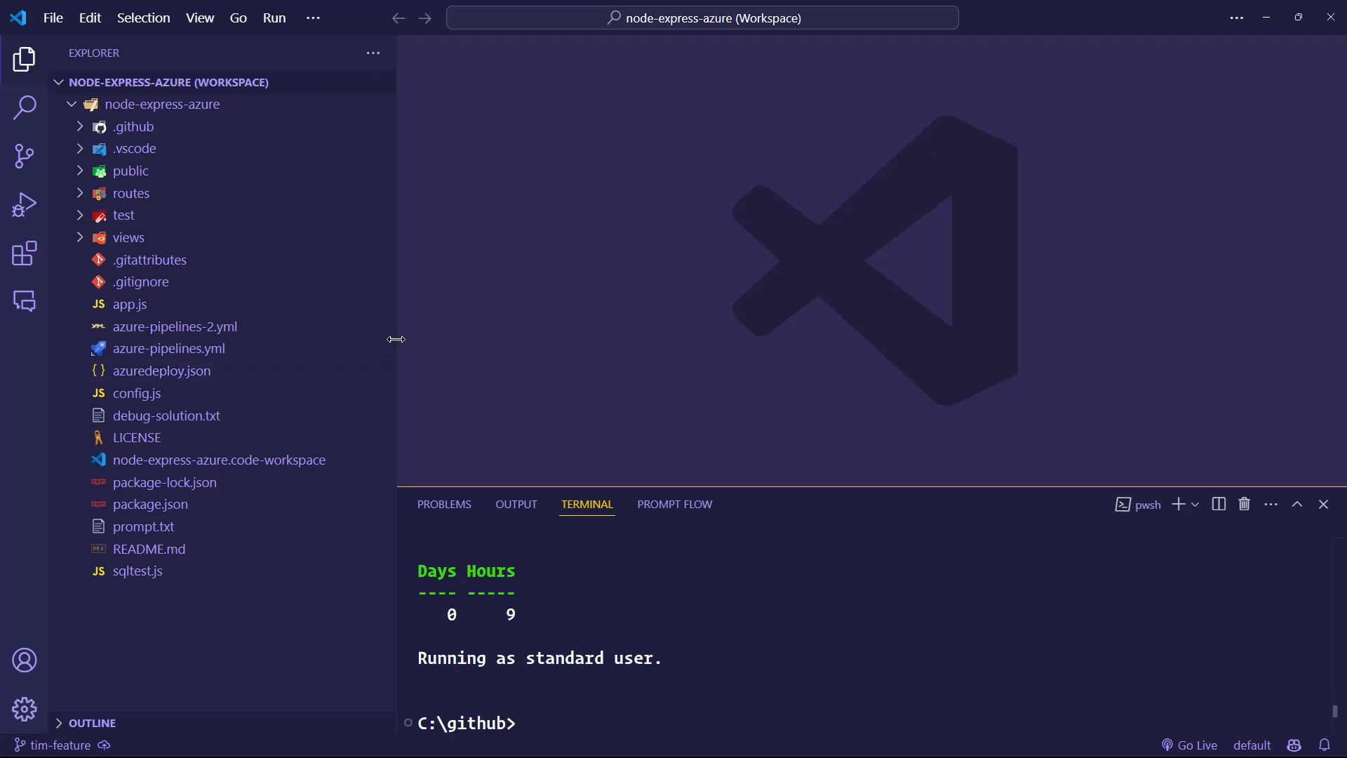
- Show the GitHub Copilot Chat view for the node-express-azure workspace
click(23, 301)
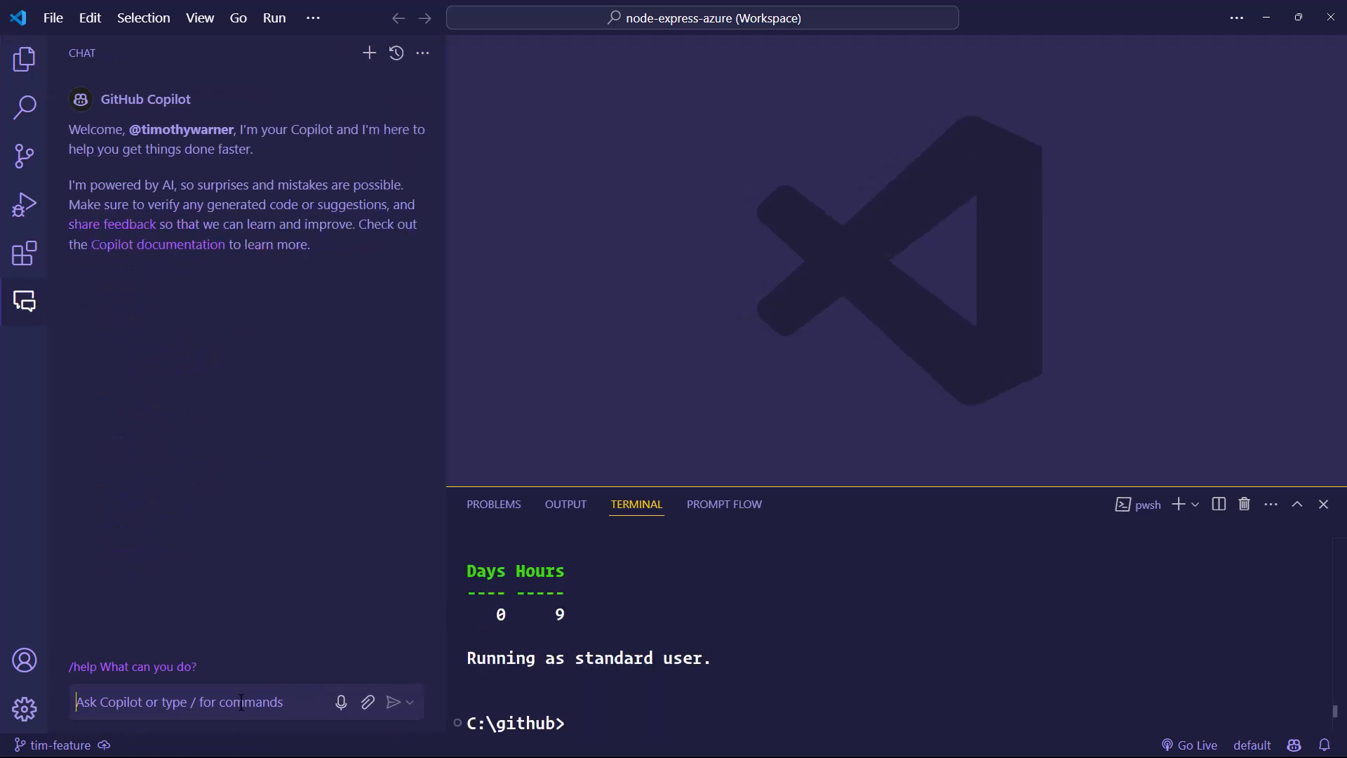
text(@)
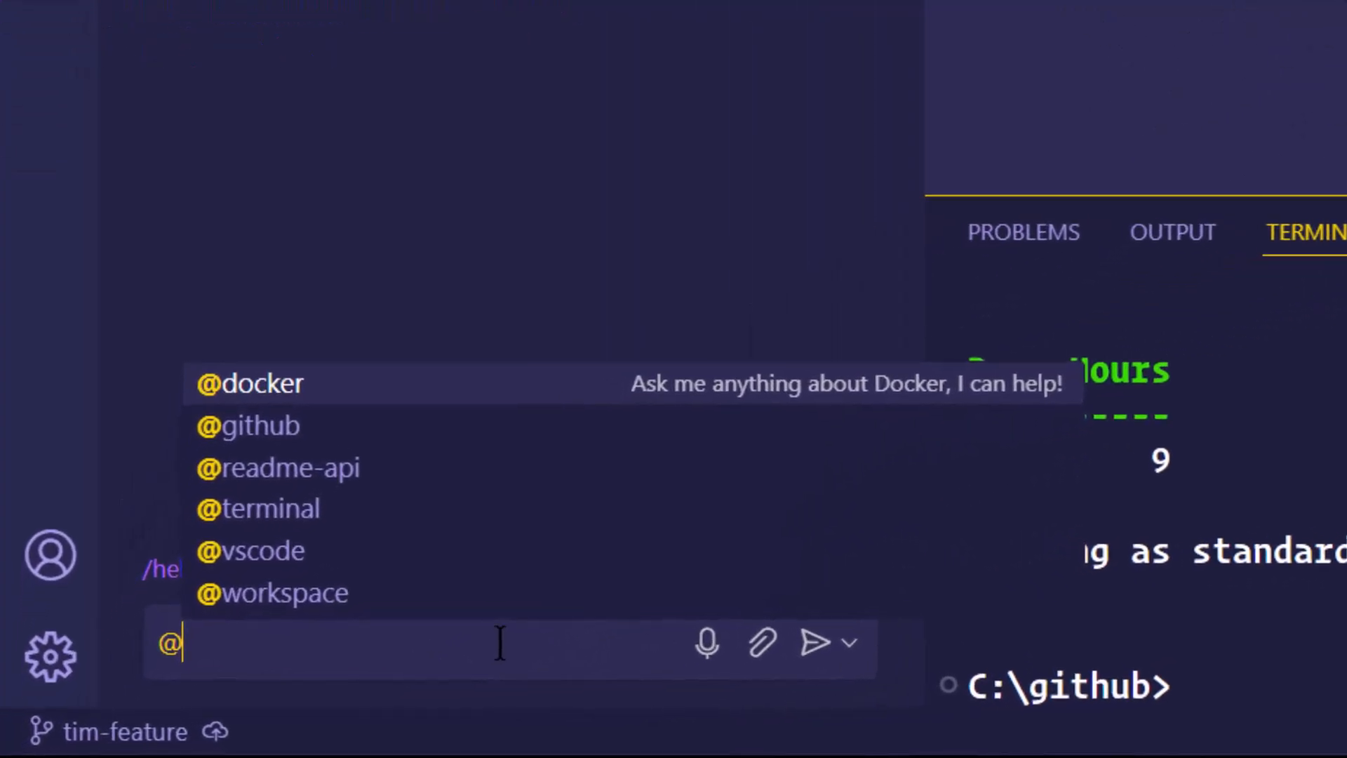
mouse_move(535, 399)
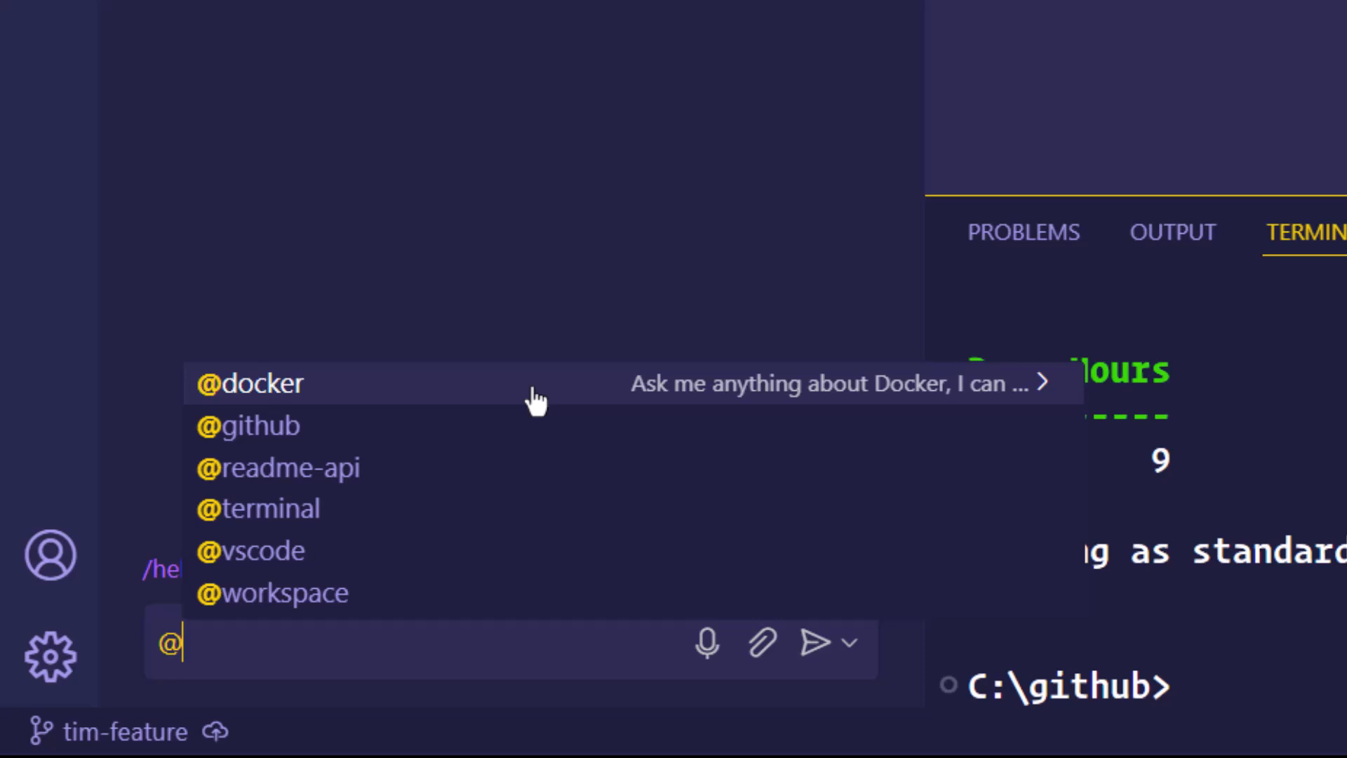
click(249, 382)
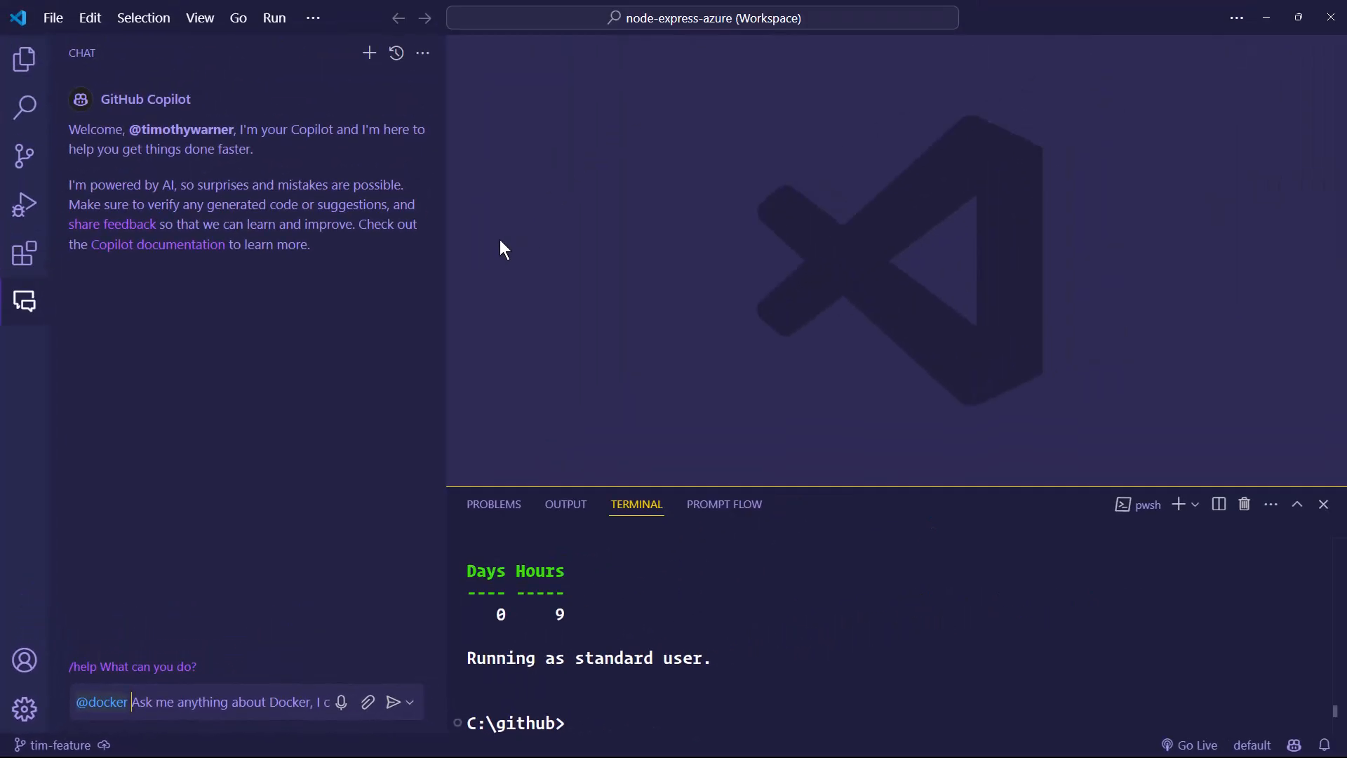
text(pls make a t)
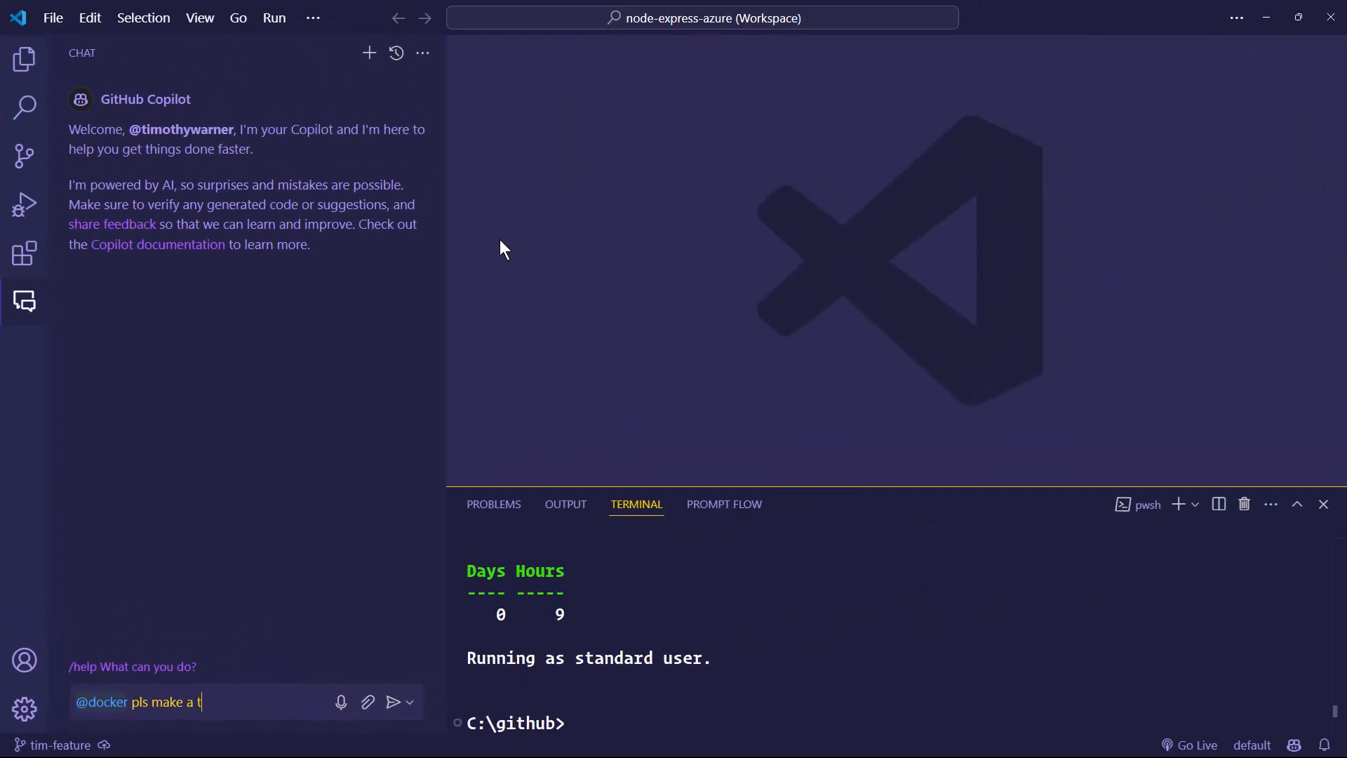
text(eaching example of a m)
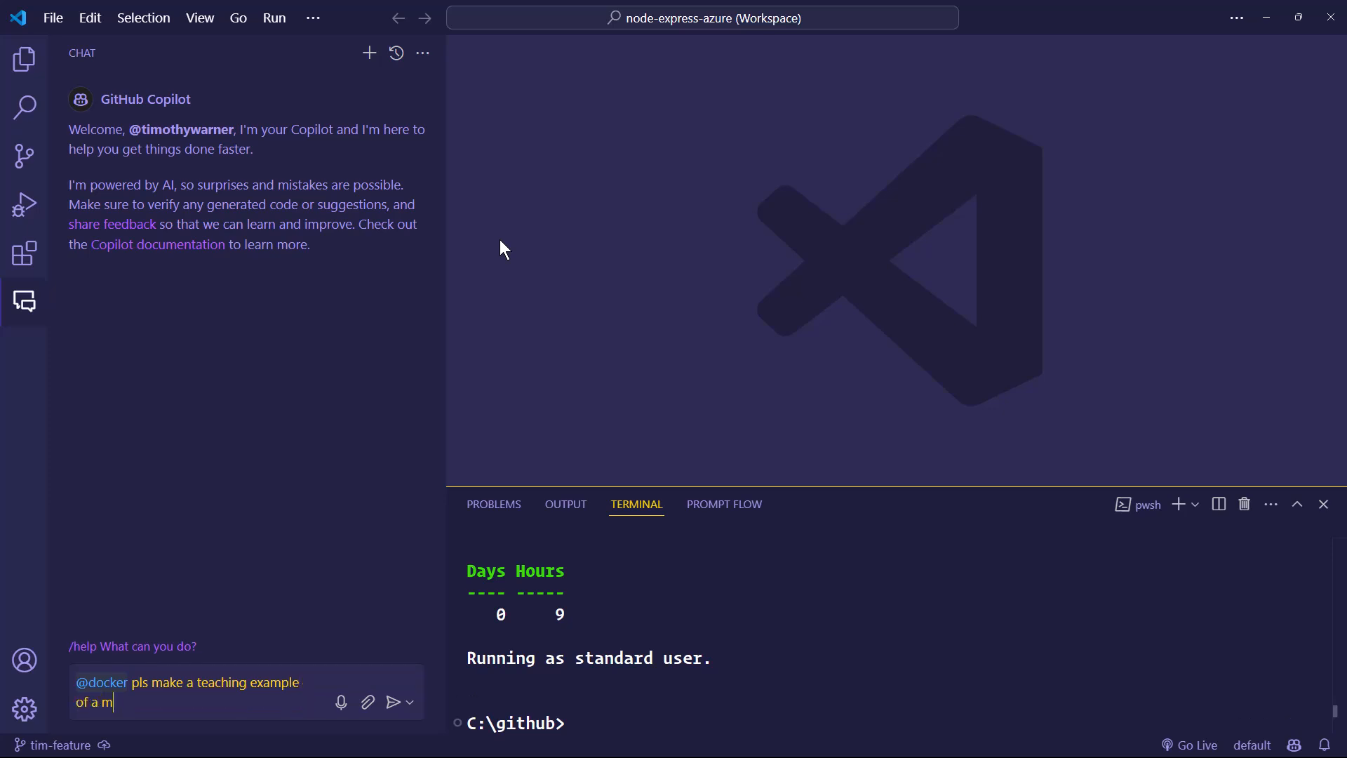
text(ulti stage dock)
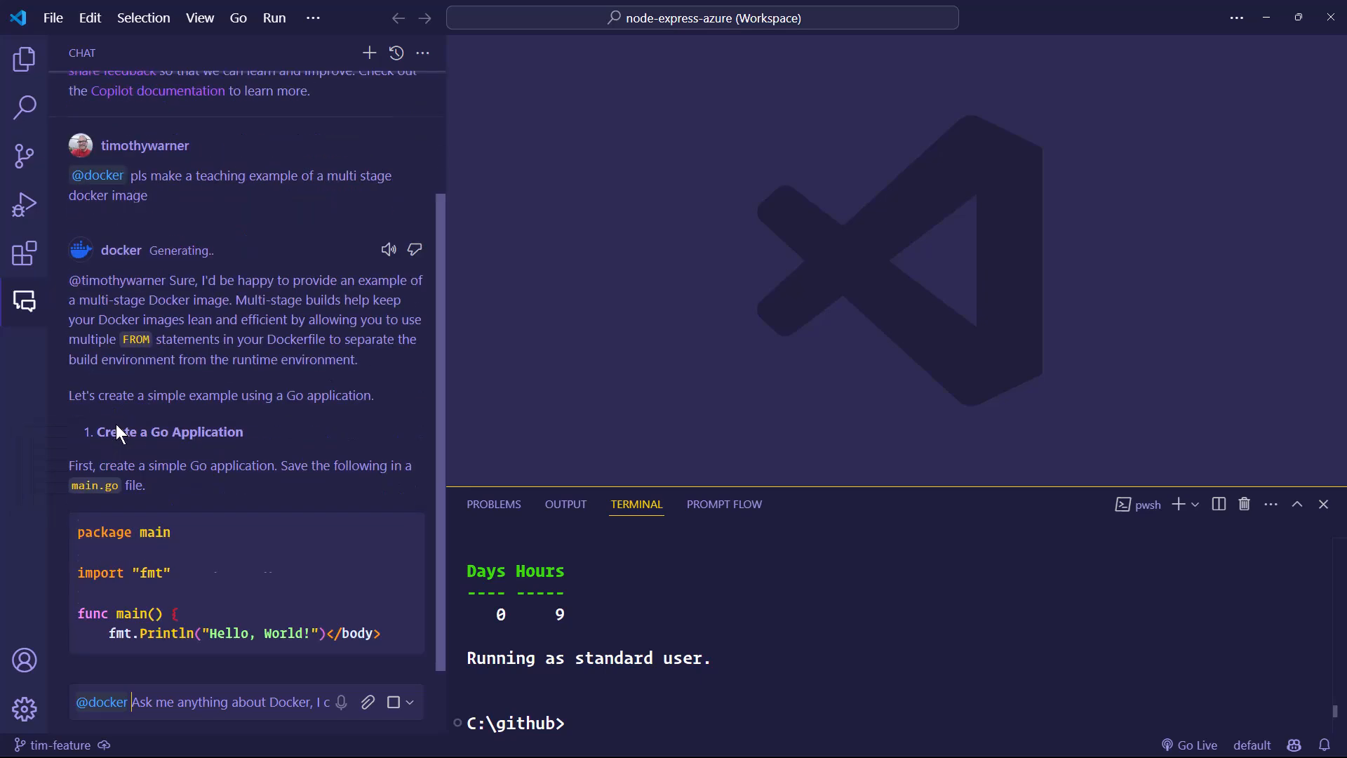
- Read through the docker agent's Go multi-stage Dockerfile example, then show the workspace Explorer
scroll(down, 3)
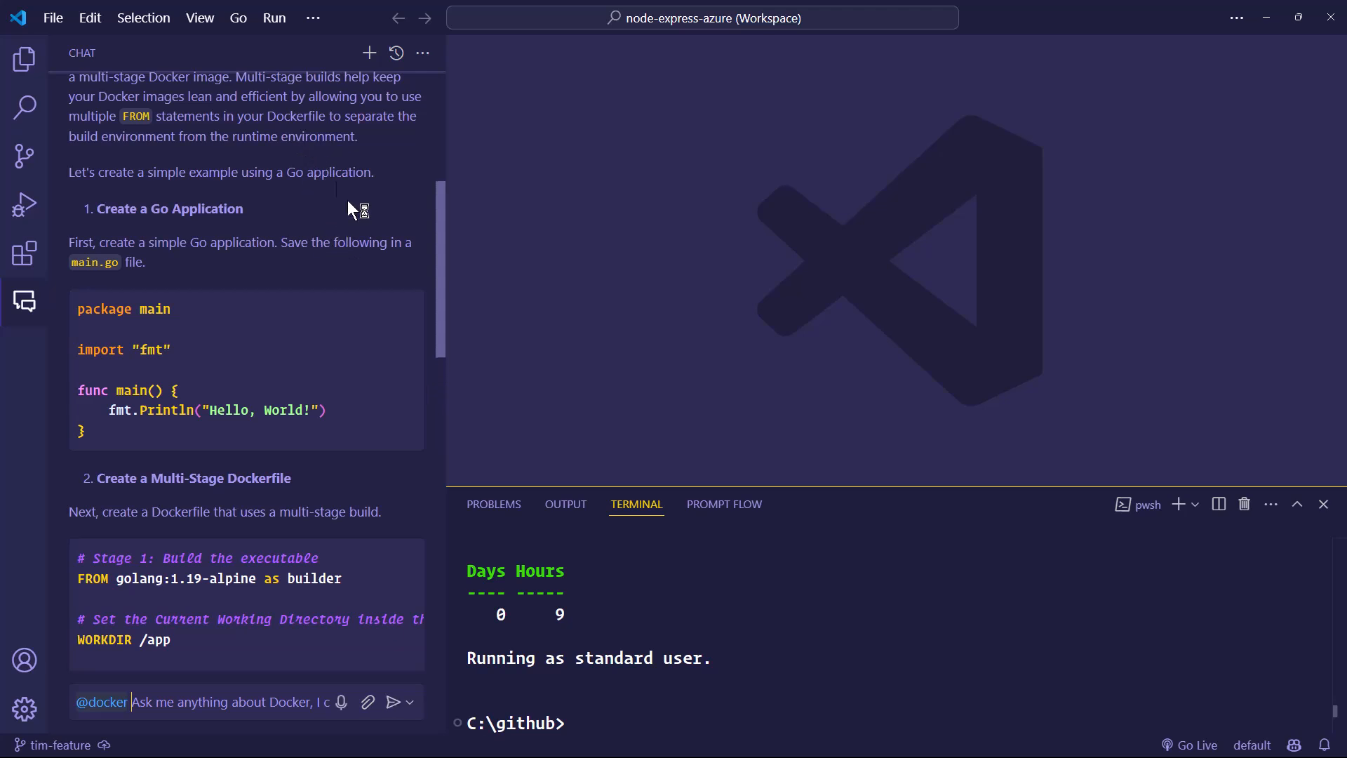
scroll(down, 3)
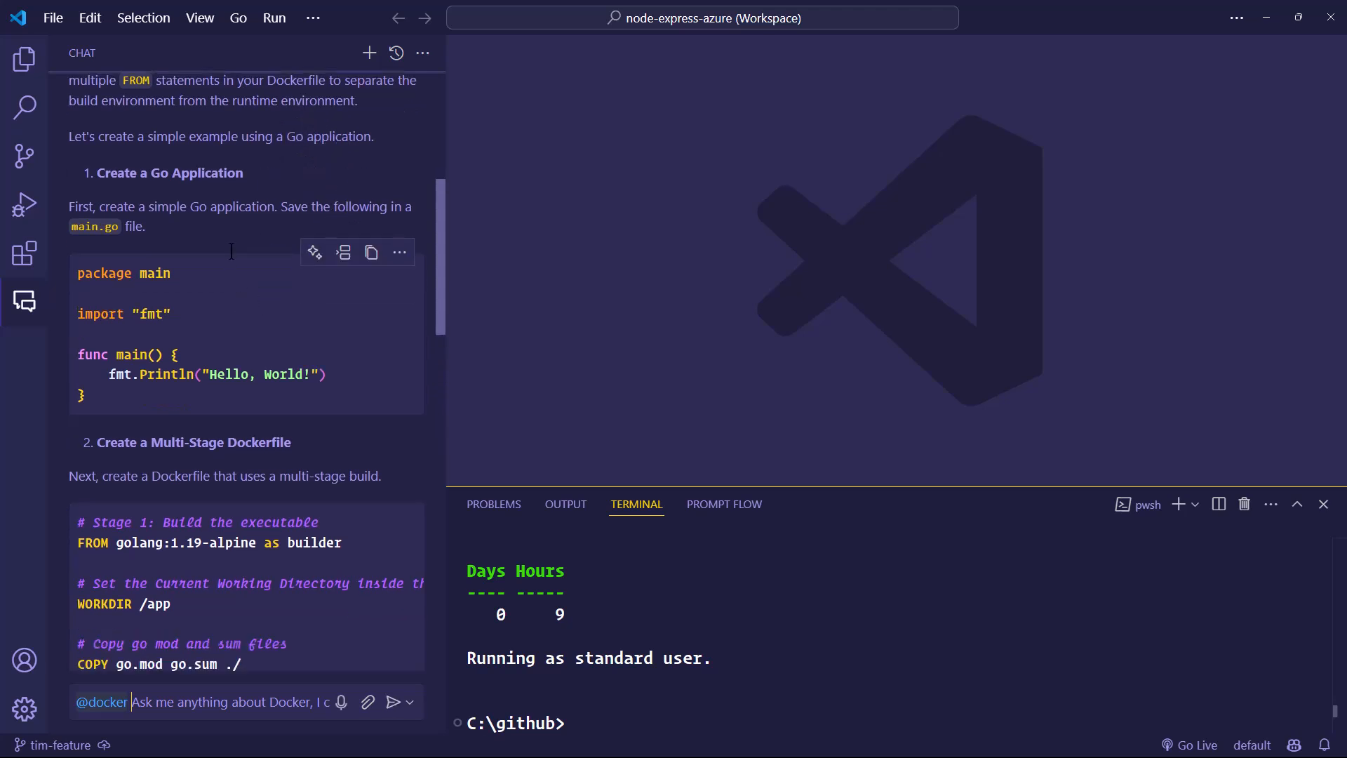
scroll(up, 3)
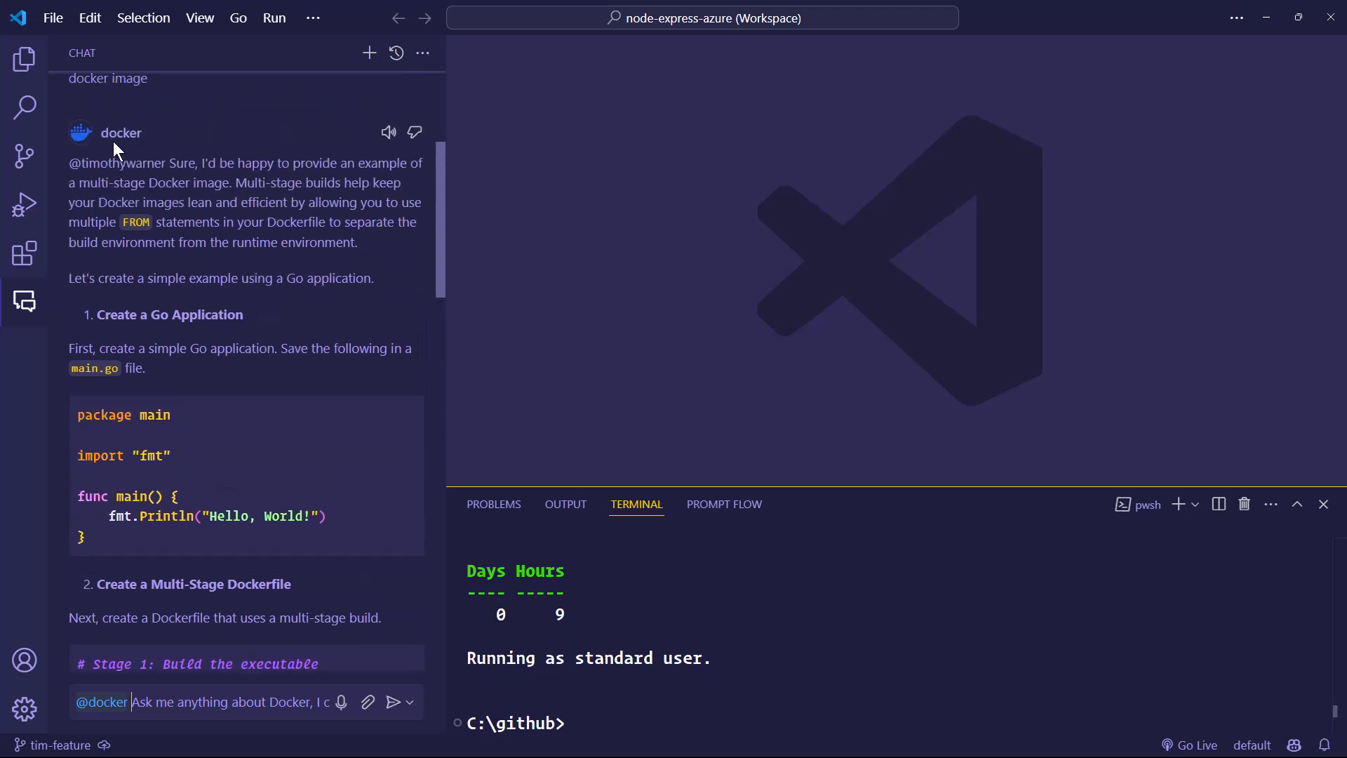
scroll(down, 3)
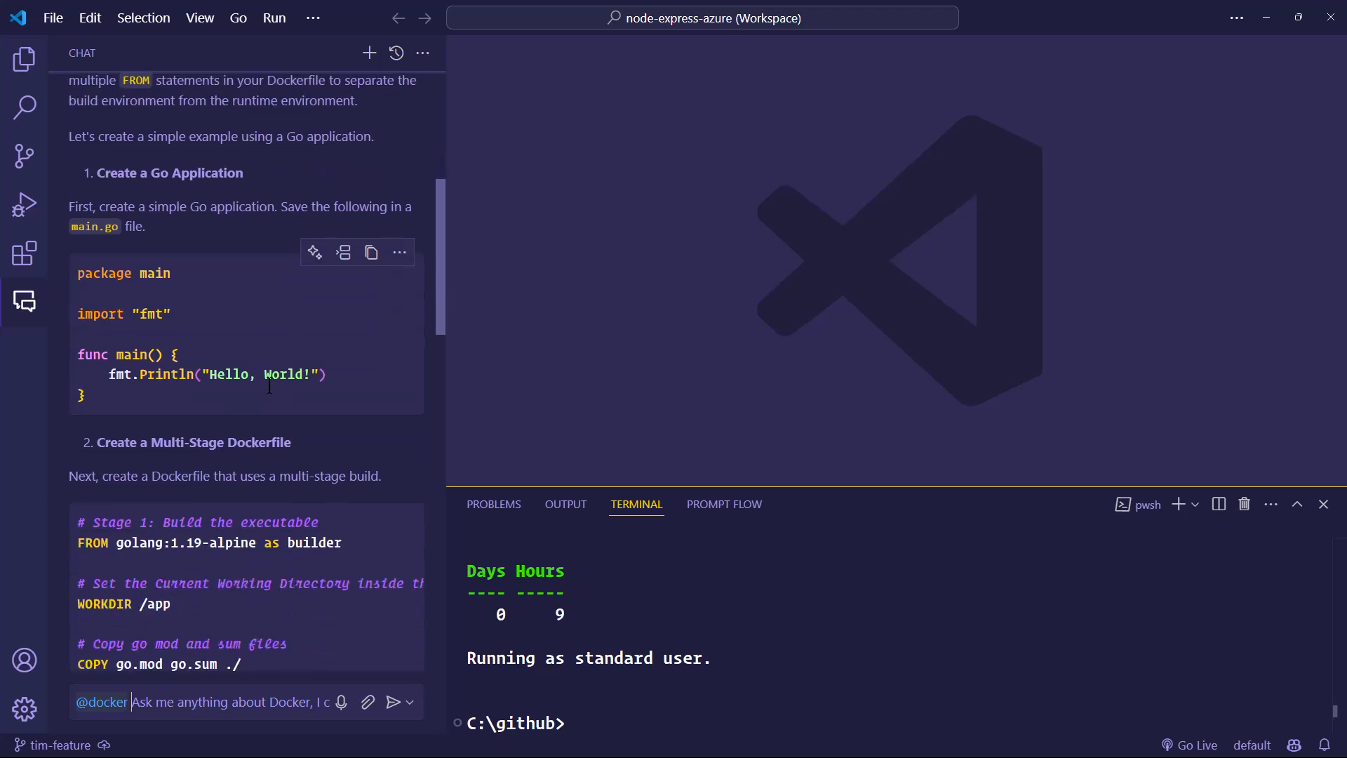
scroll(down, 3)
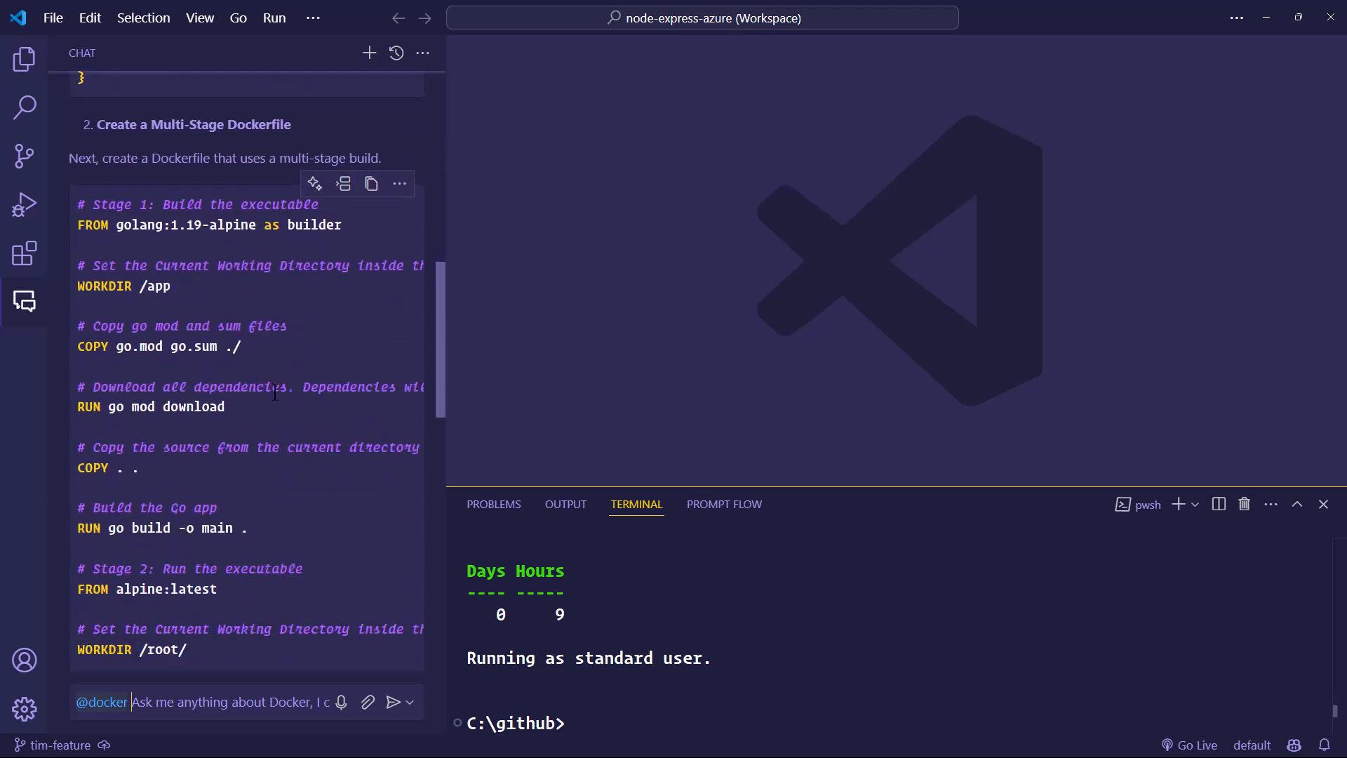
mouse_move(441, 335)
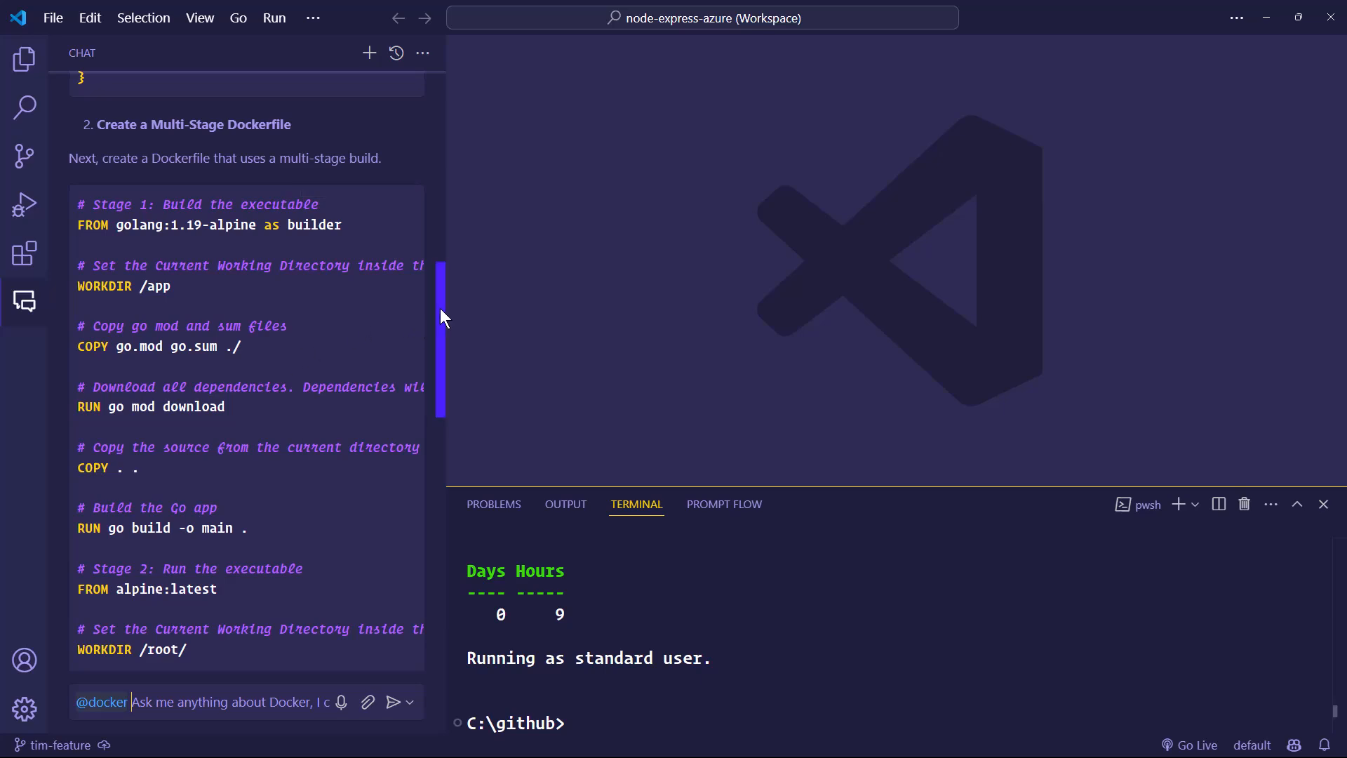
click(24, 58)
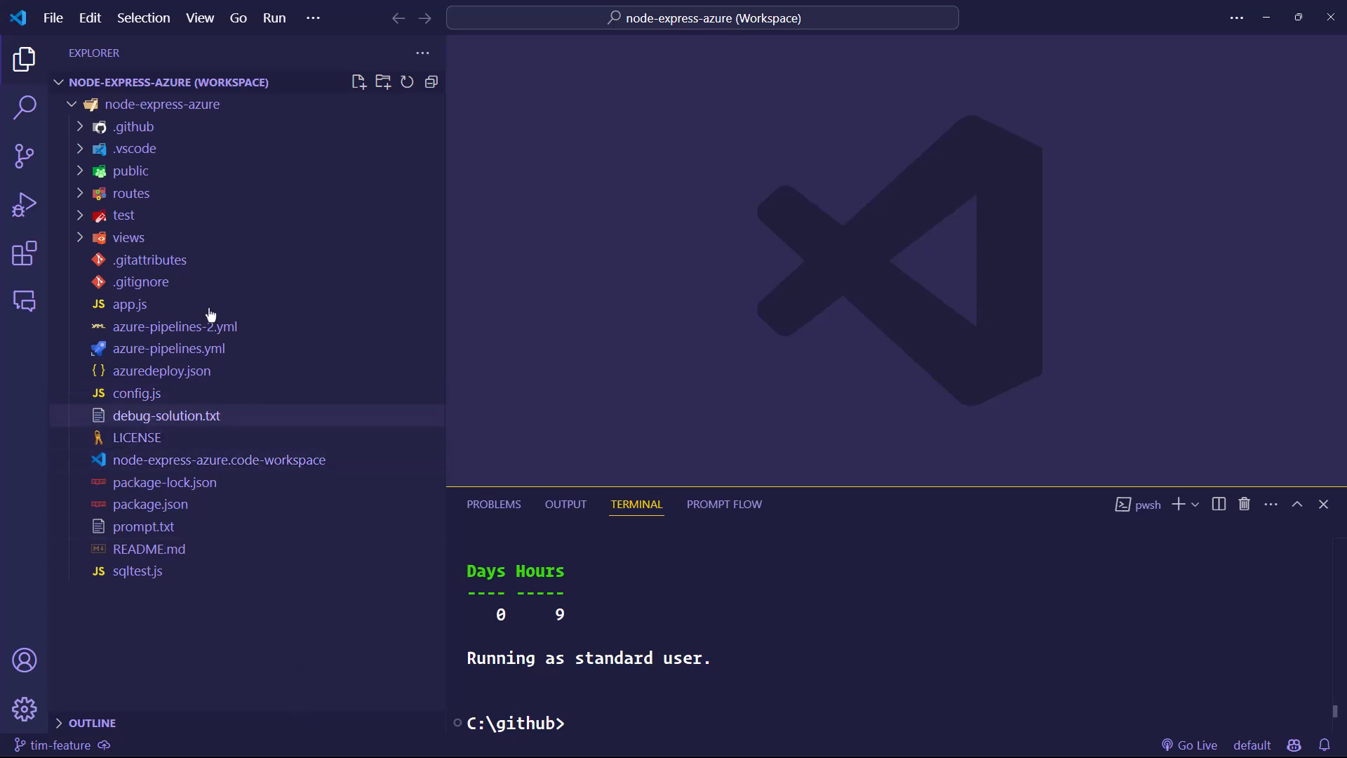
mouse_move(24, 302)
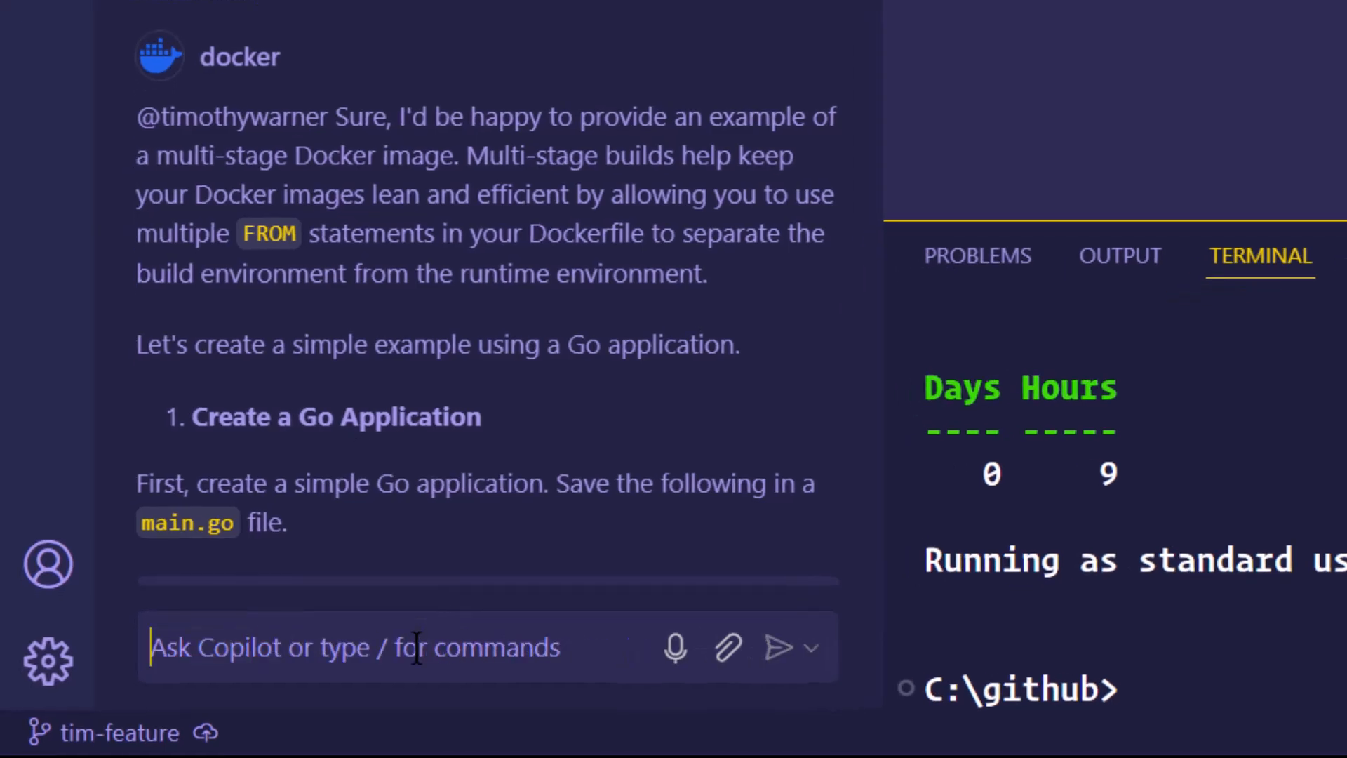
text(@workspace @)
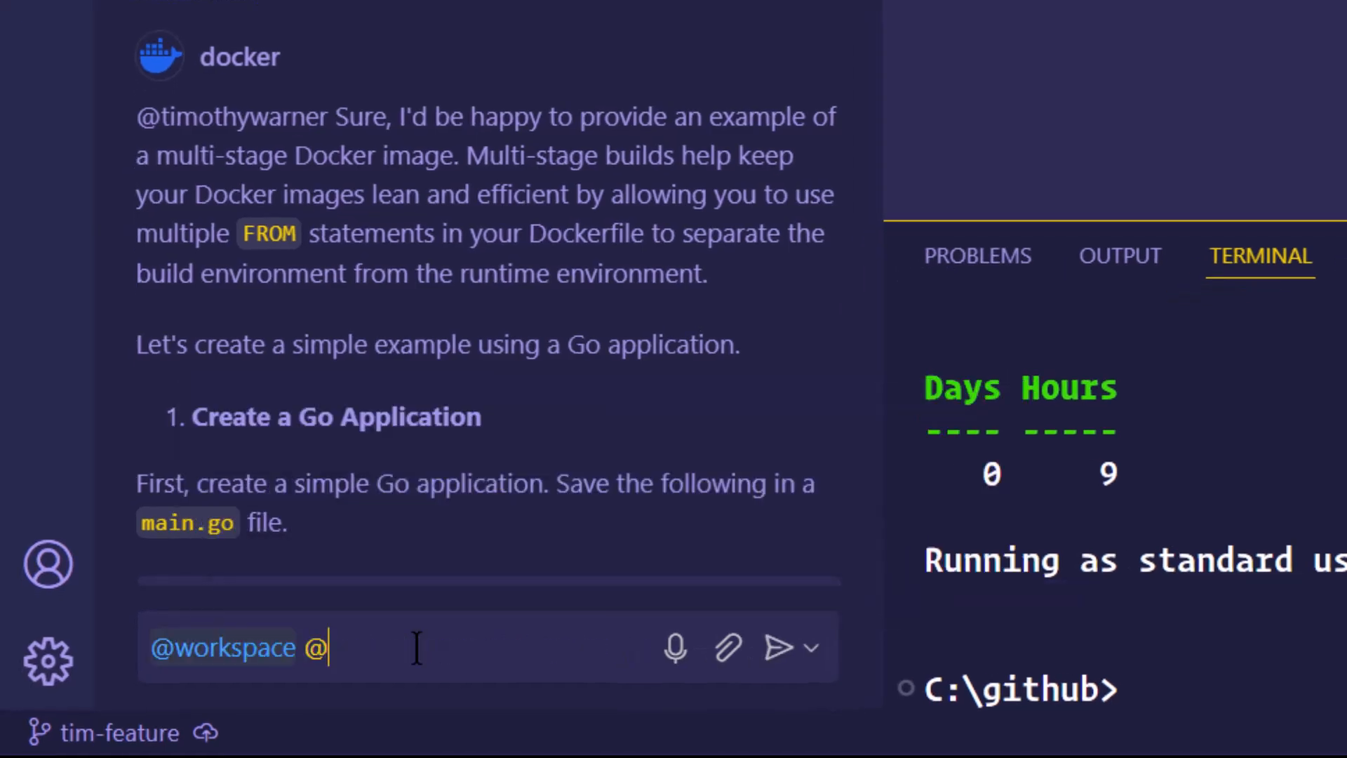
click(780, 647)
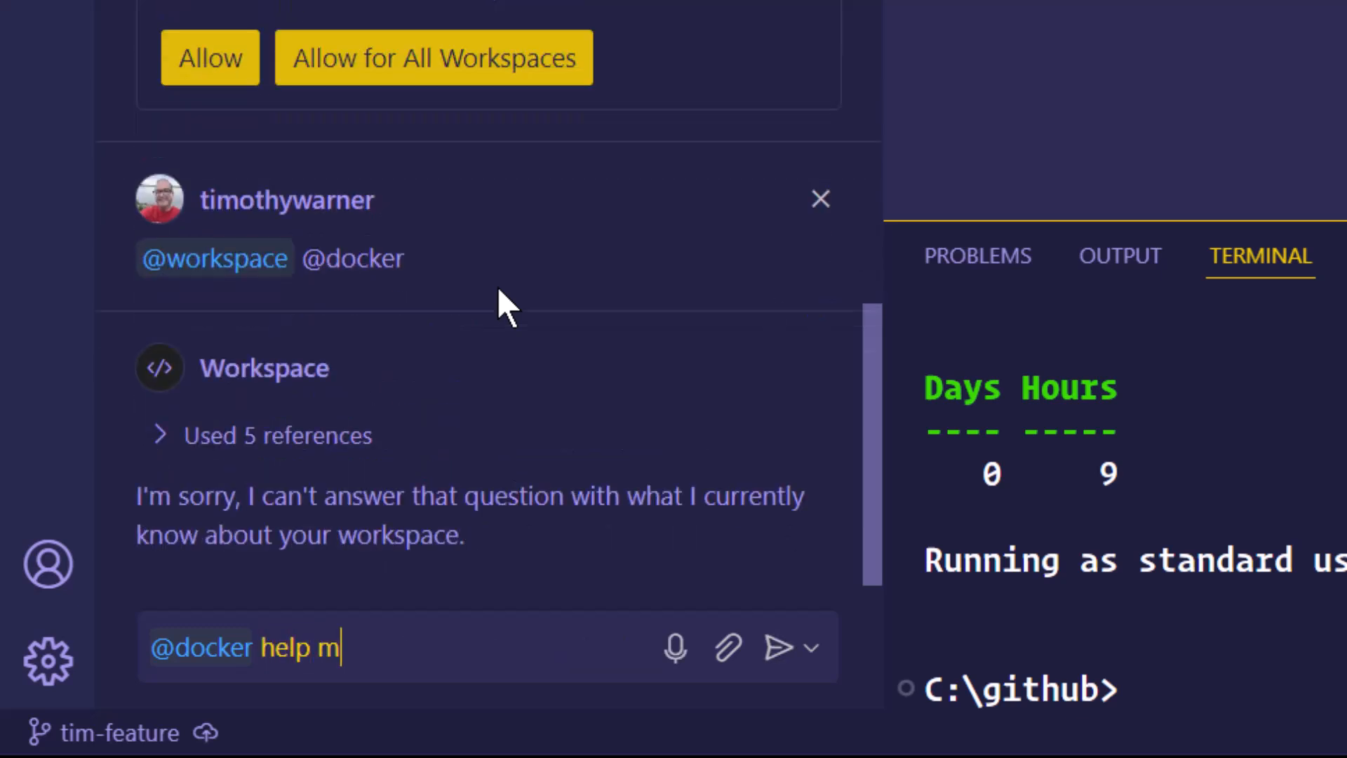
text(e to containerize)
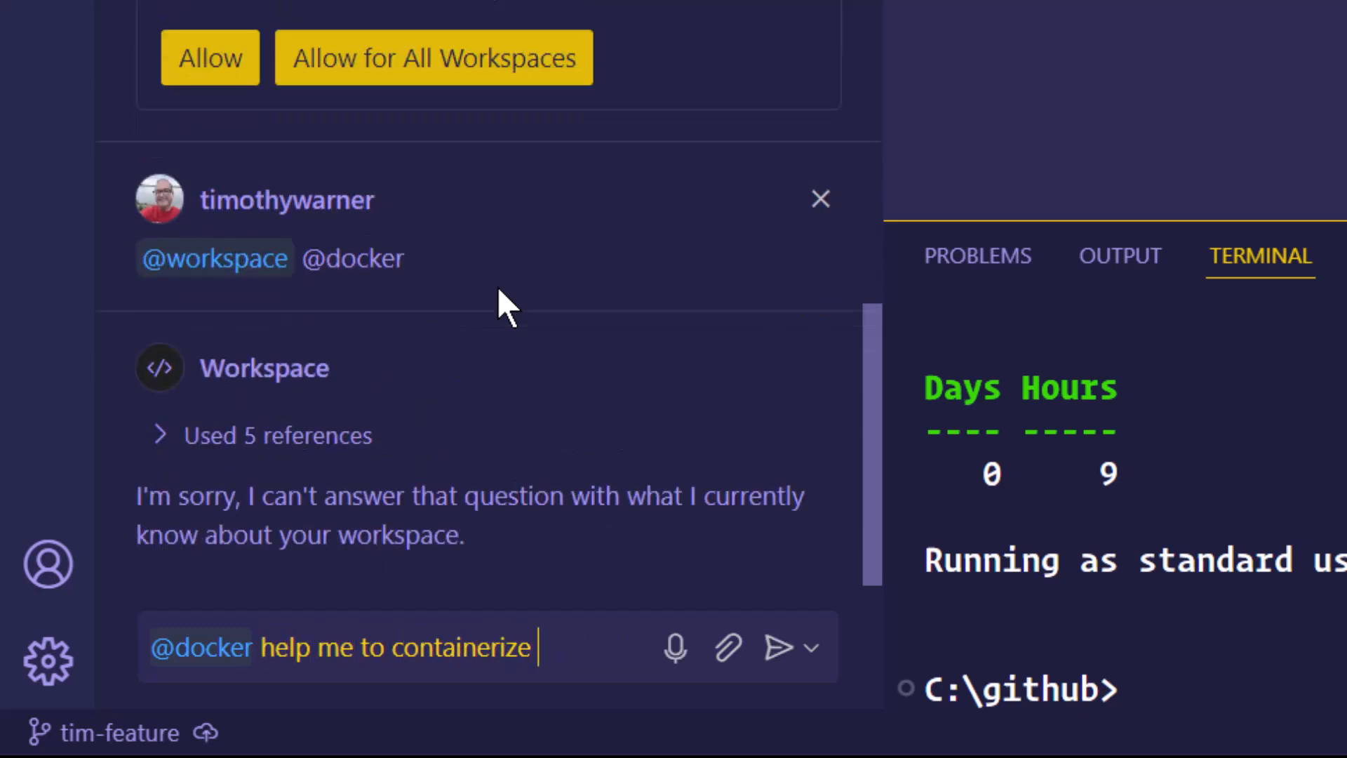
text(my node appli)
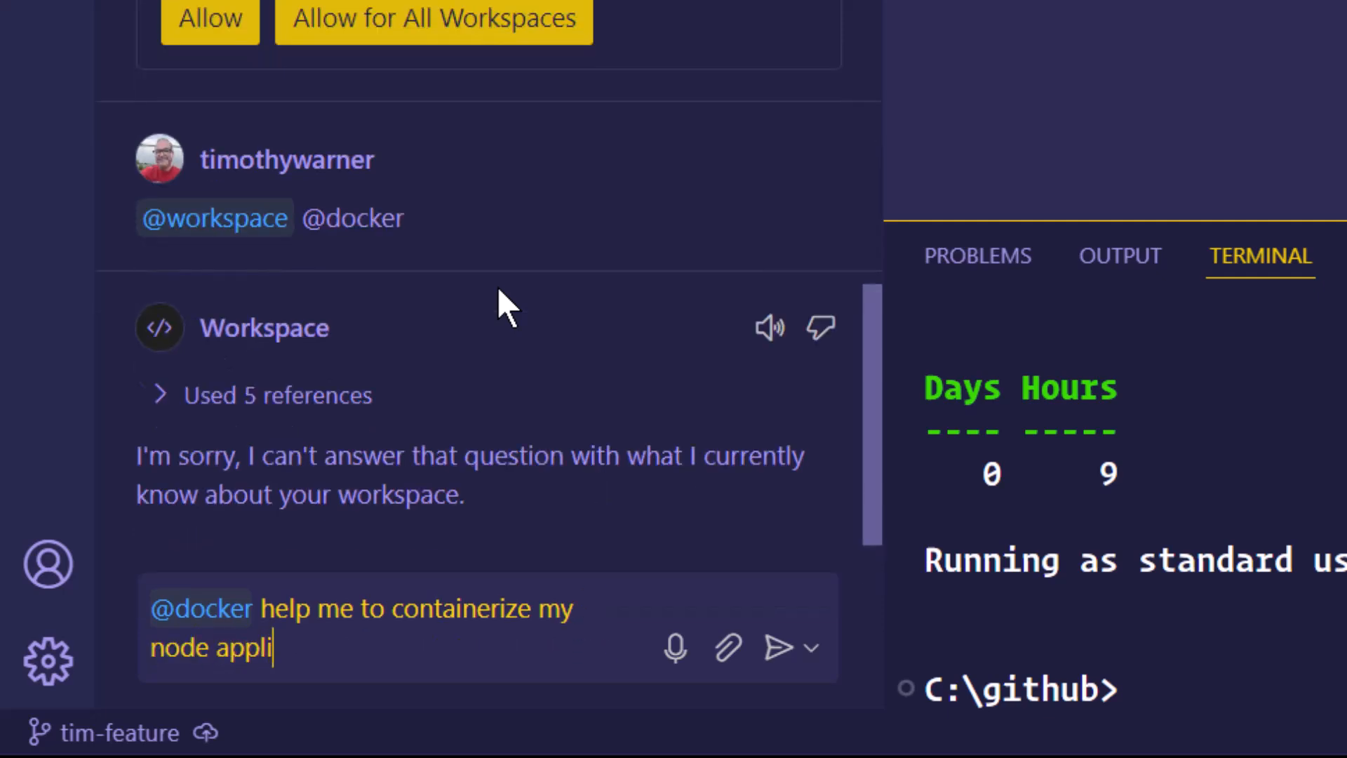
click(777, 648)
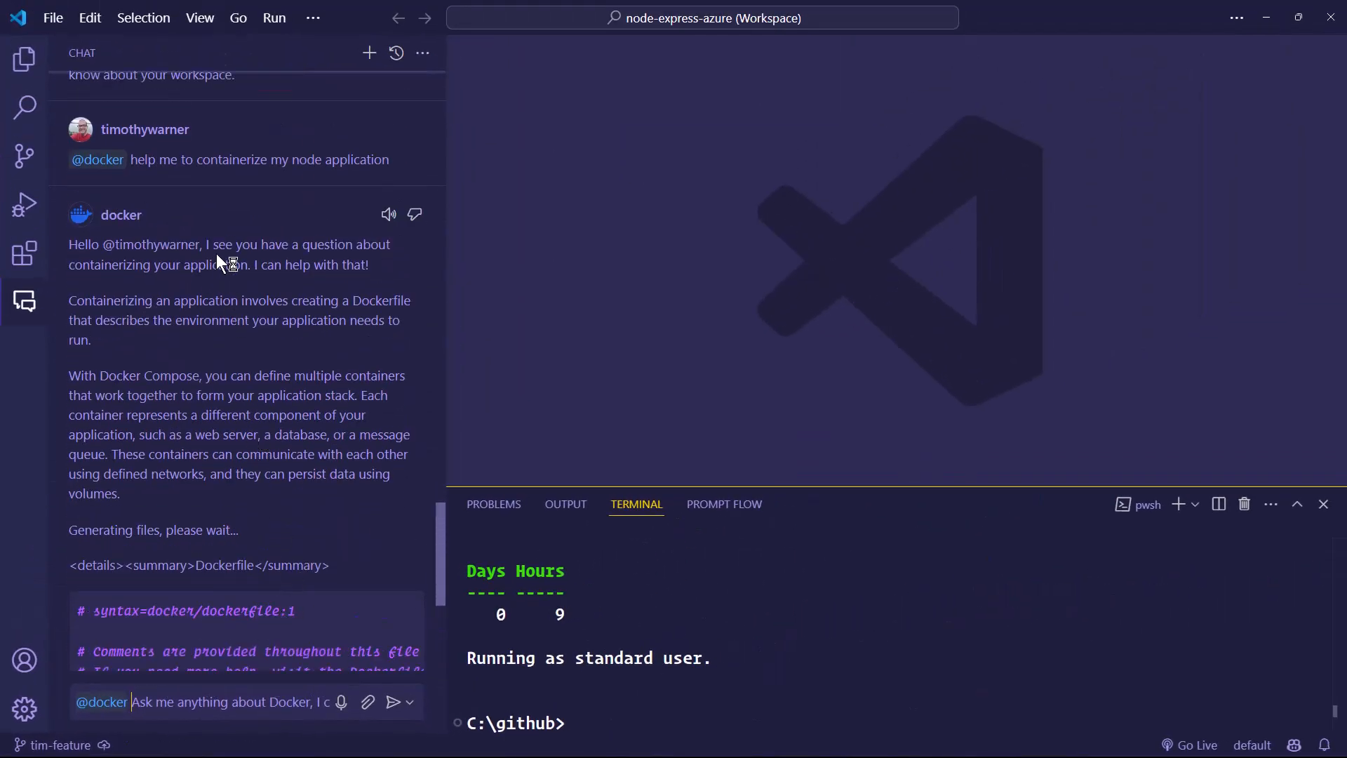
mouse_move(238, 344)
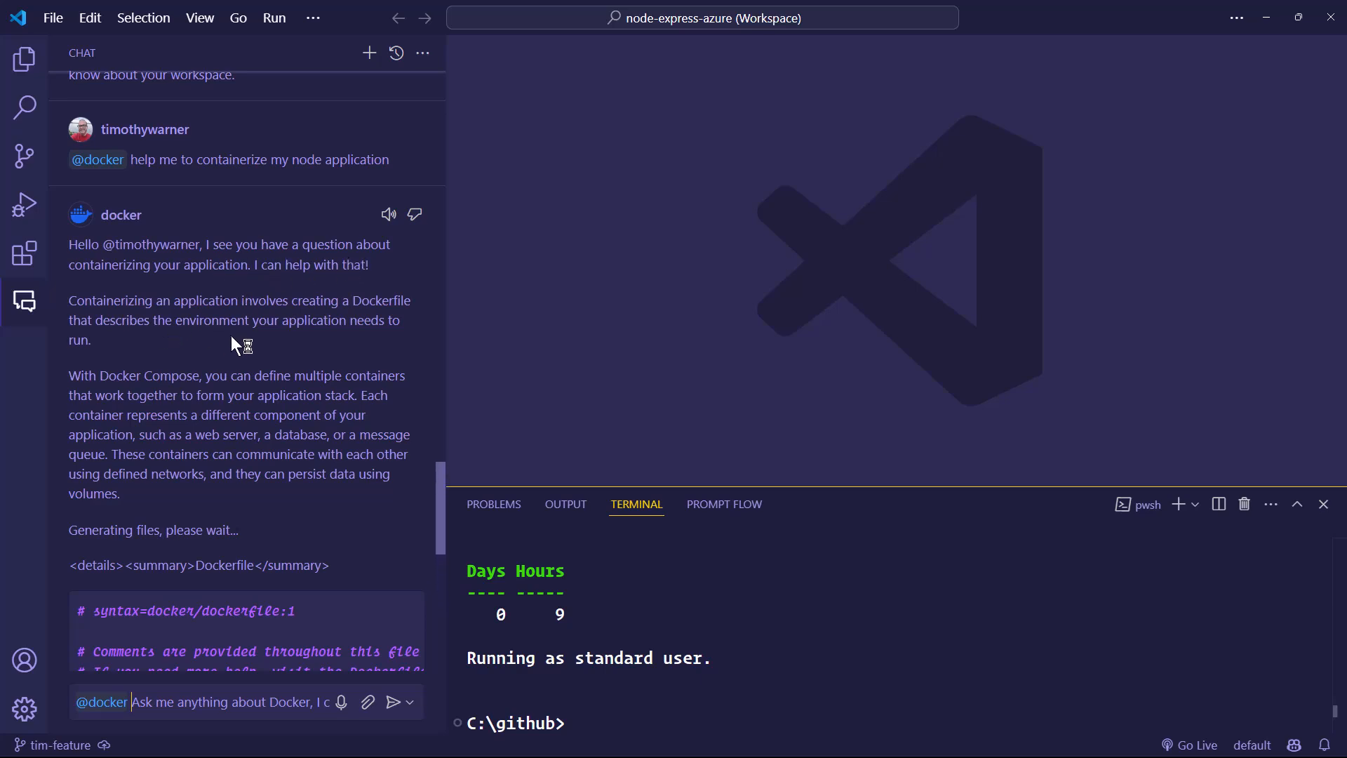
text(@)
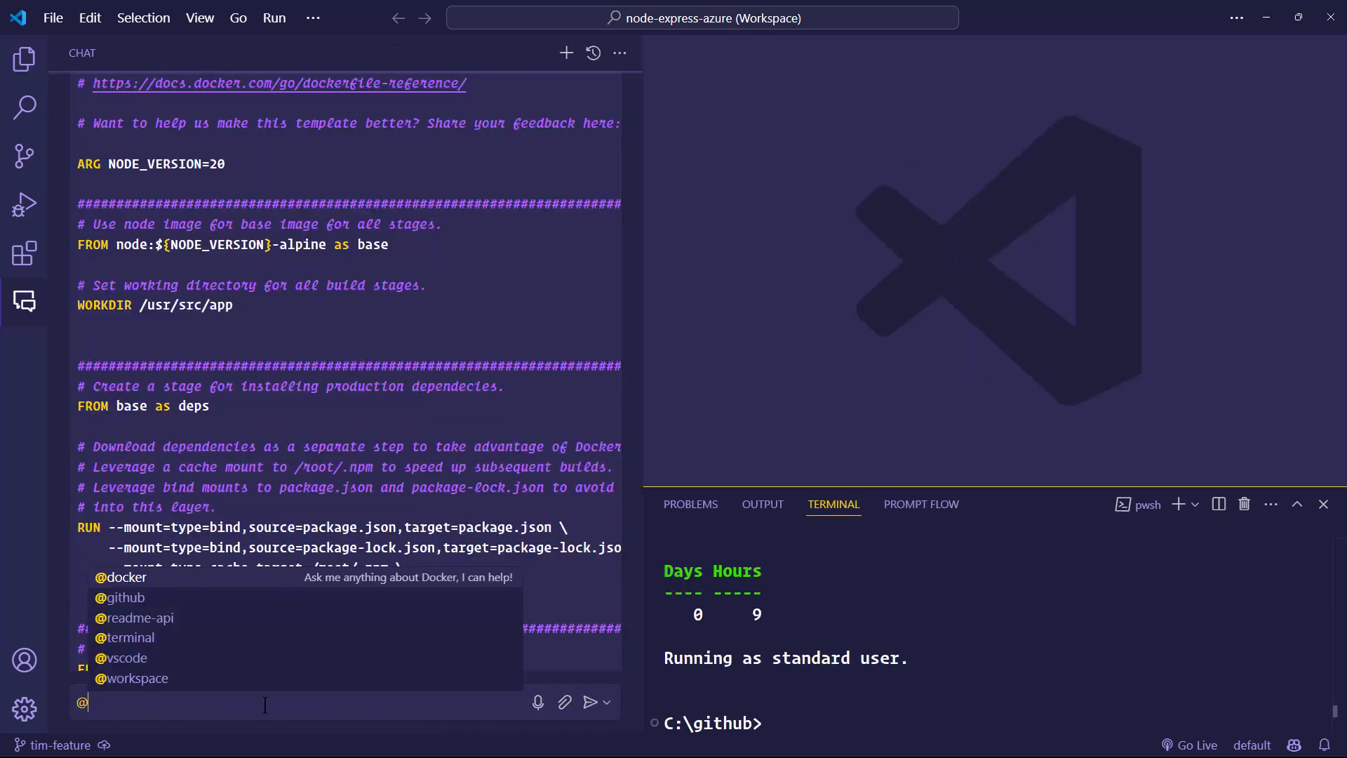
click(131, 678)
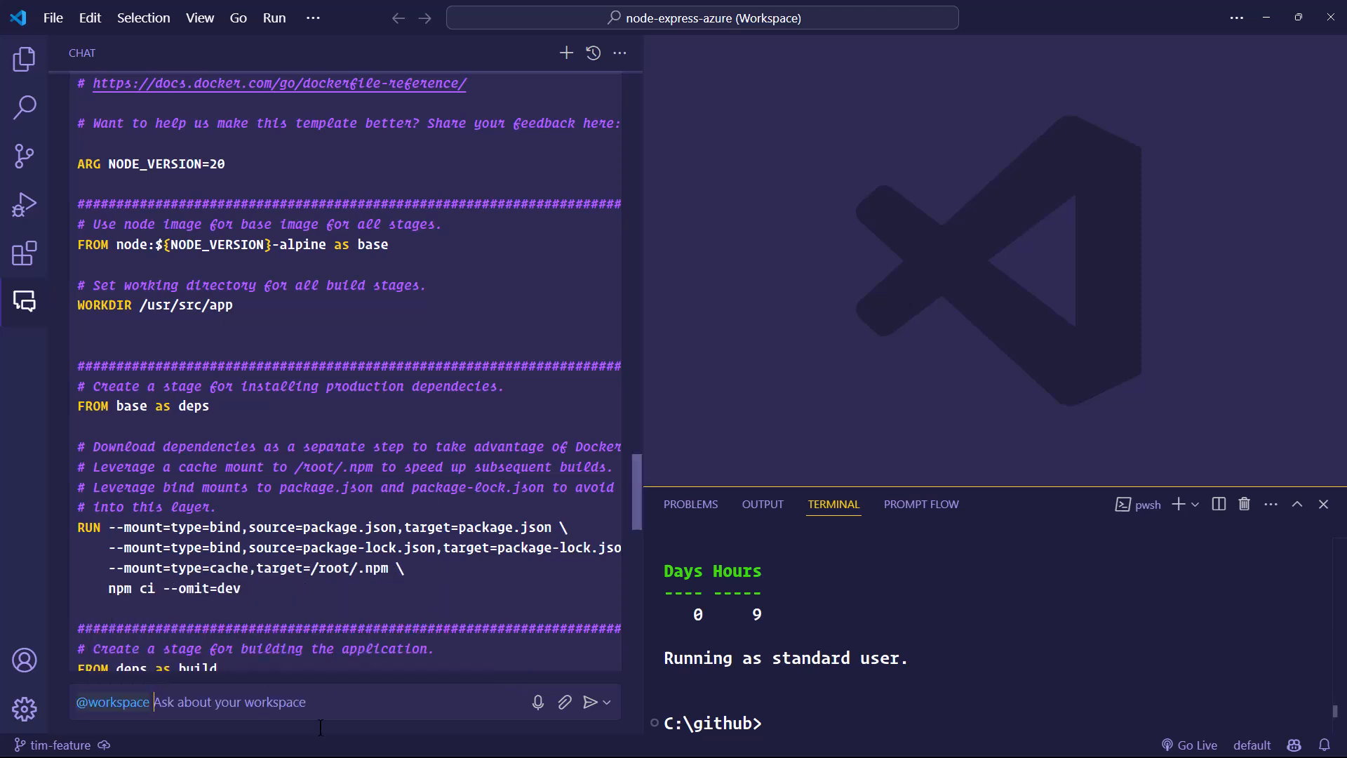
- Locate azure-pipelines.yml in the Explorer and show it in the editor
click(24, 58)
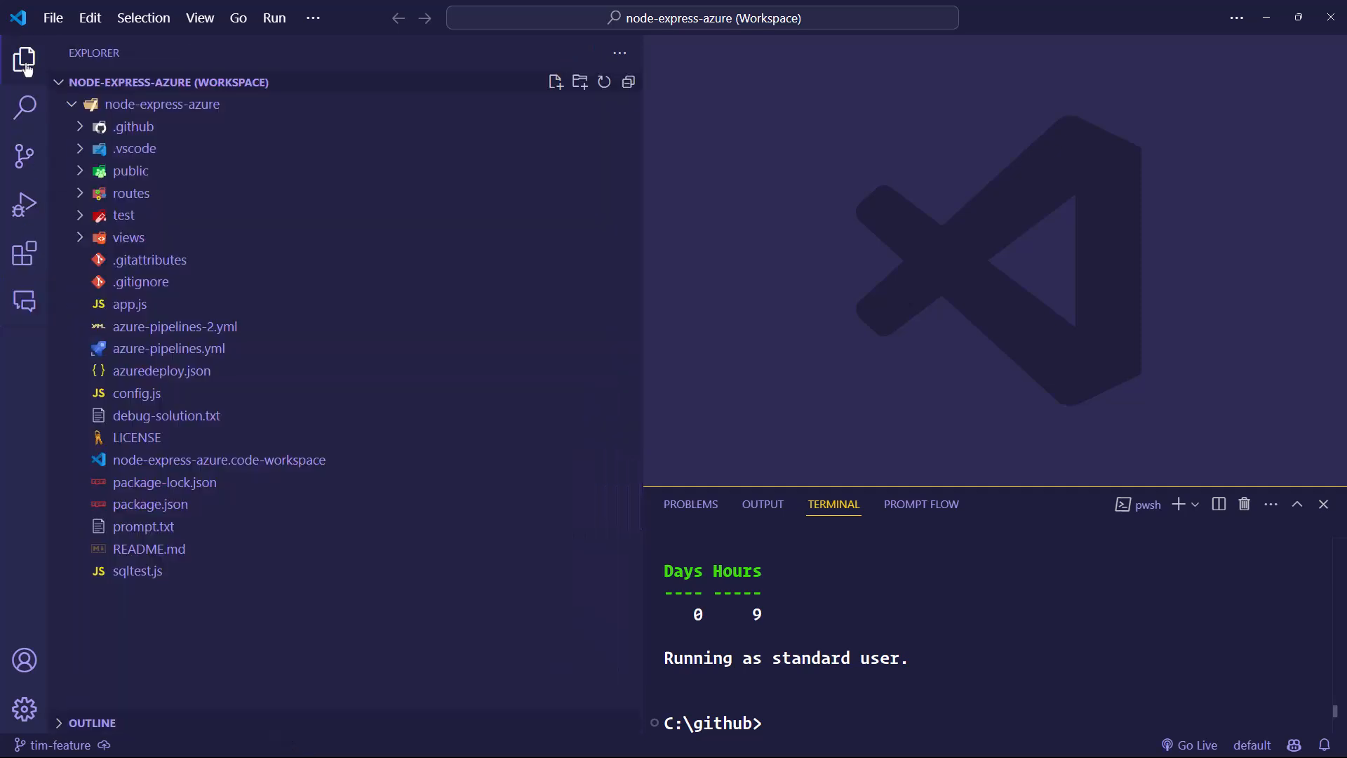
click(24, 302)
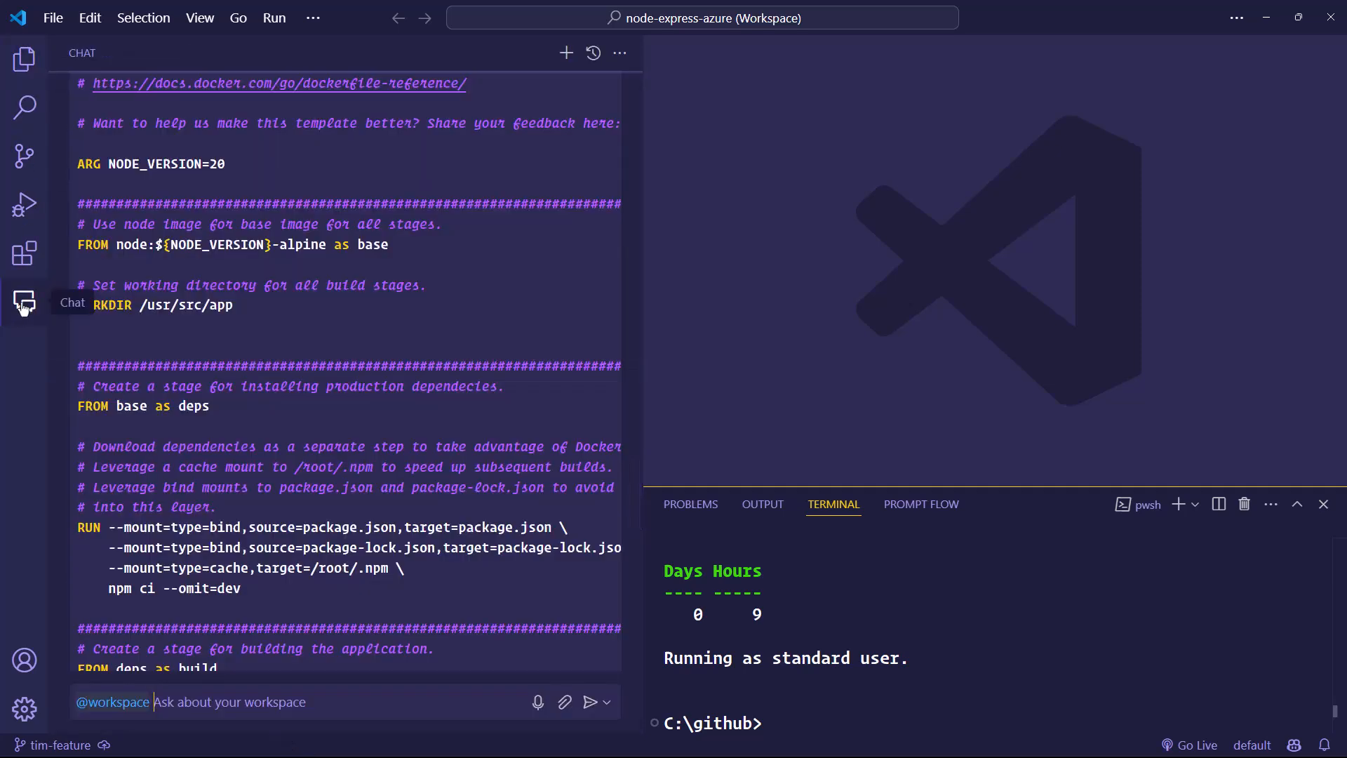
click(24, 60)
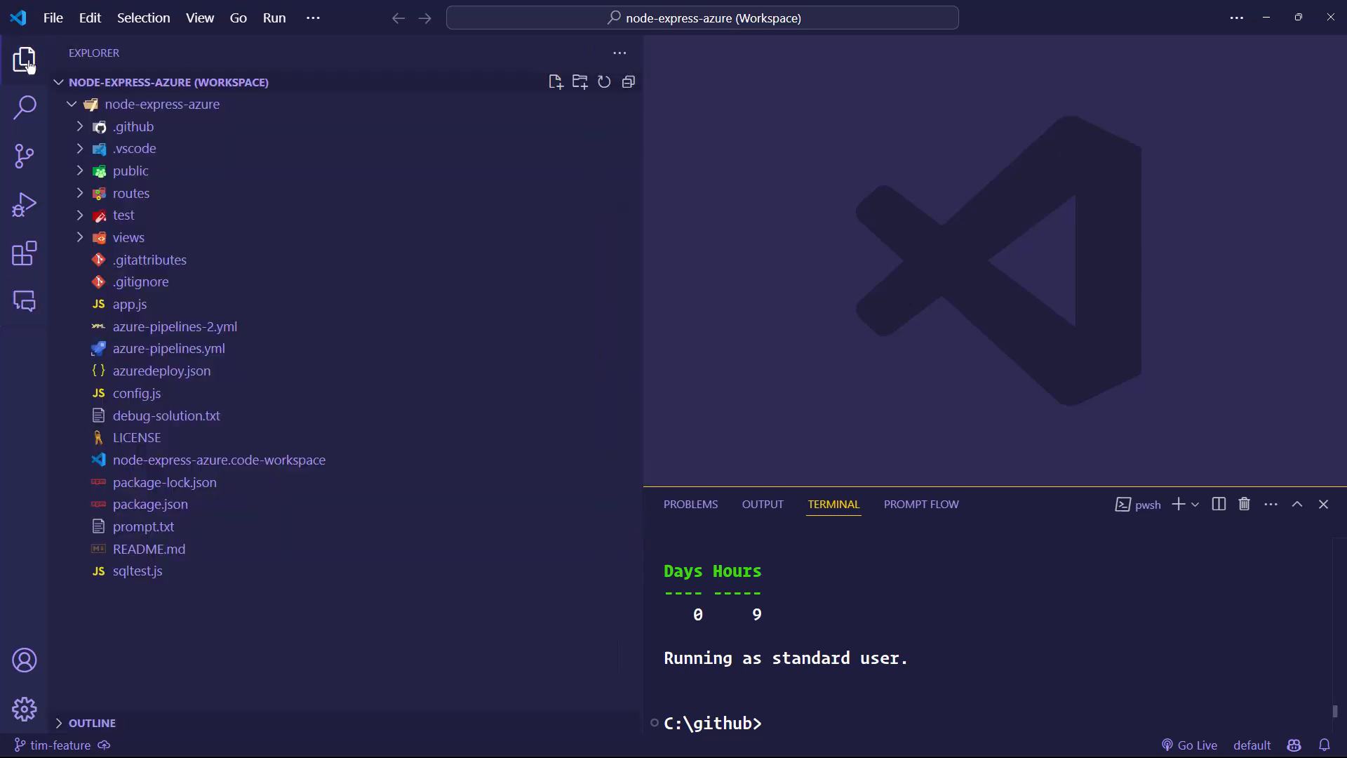
click(168, 348)
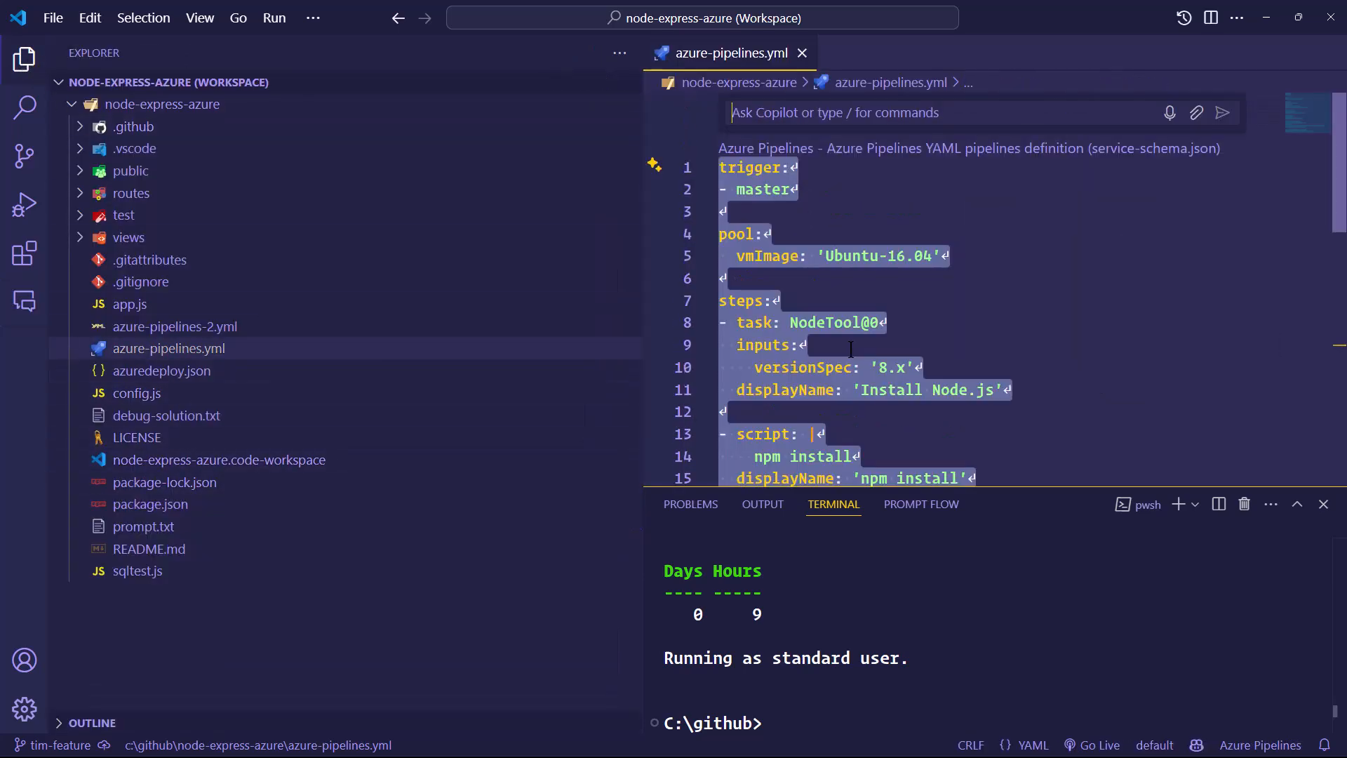
- Return to Copilot Chat beside azure-pipelines.yml and begin listing context variables
text(@)
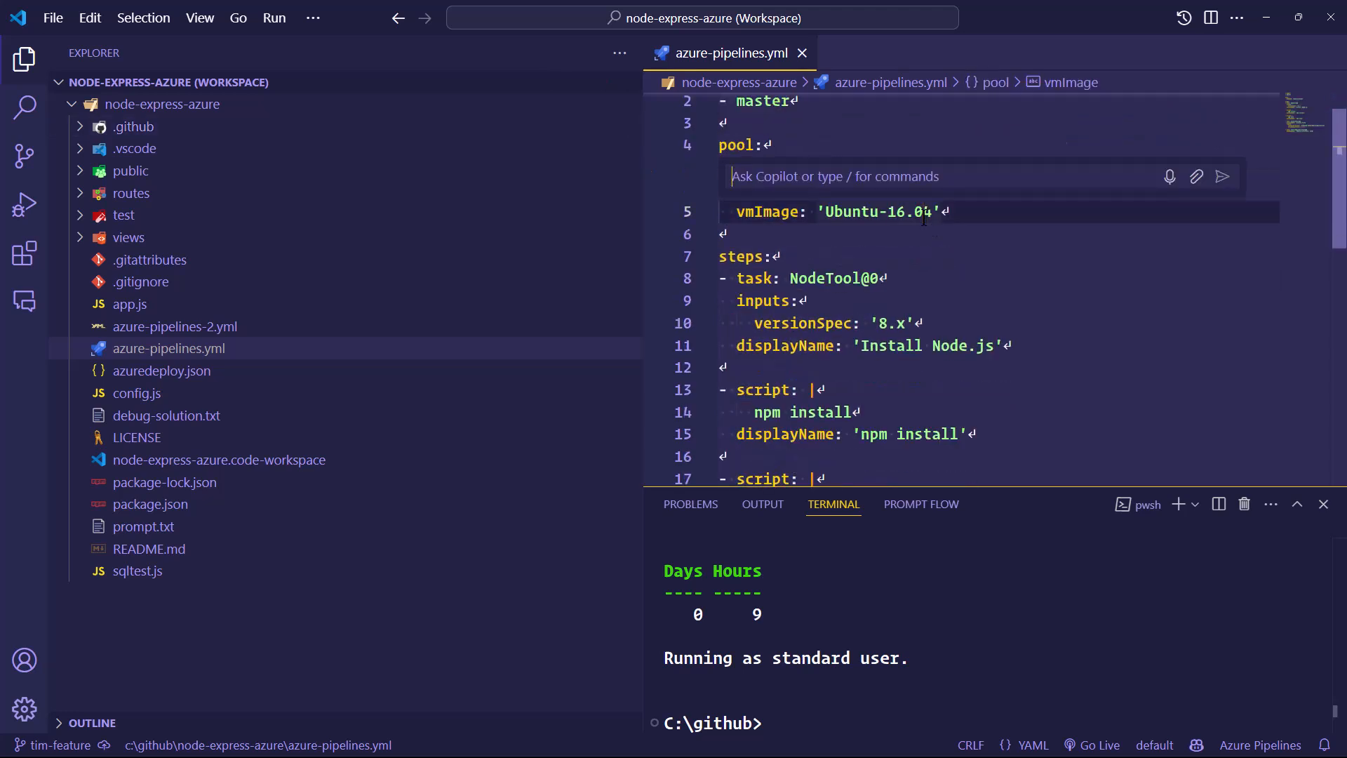
text(/)
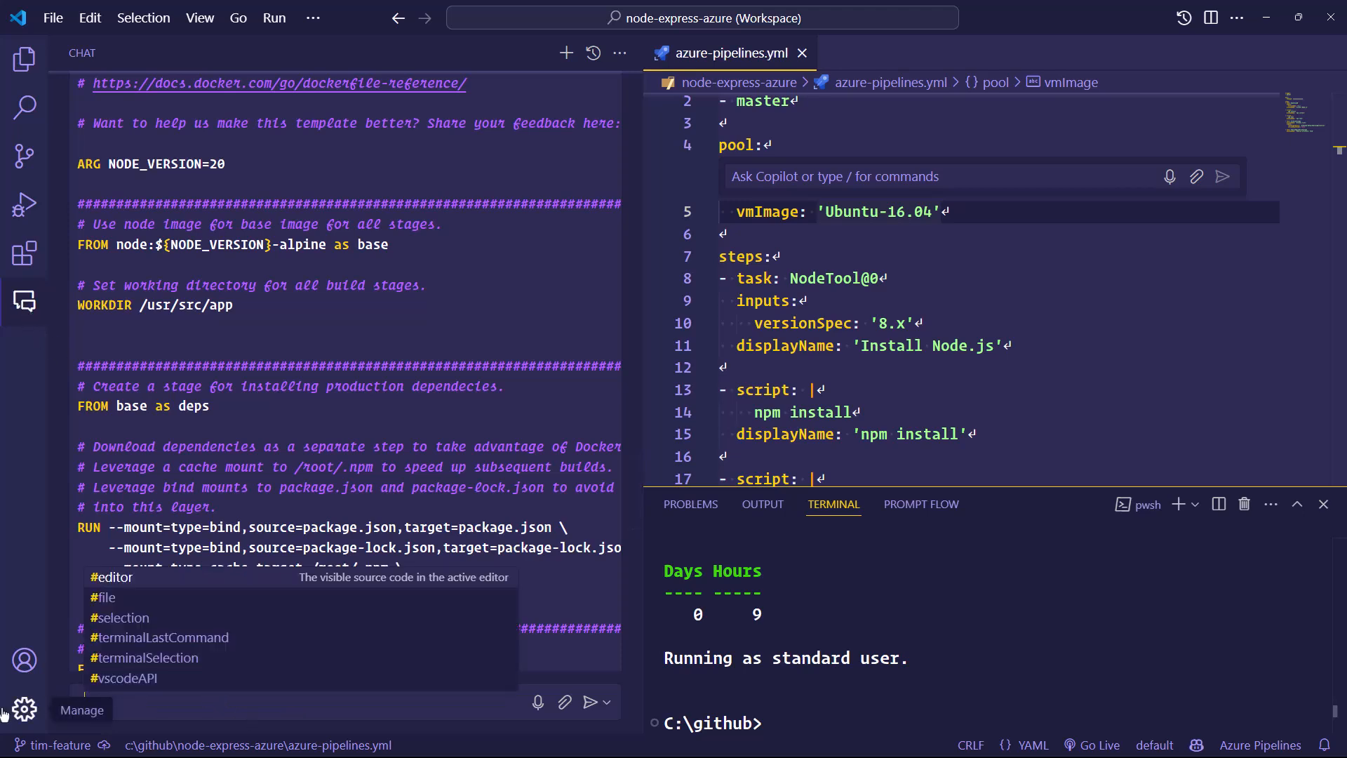
click(101, 597)
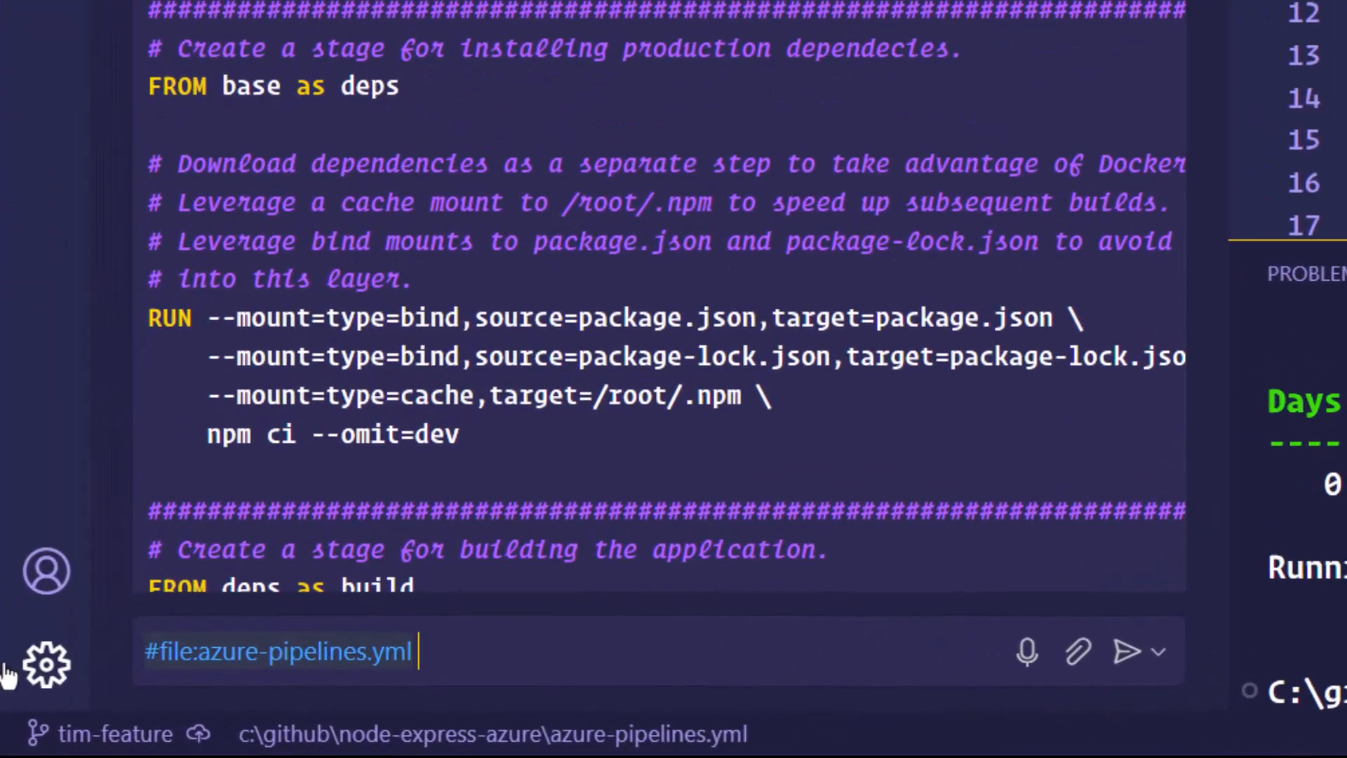
text(@)
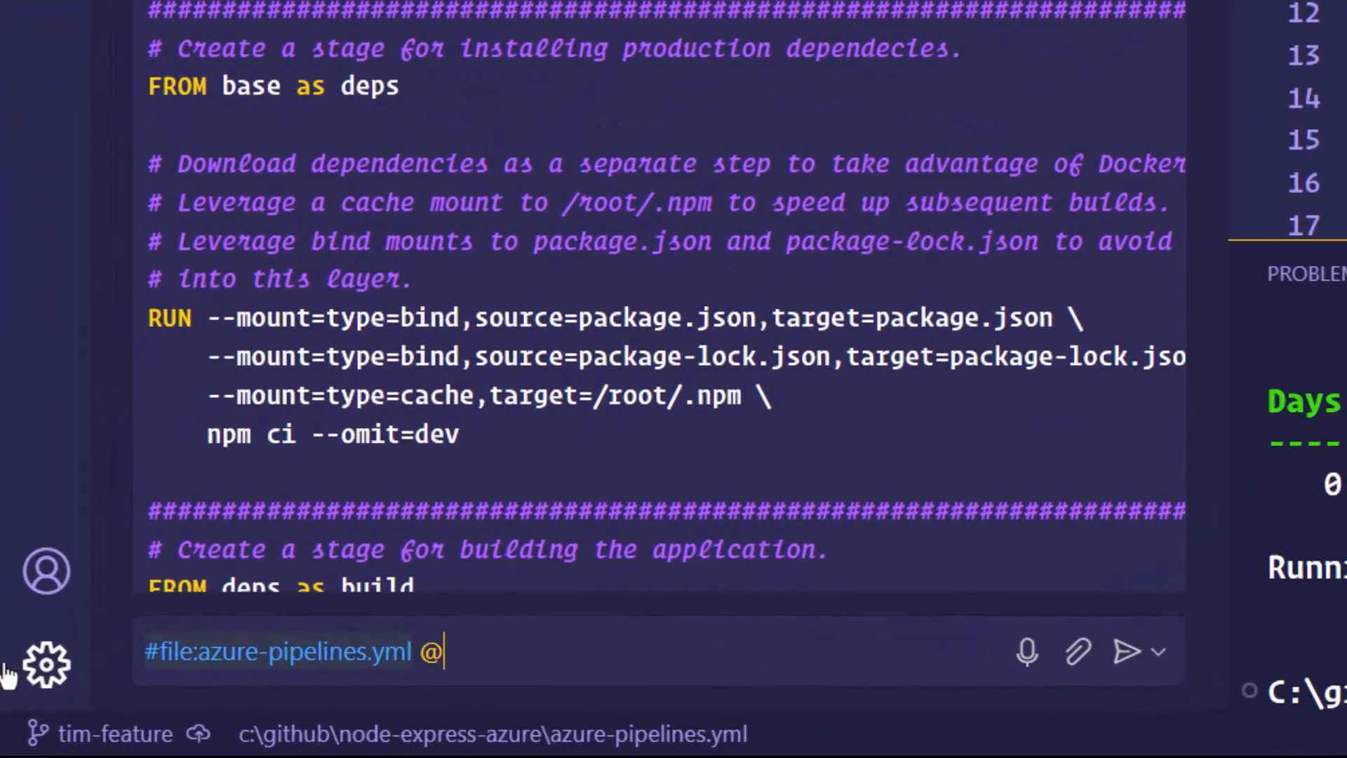
key(Backspace)
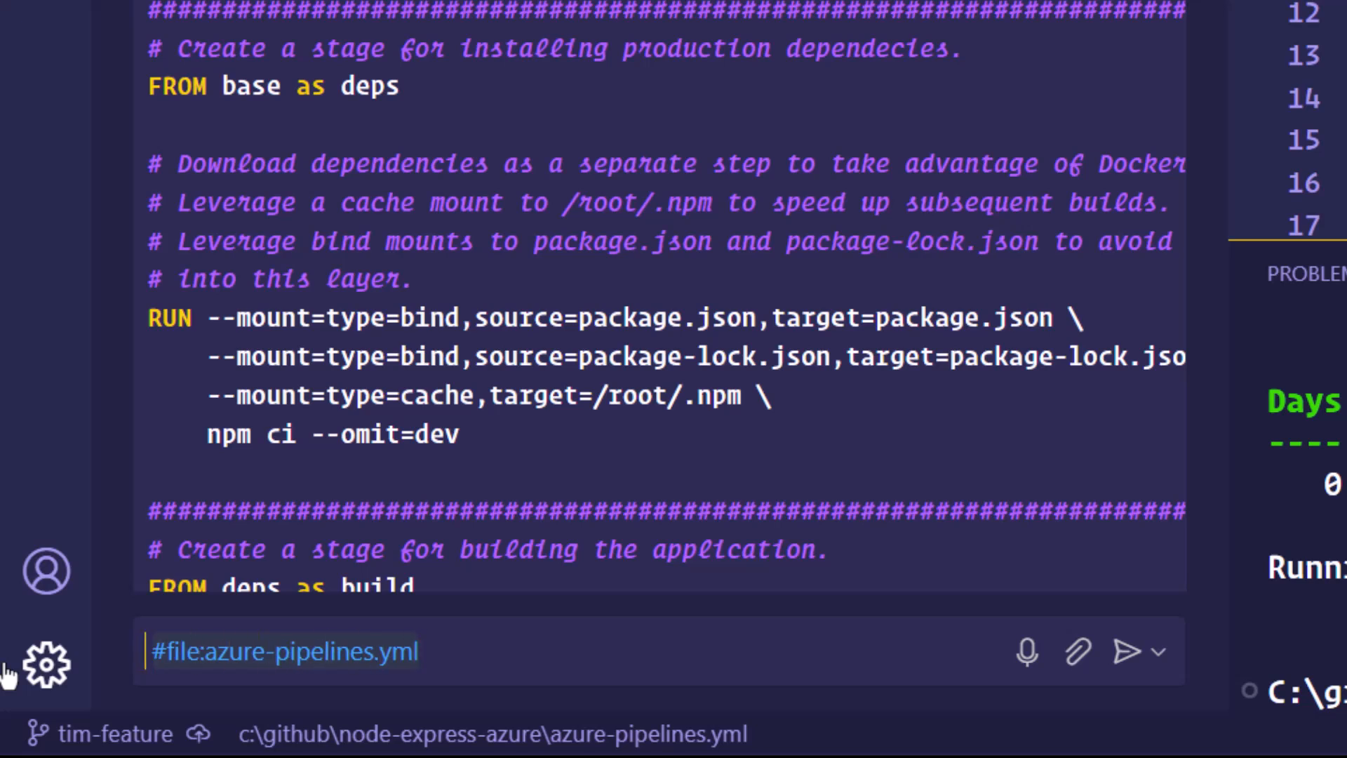
text(@docker)
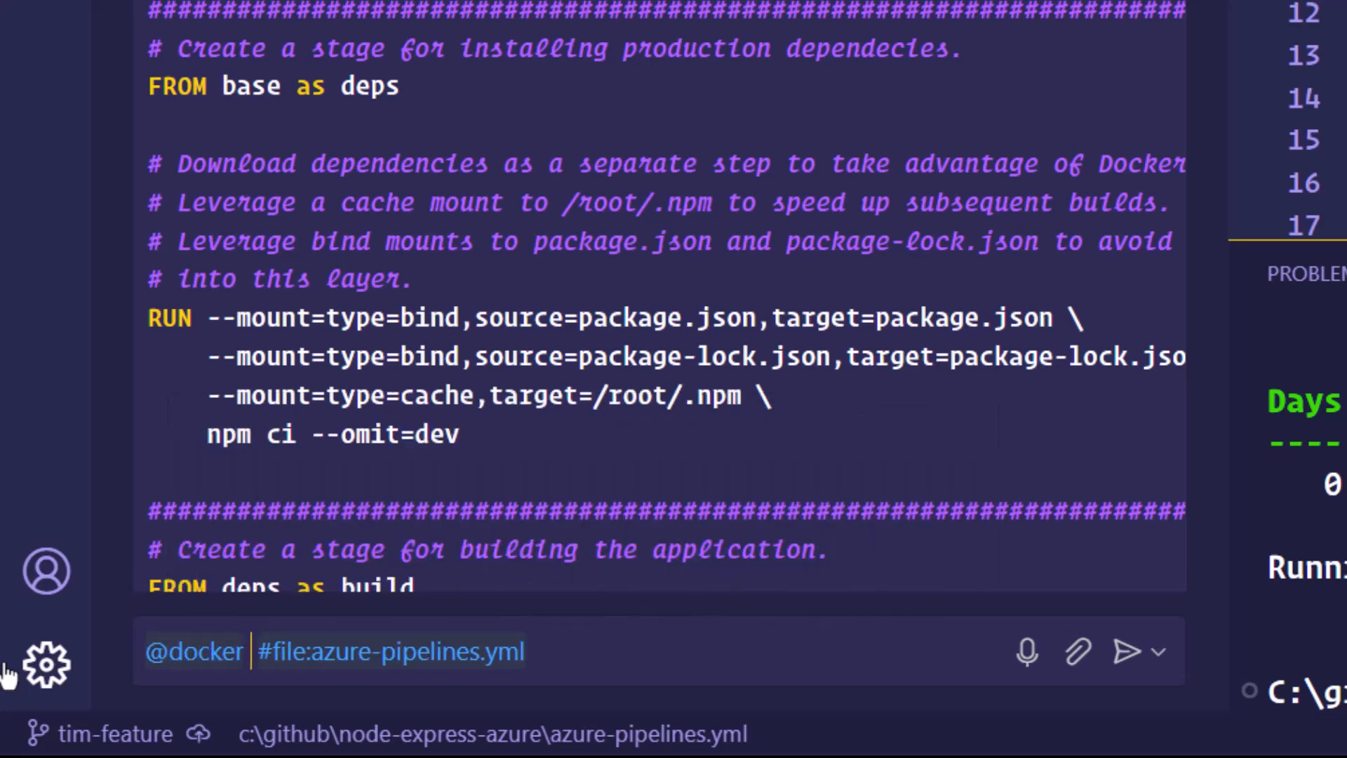
- Begin the question to the docker agent with 'how do i do'
click(525, 650)
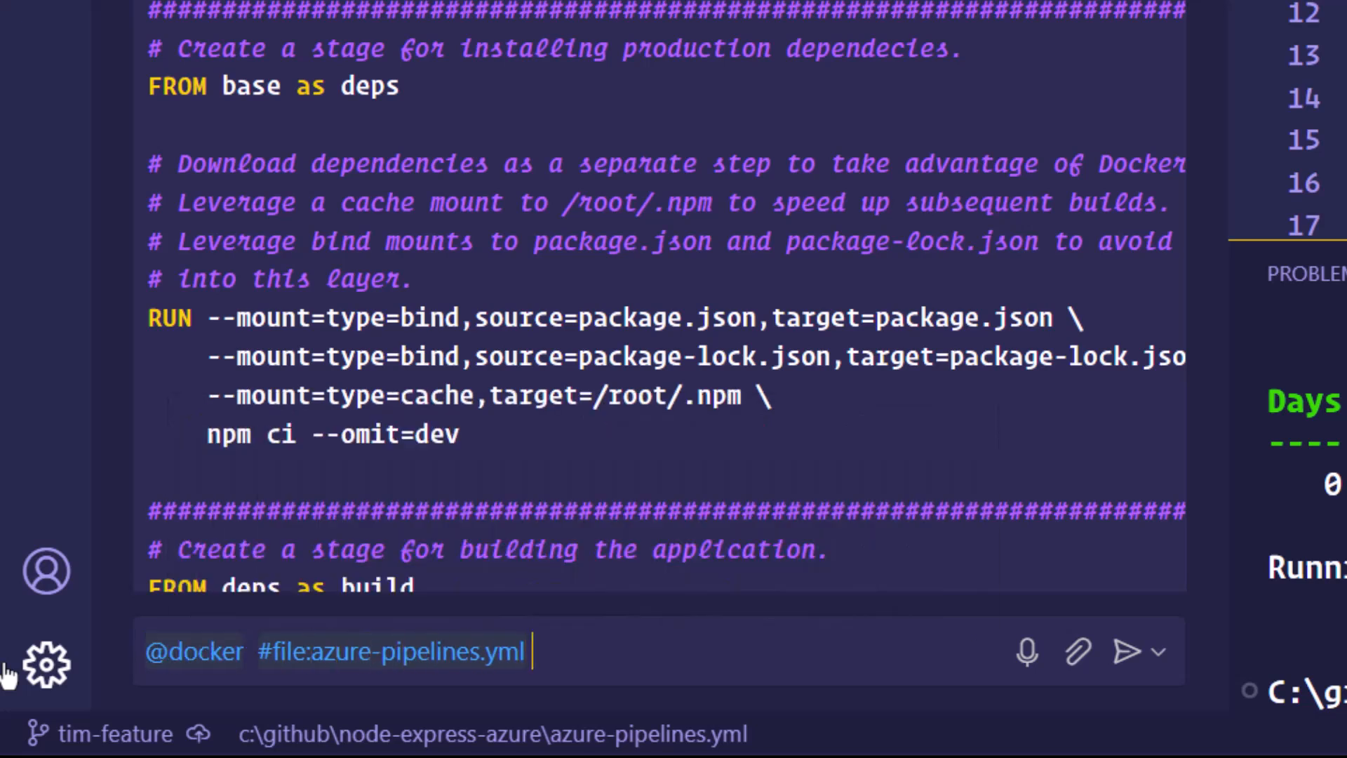
text(h)
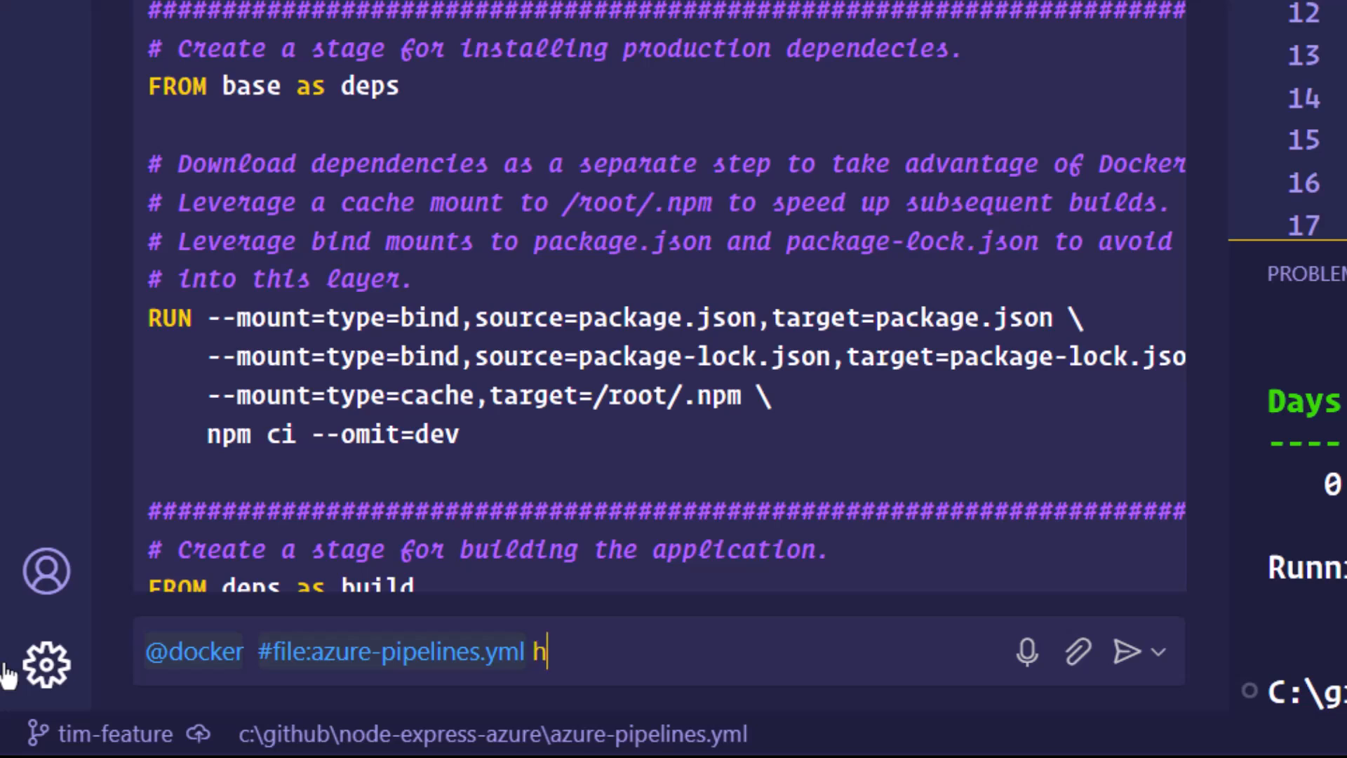
text(ow do i do)
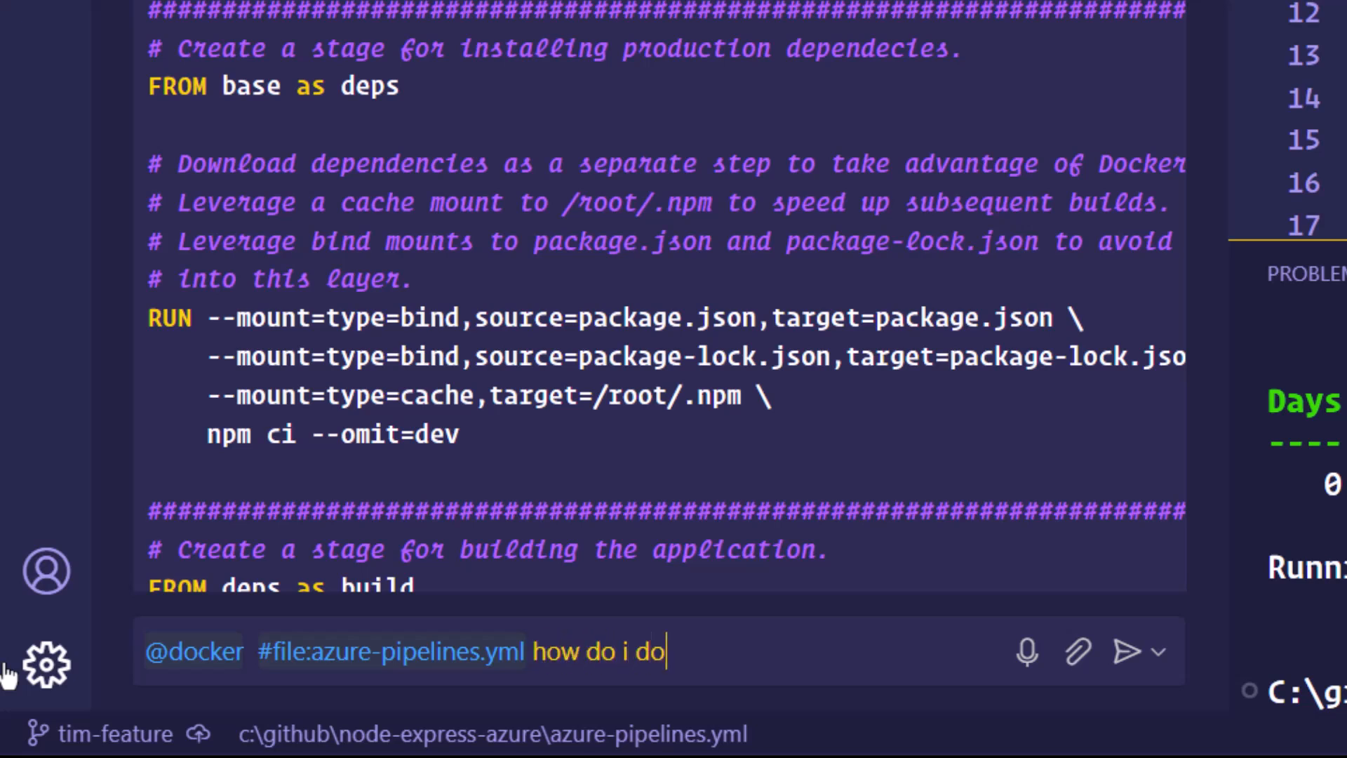